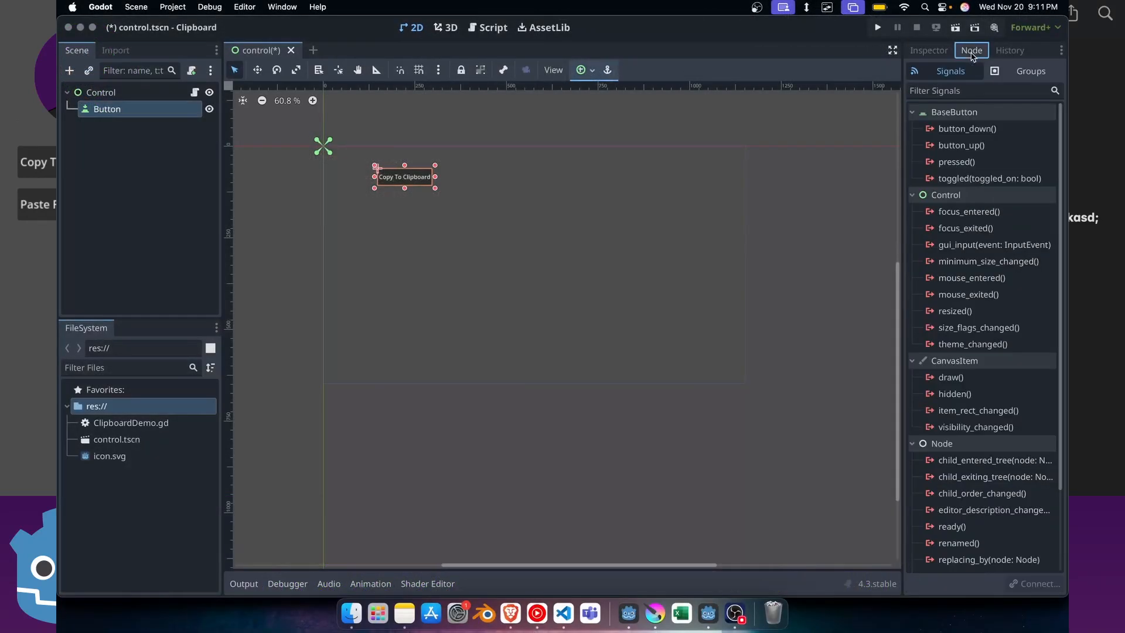
Switch from the demo preview back to the Godot editor with the empty Clipboard project
click(490, 27)
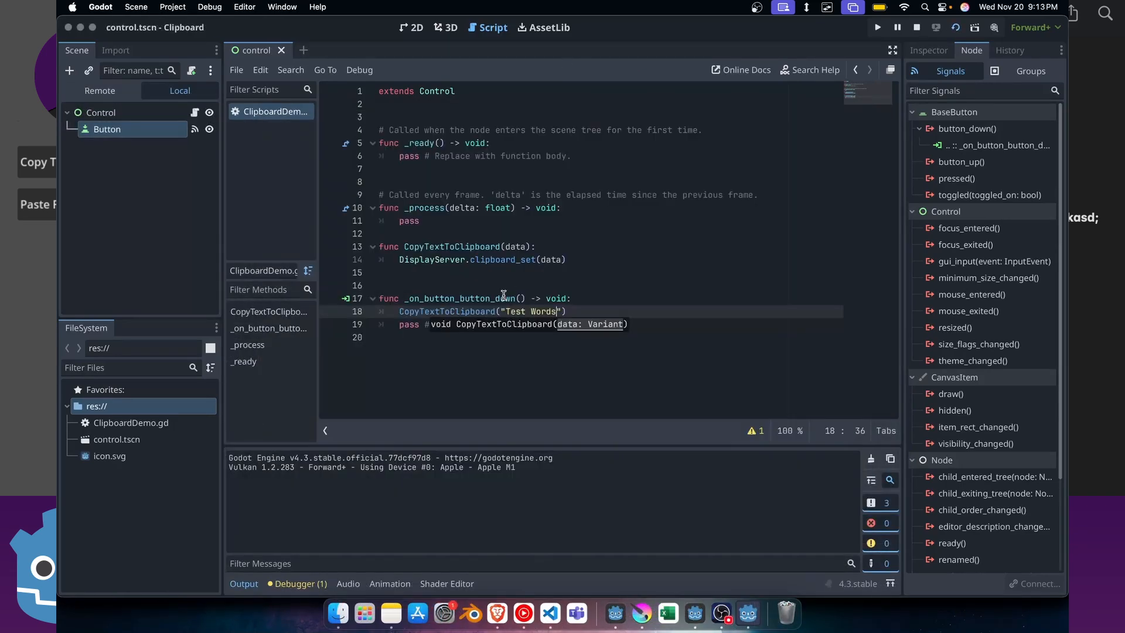
click(390, 613)
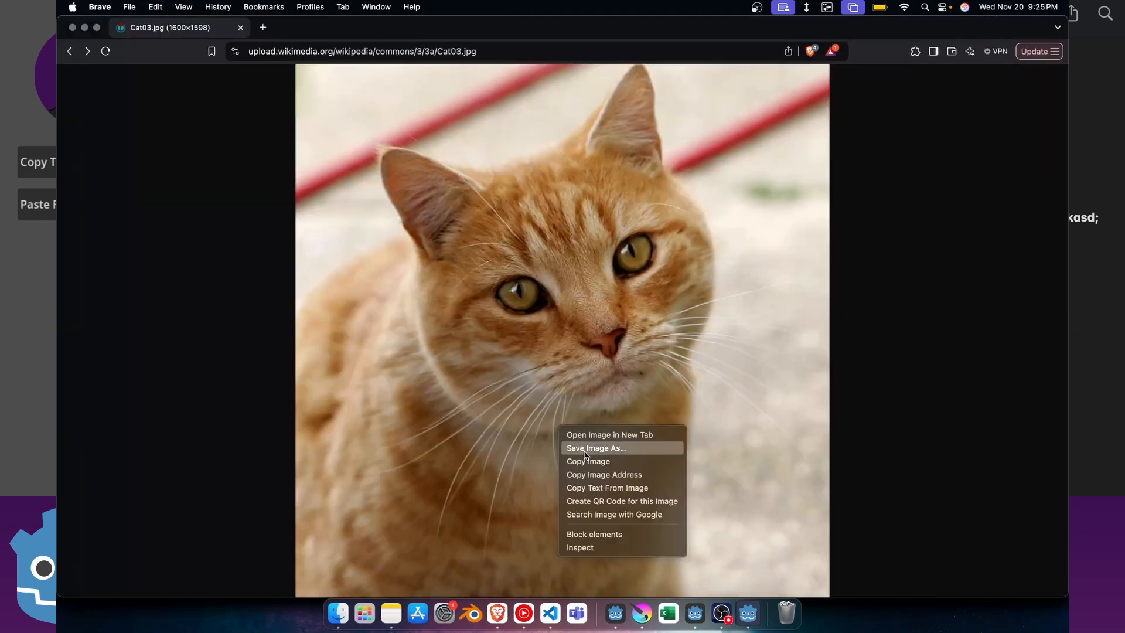
mouse_move(747, 612)
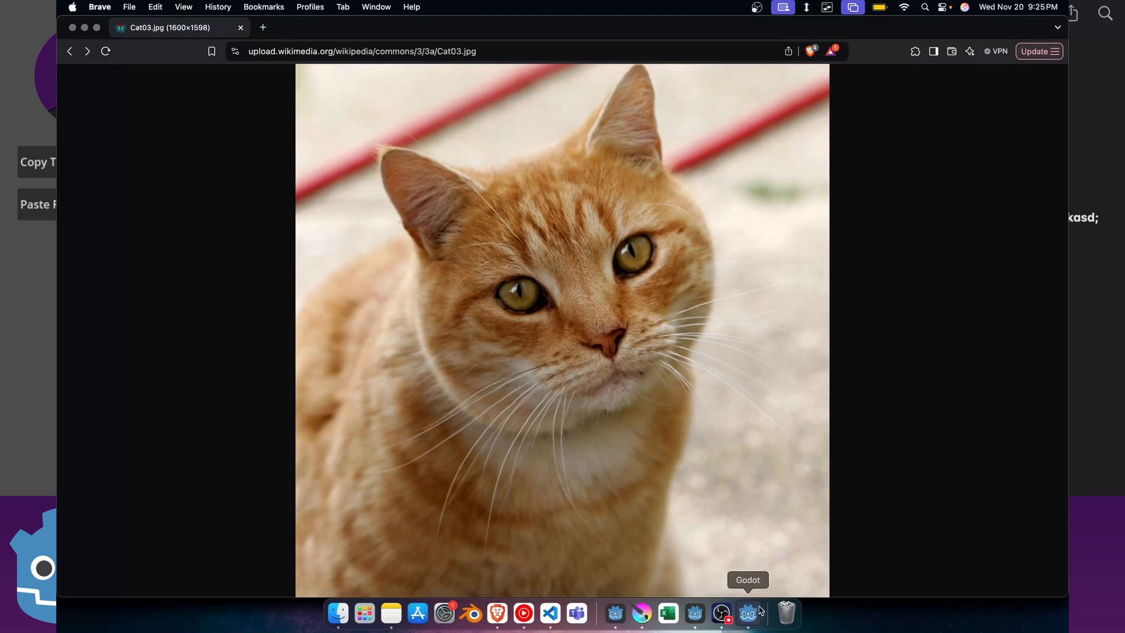
click(747, 612)
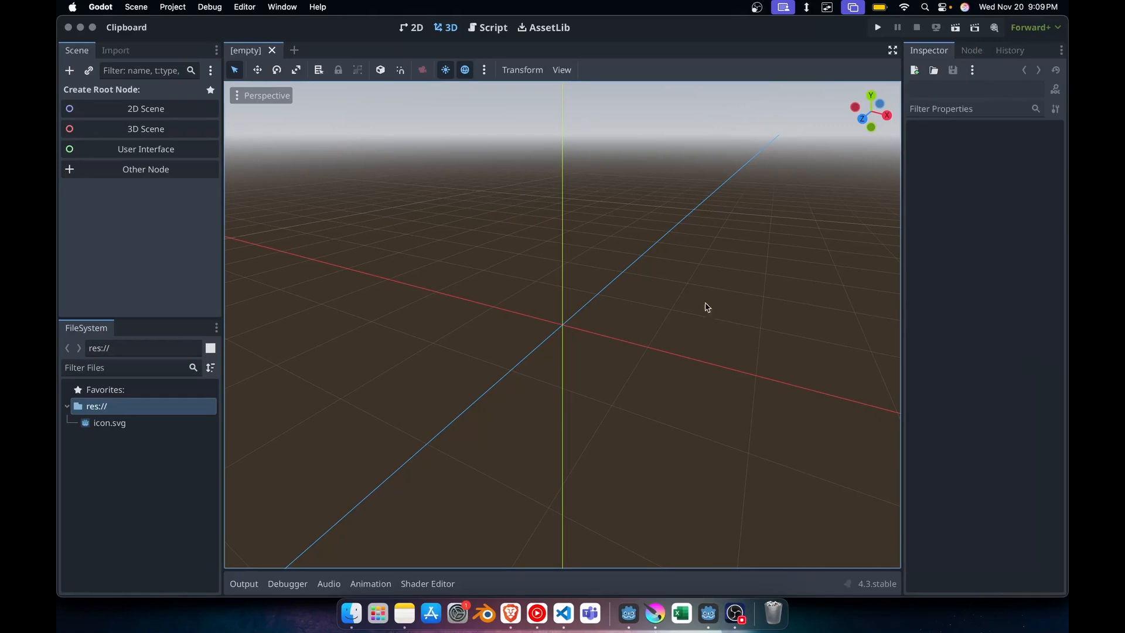
mouse_move(491, 303)
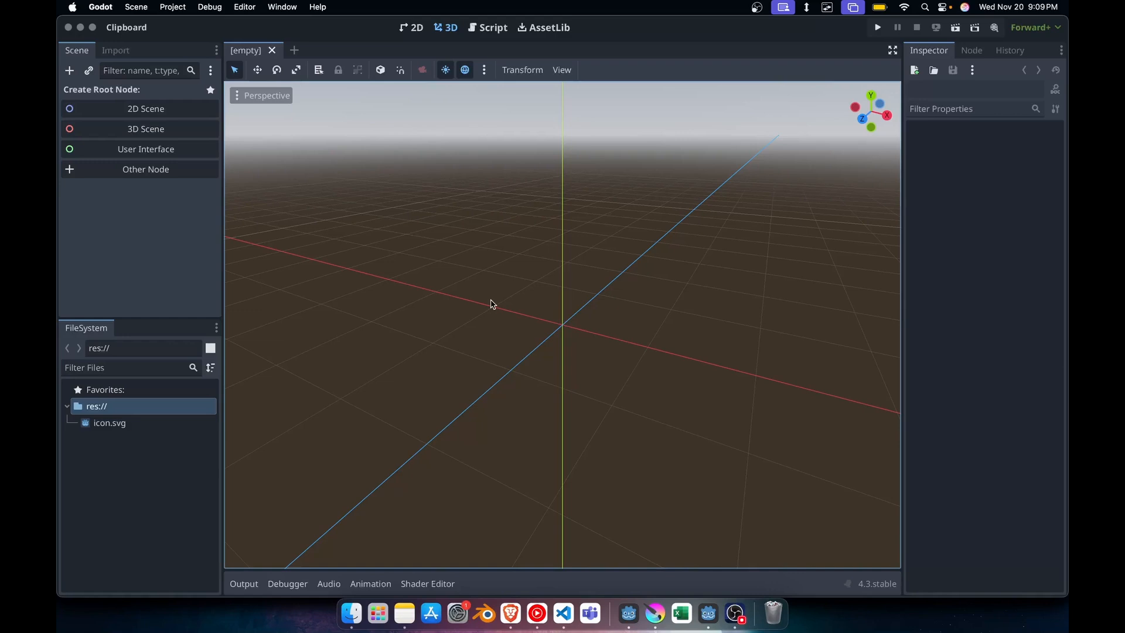
mouse_move(146, 149)
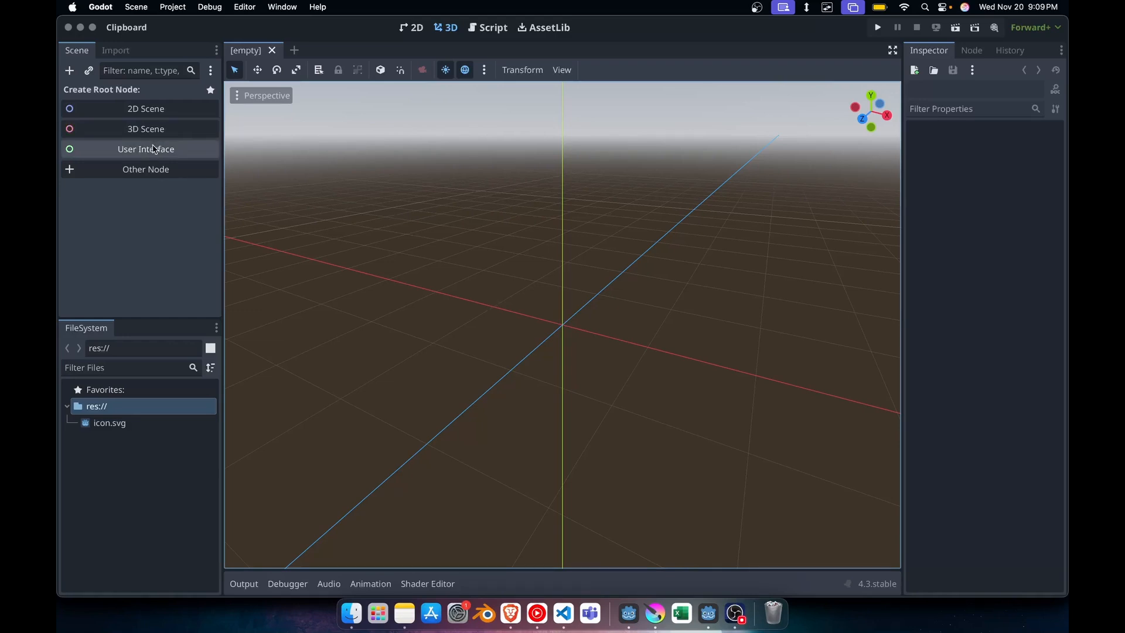
Create a new scene with a Control user-interface node as its root
click(146, 149)
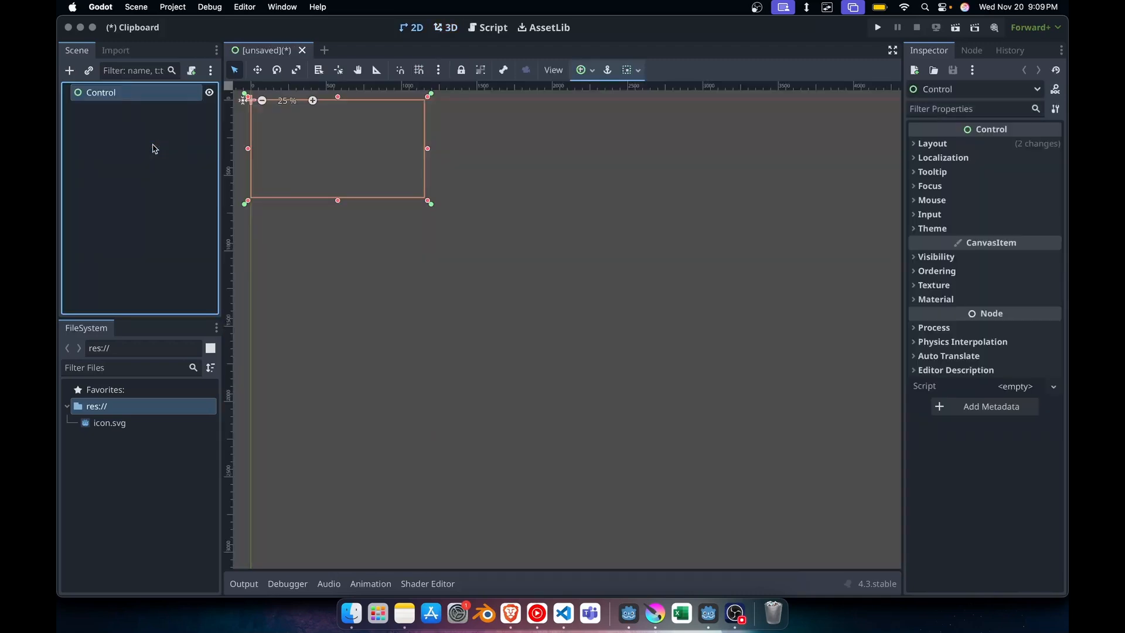
scroll(up, 3)
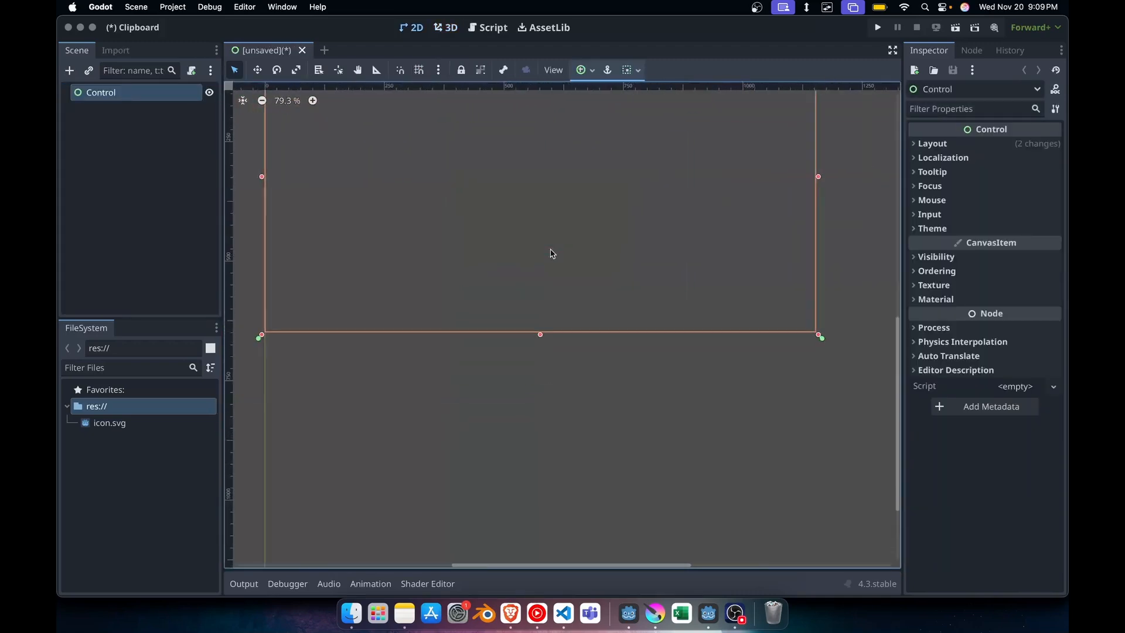
scroll(down, 3)
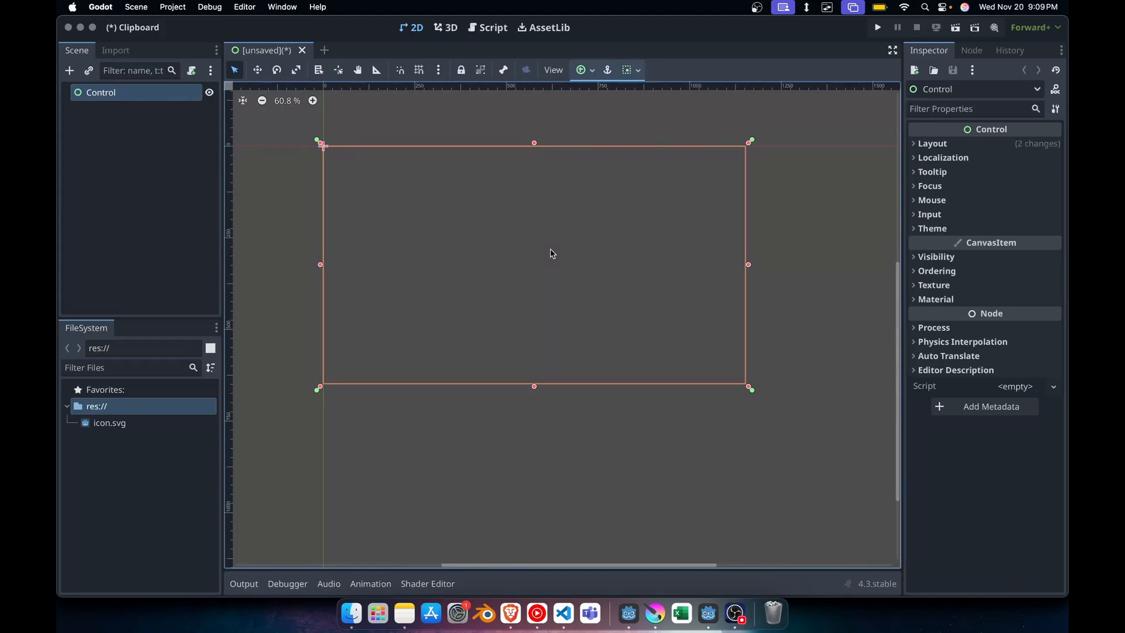
mouse_move(438, 265)
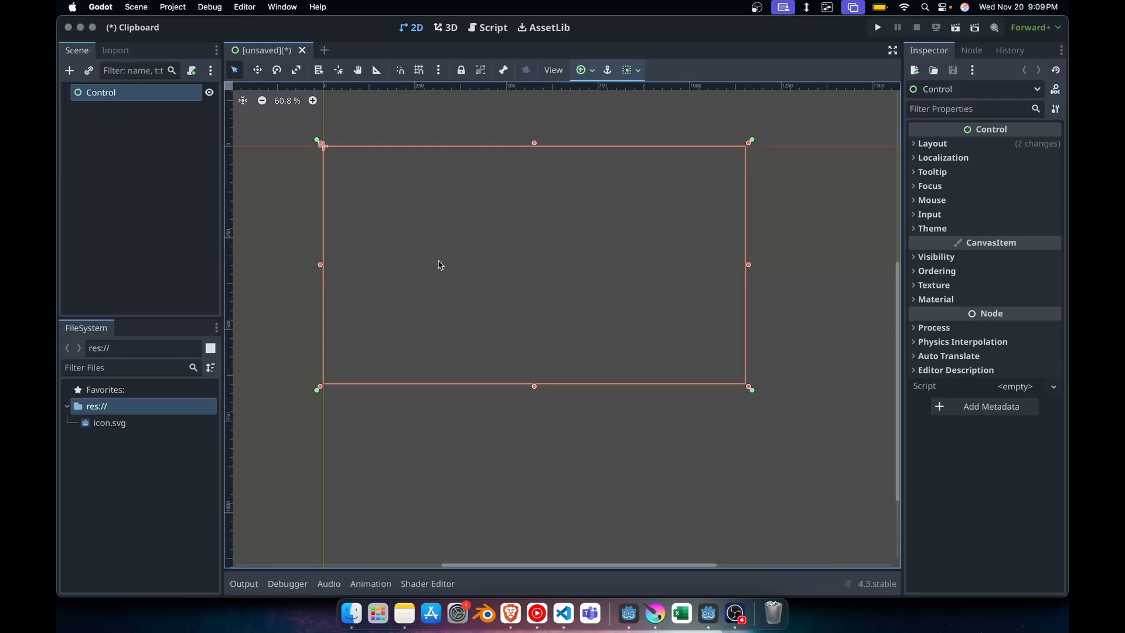
mouse_move(475, 331)
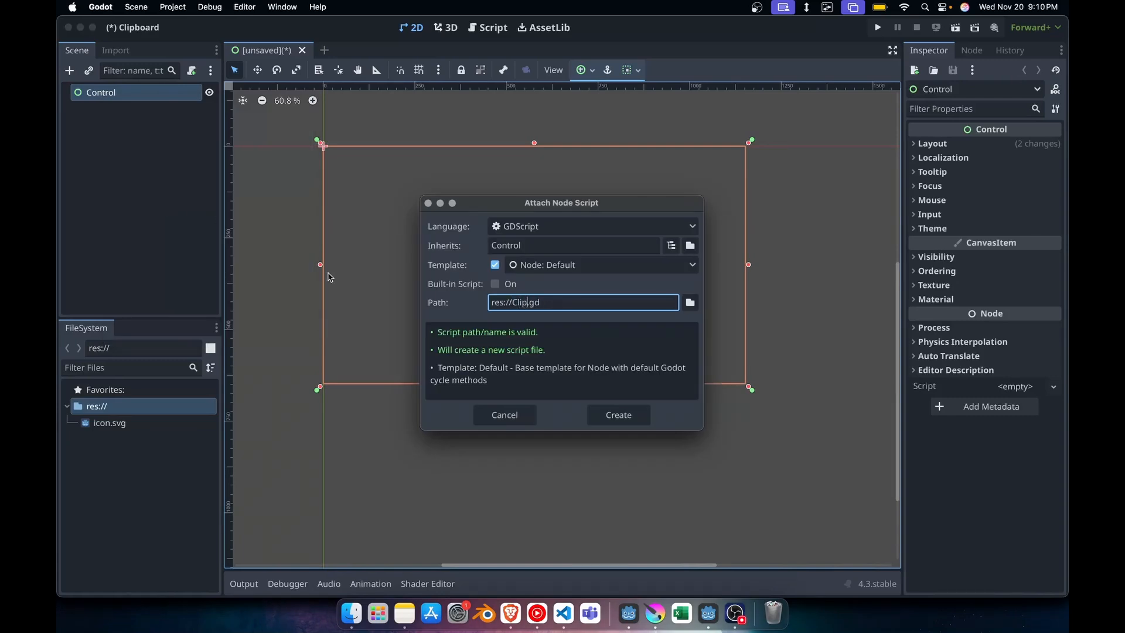
Create the ClipboardDemo script and declare a CopyTextToClipboard() function
click(618, 414)
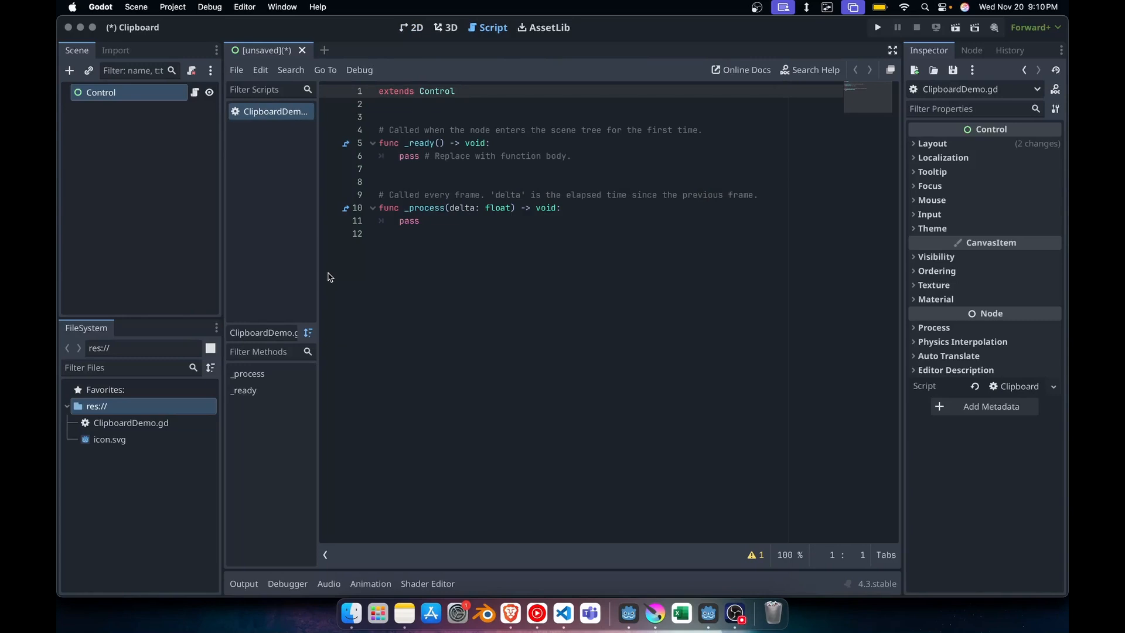
click(331, 233)
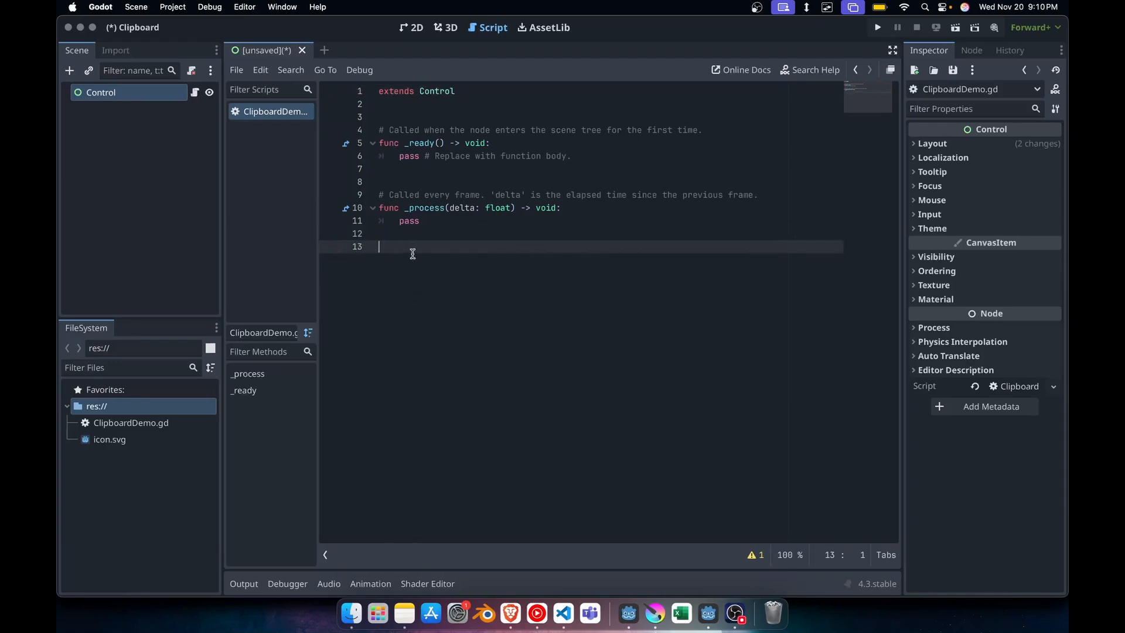
mouse_move(418, 270)
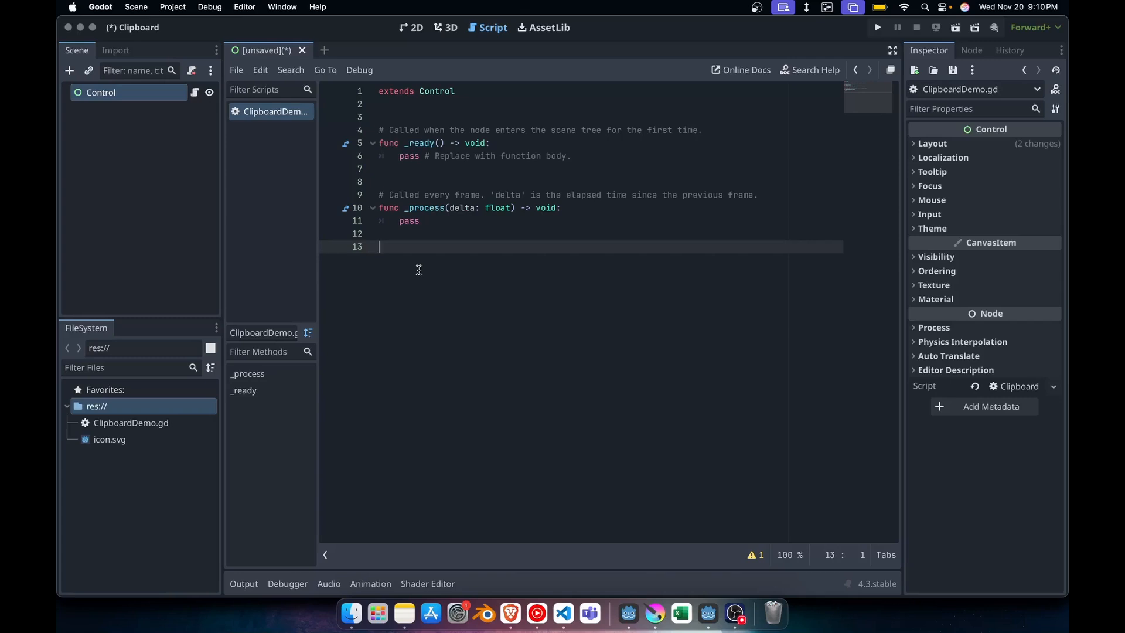
text(fu)
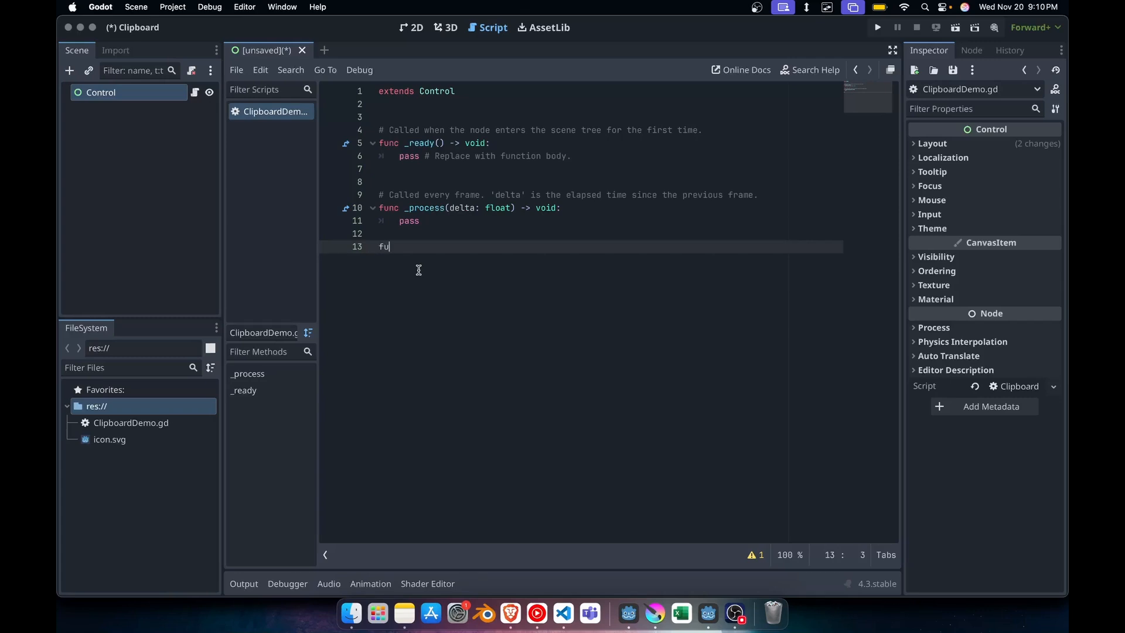
text(nc C)
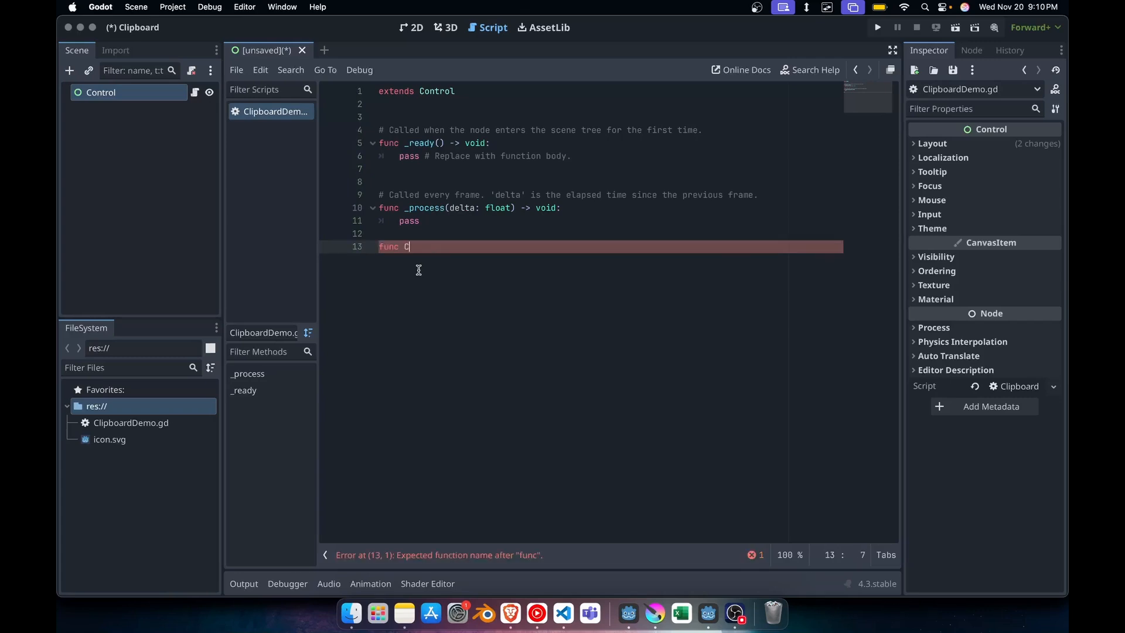
text(opyTextToClipbo)
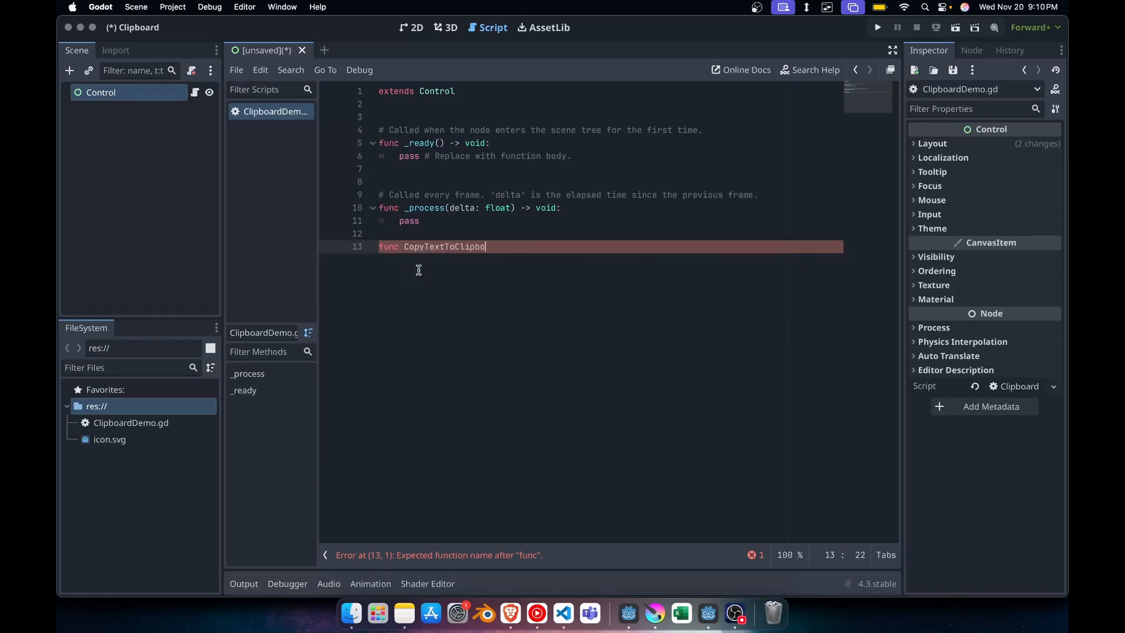
text(ard():)
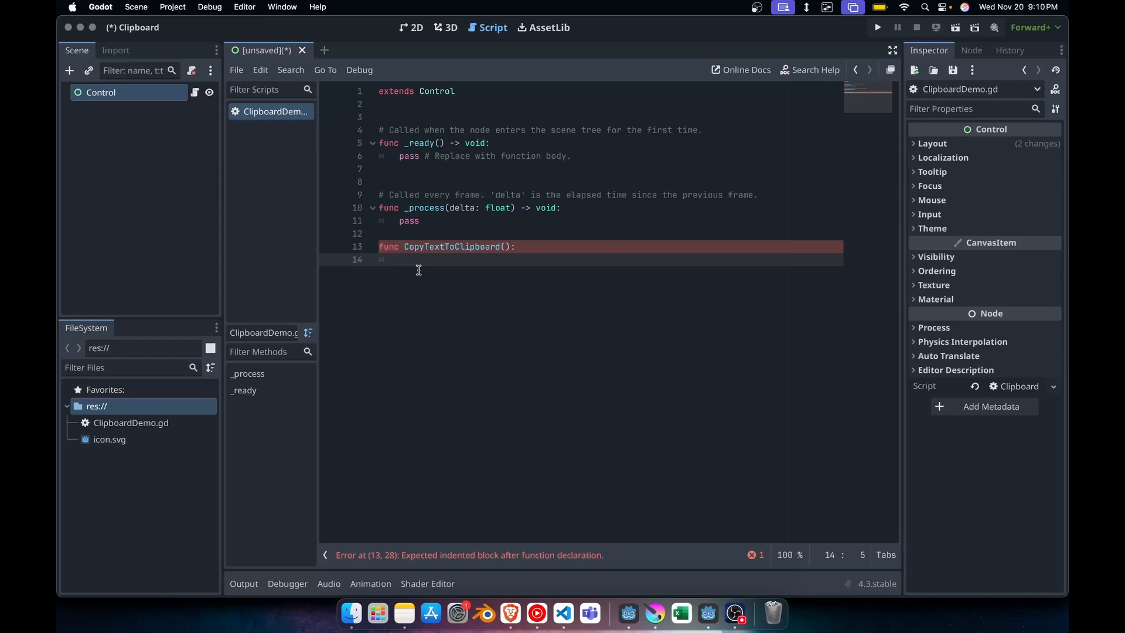
Have the function call DisplayServer.clipboard_set with "test words" and save as control.tscn
text(DisplayServer.)
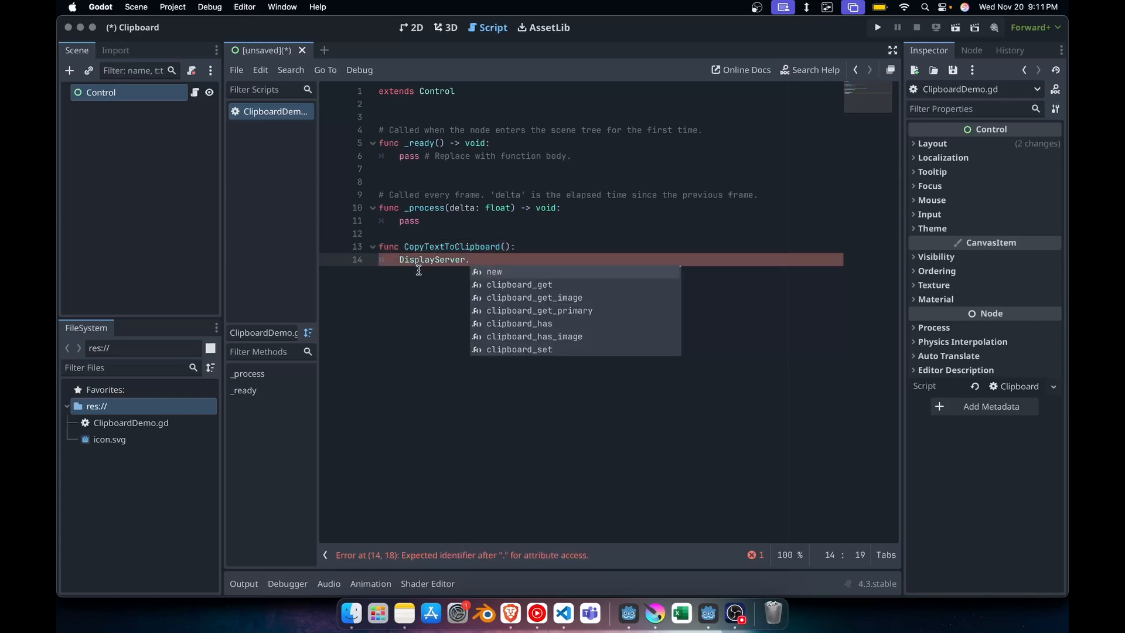
mouse_move(533, 407)
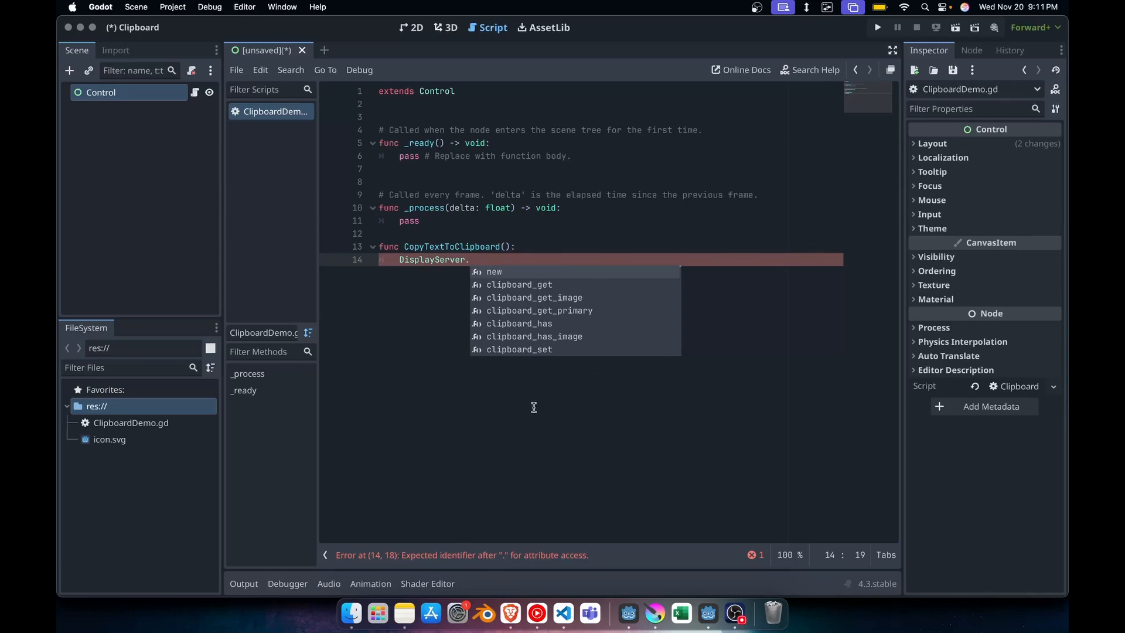
text(clipboard_s)
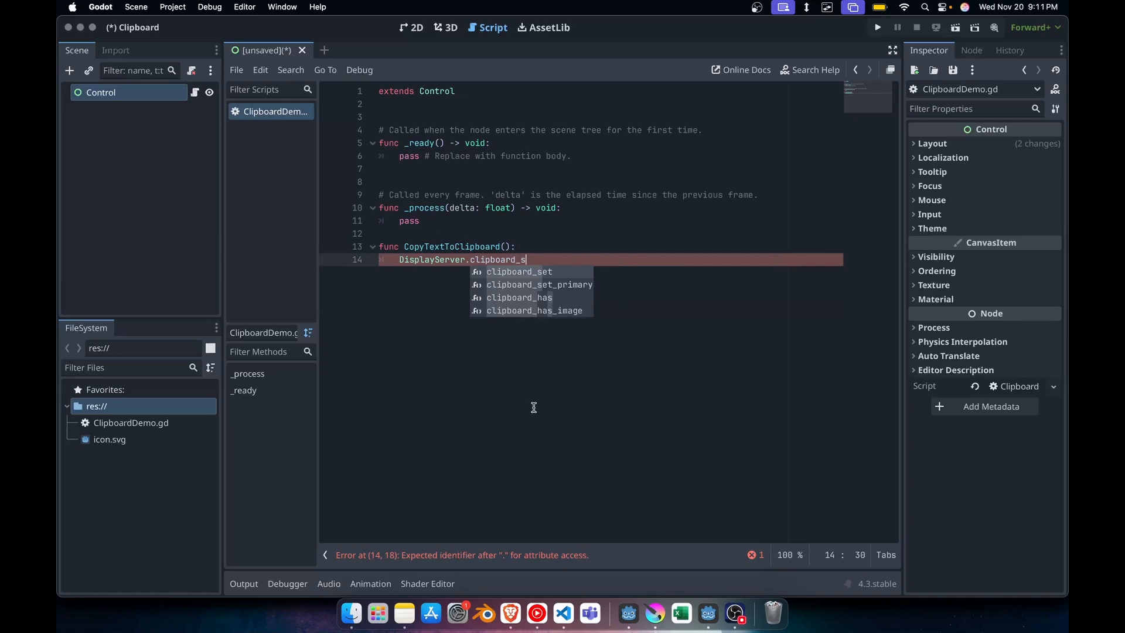
click(519, 271)
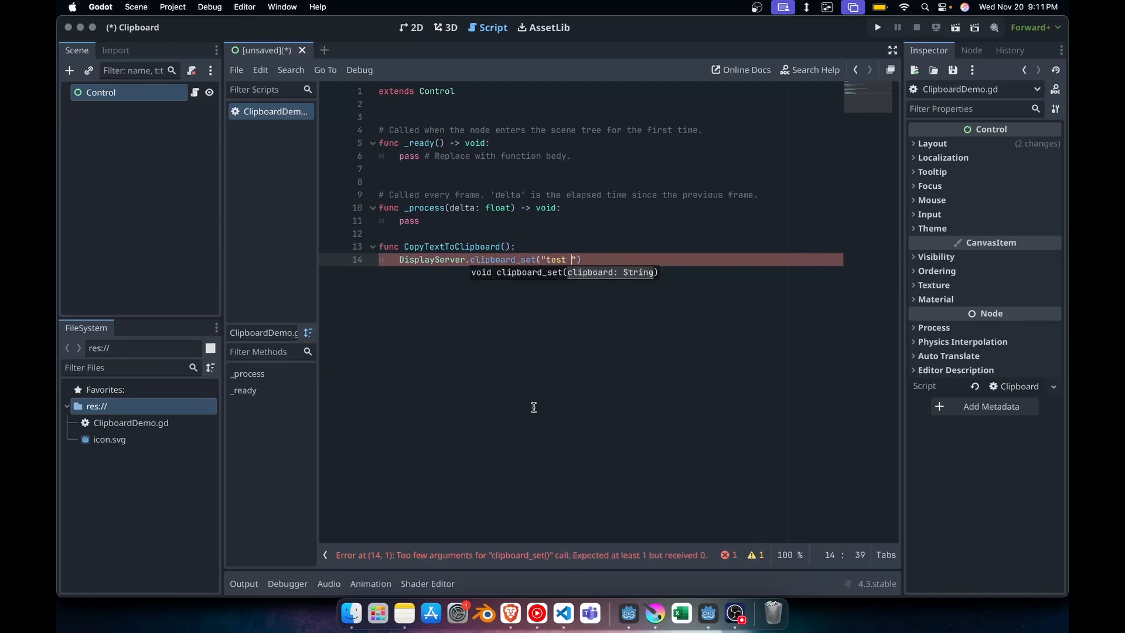
text(words)
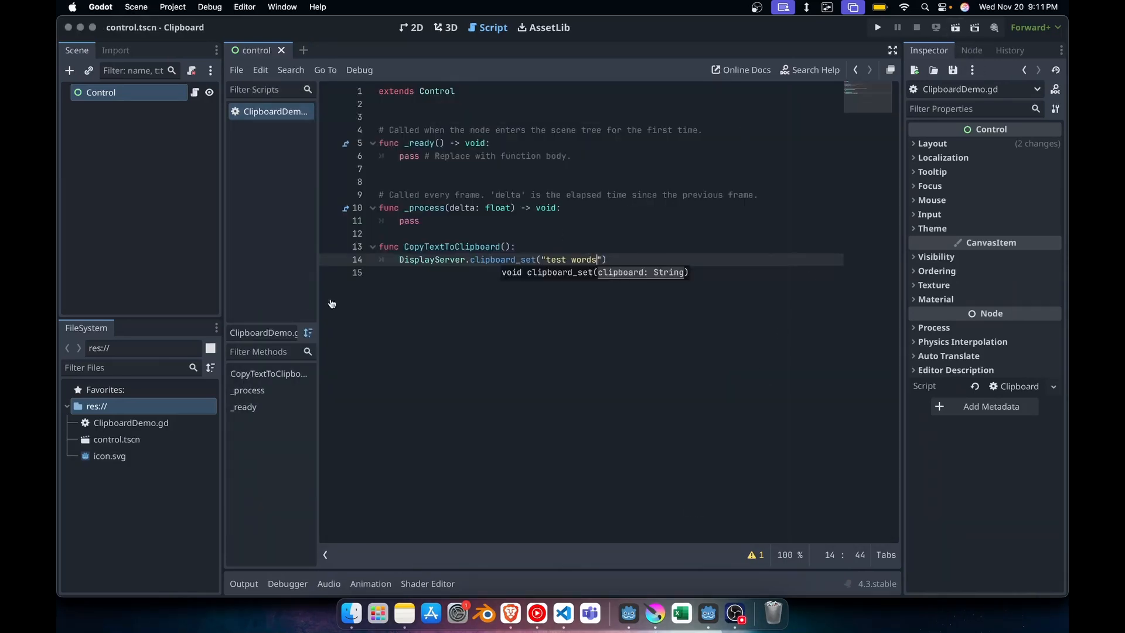
Add a Button under Control, position it around (122, 52) and label it 'Copy To Clipboard'
right_click(101, 91)
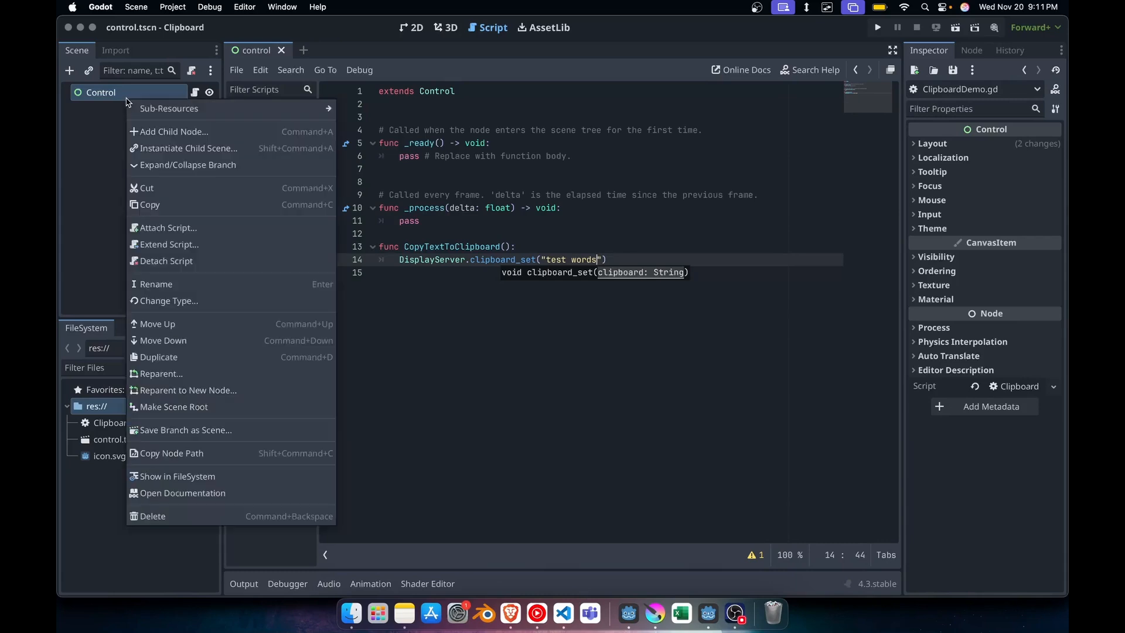
click(174, 131)
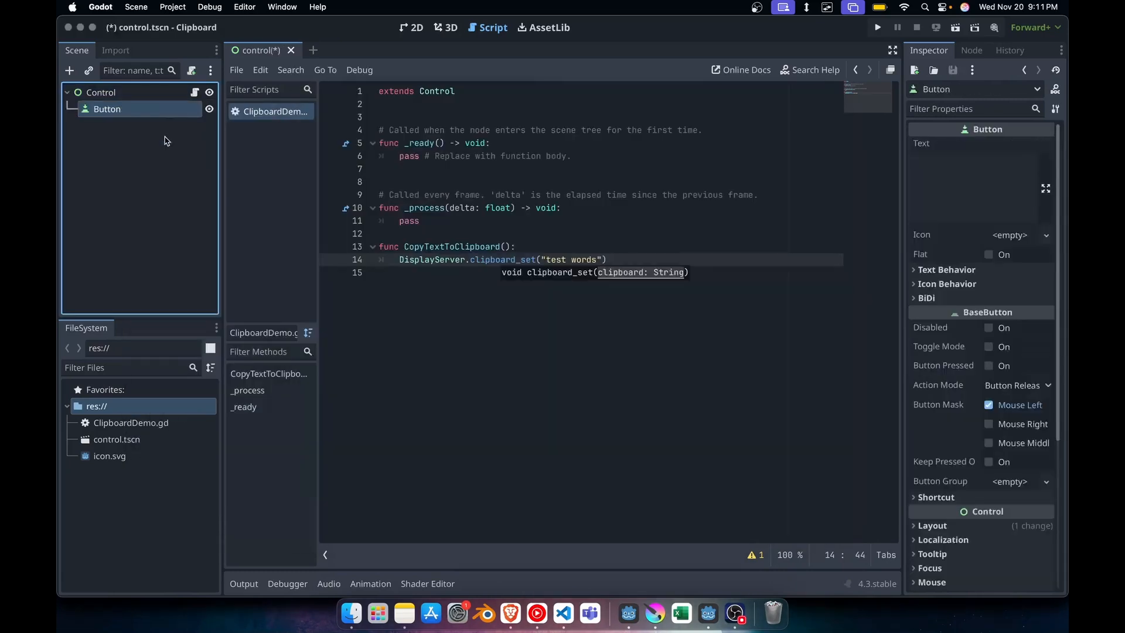
click(415, 27)
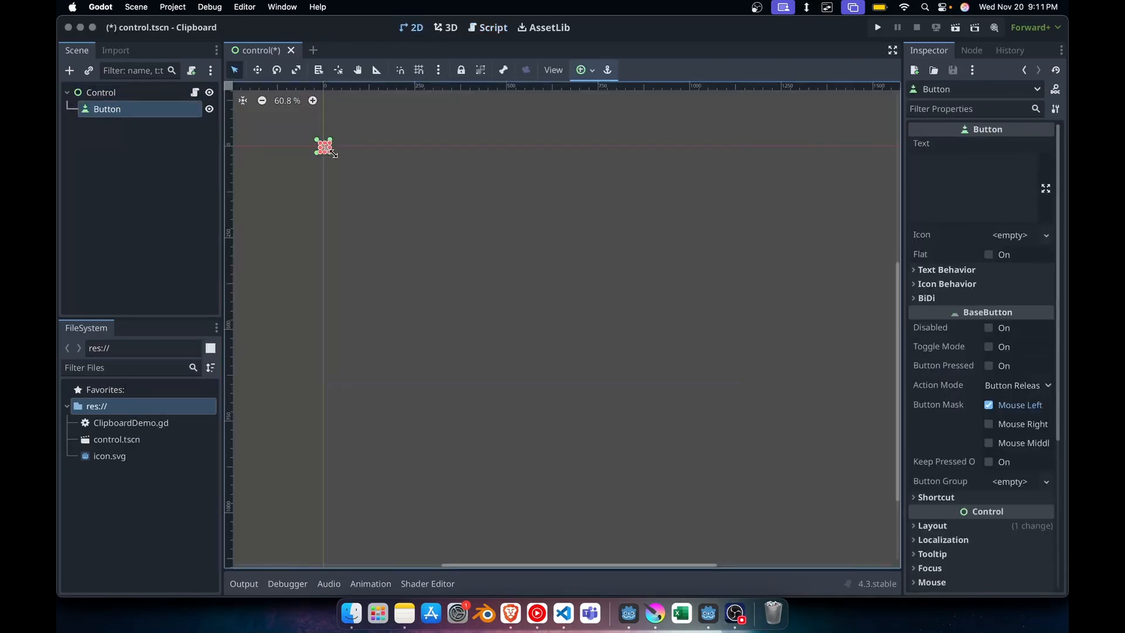
drag(325, 148, 385, 172)
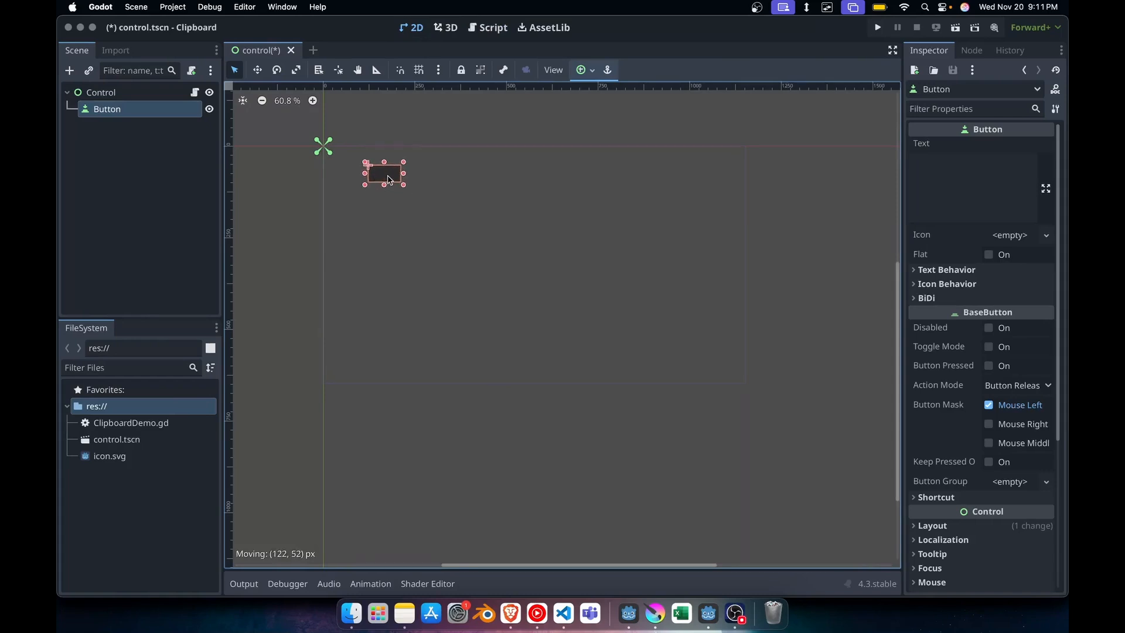
text(Cop)
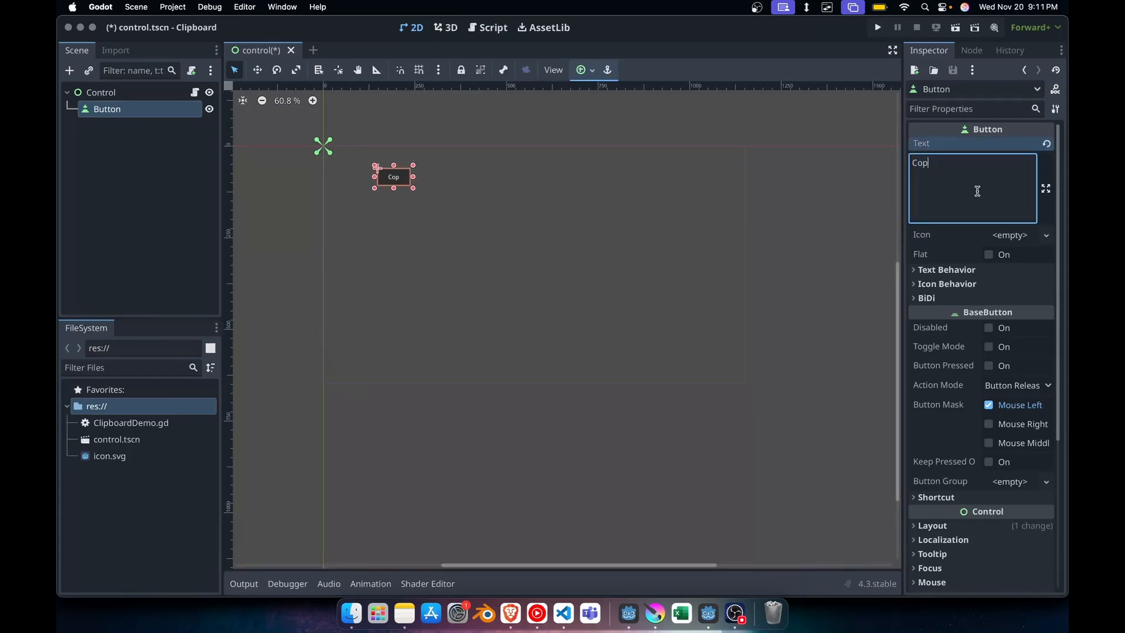
text(y To Clipboard)
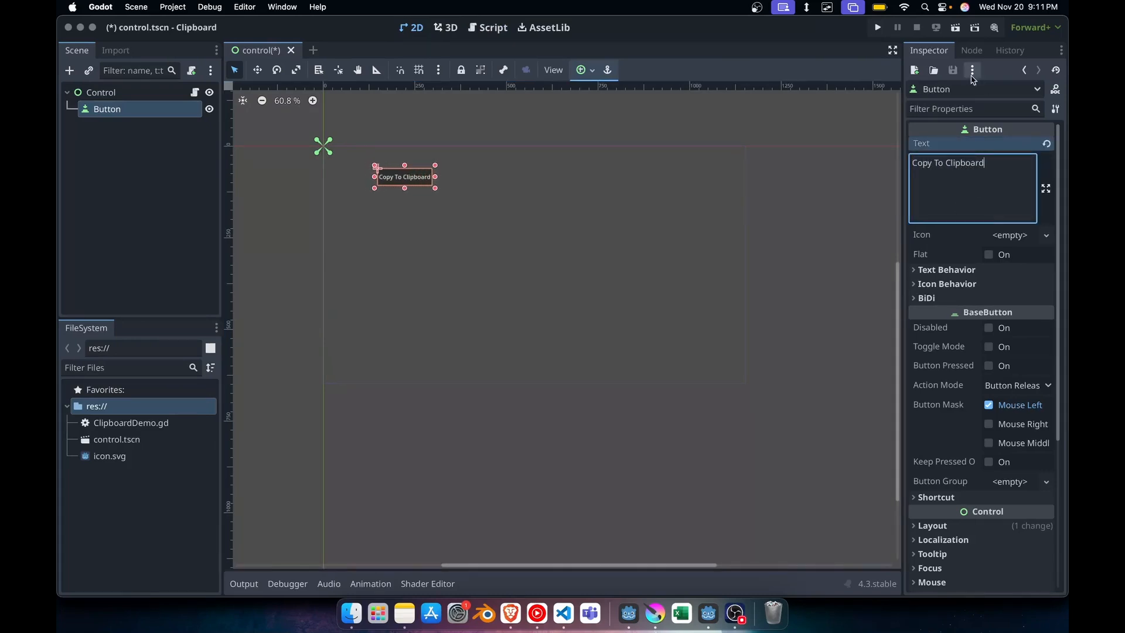
Connect the button's button_down signal to a new _on_button_button_down handler
double_click(968, 129)
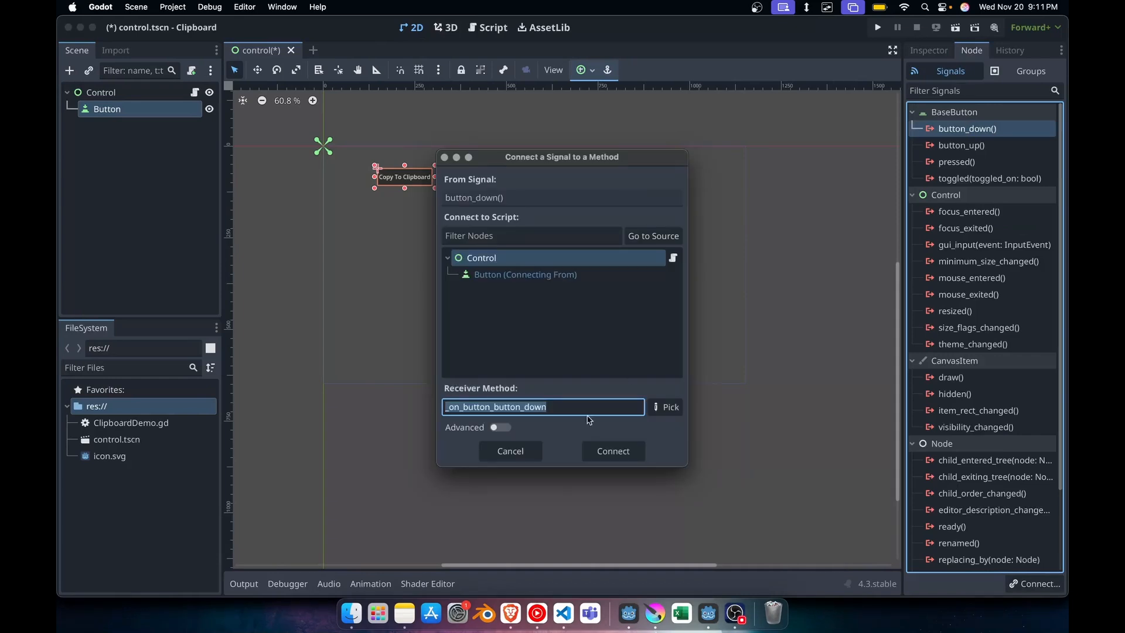
click(612, 450)
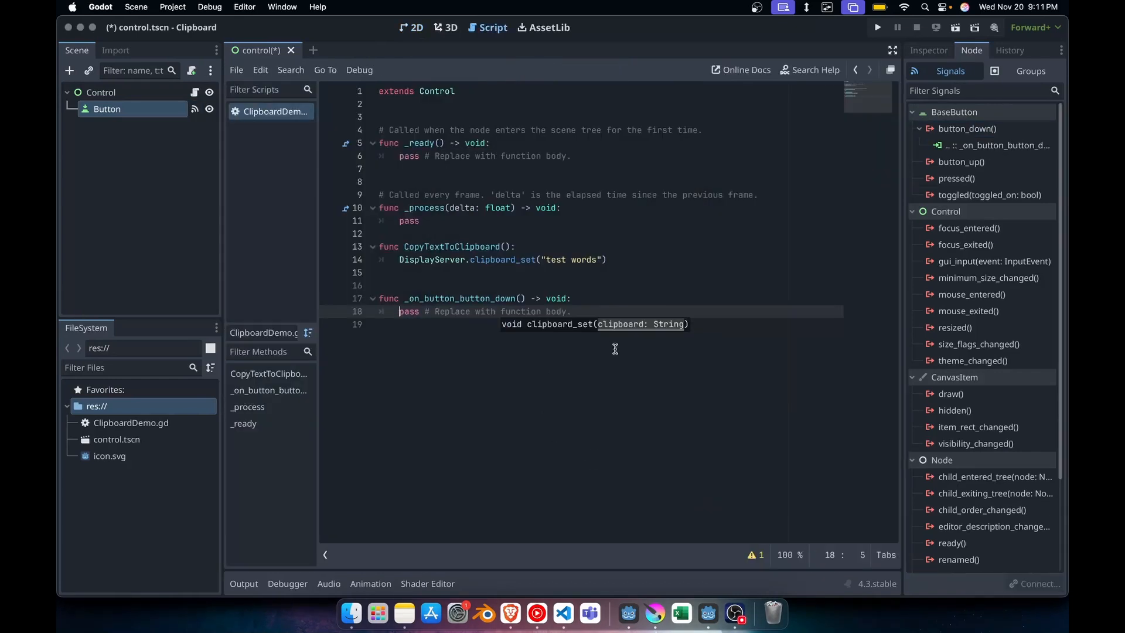
Give CopyTextToClipboard a data argument and have the handler pass "Test Words", then save
click(571, 299)
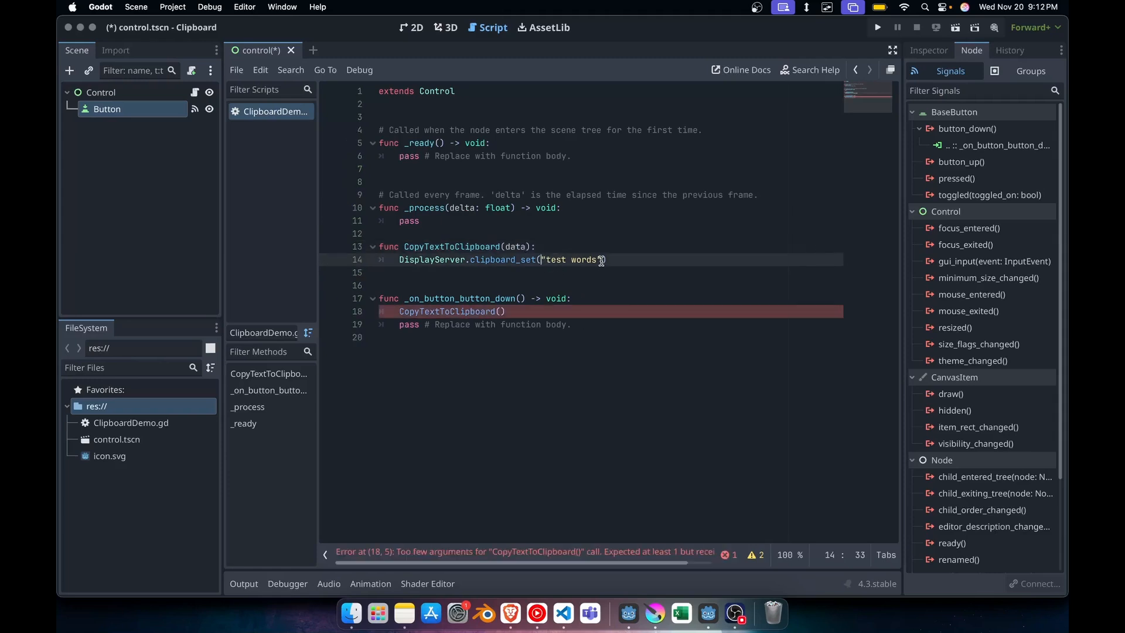
text(data)
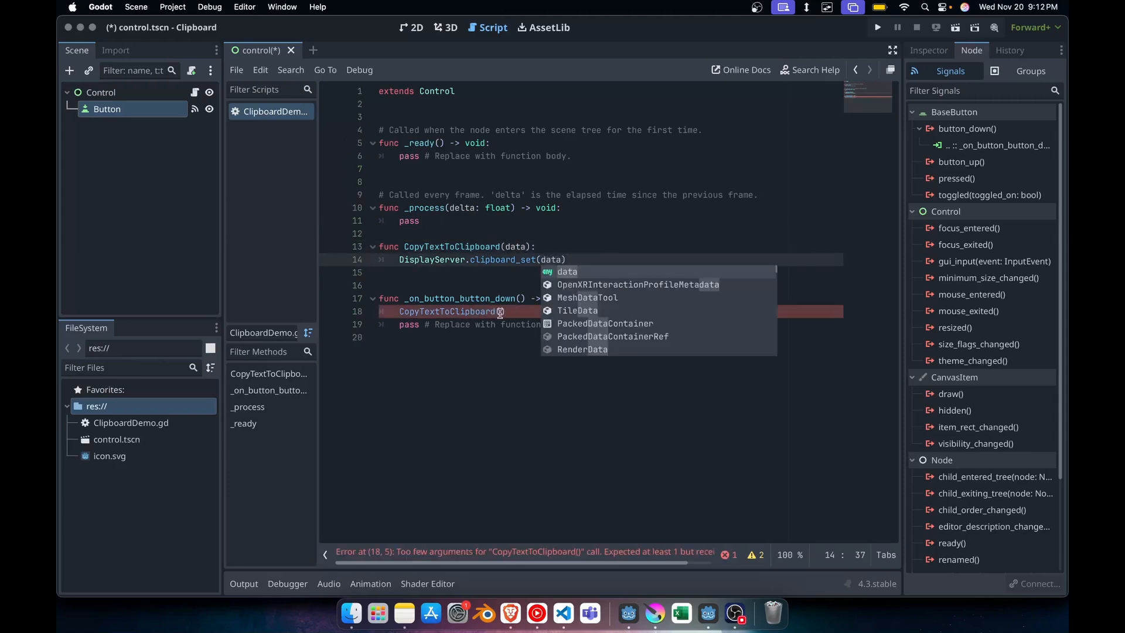
text("Test Words")
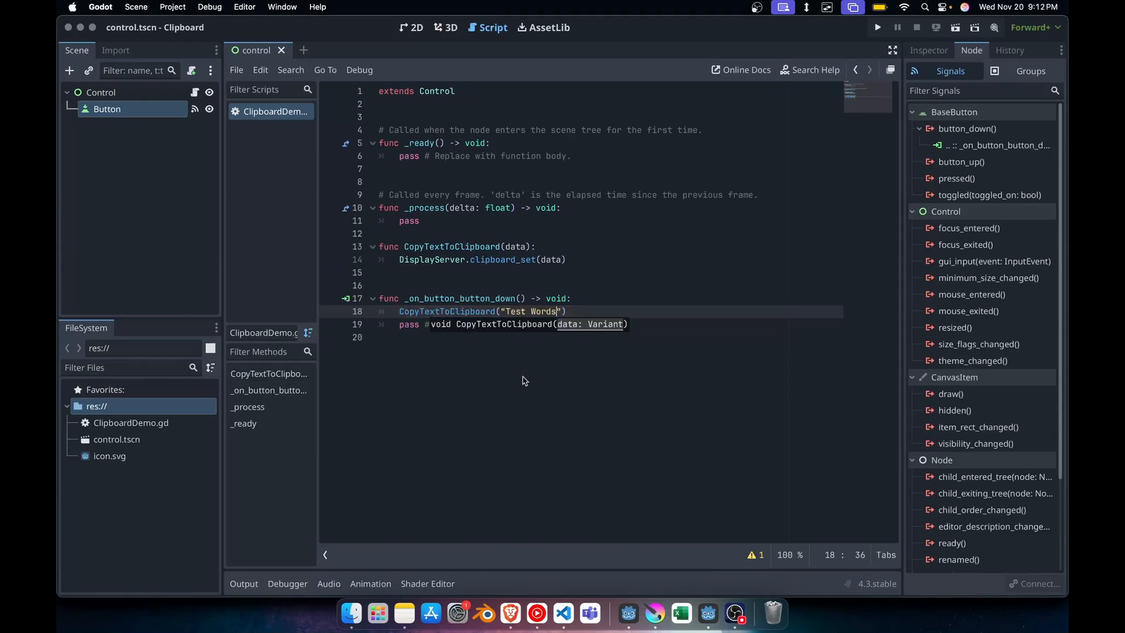
mouse_move(419, 276)
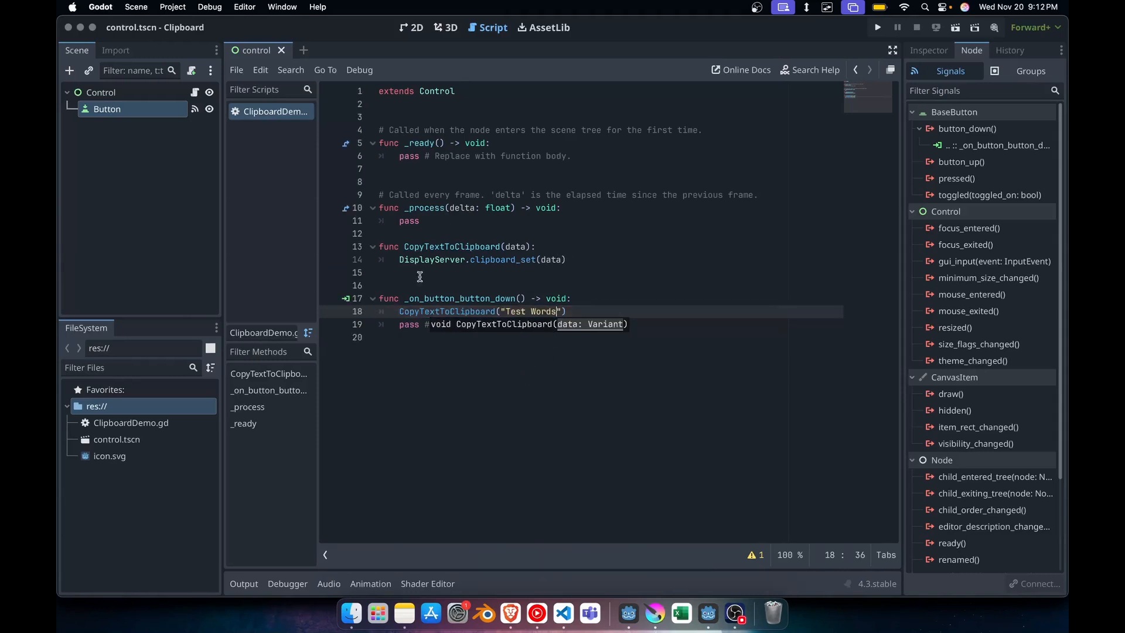
mouse_move(785, 249)
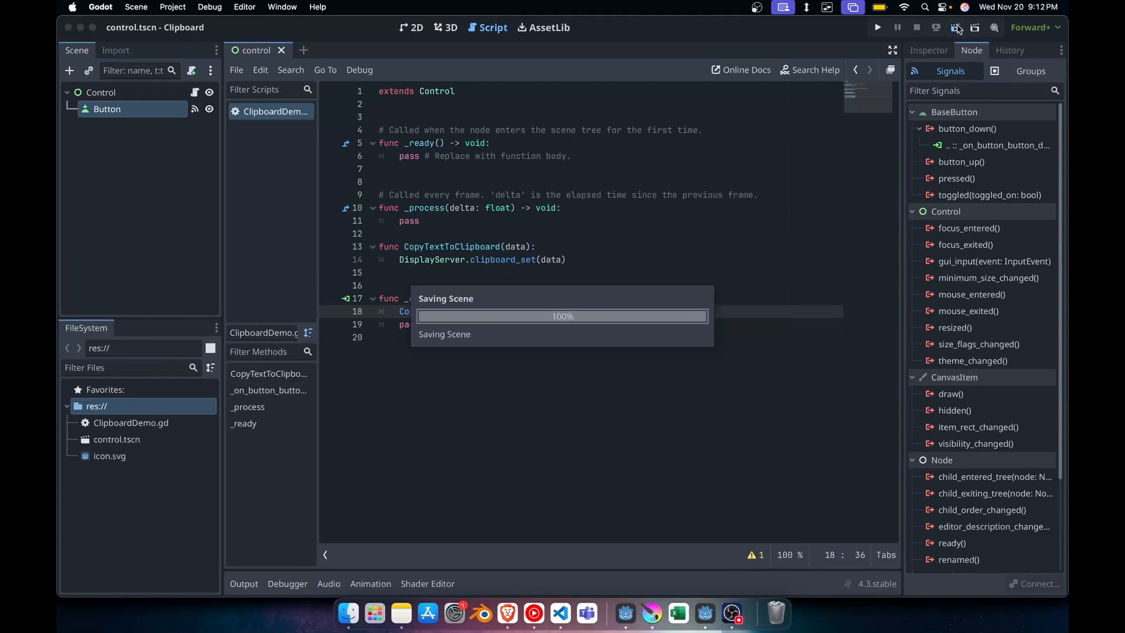
Run the project and use its Copy To Clipboard button to copy the text
click(876, 26)
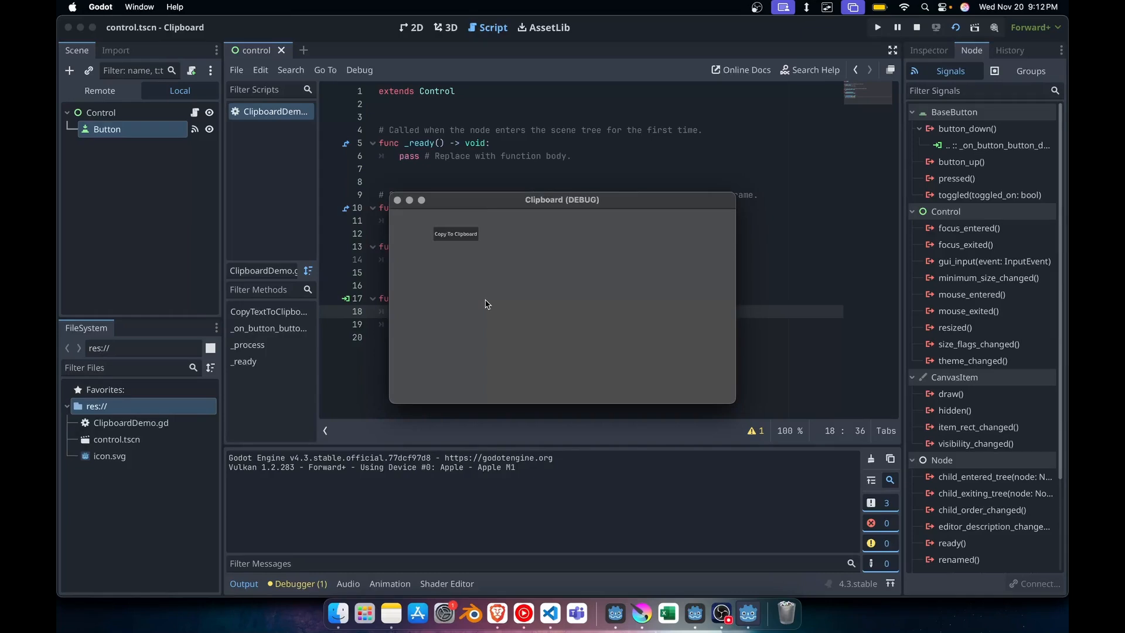
mouse_move(493, 418)
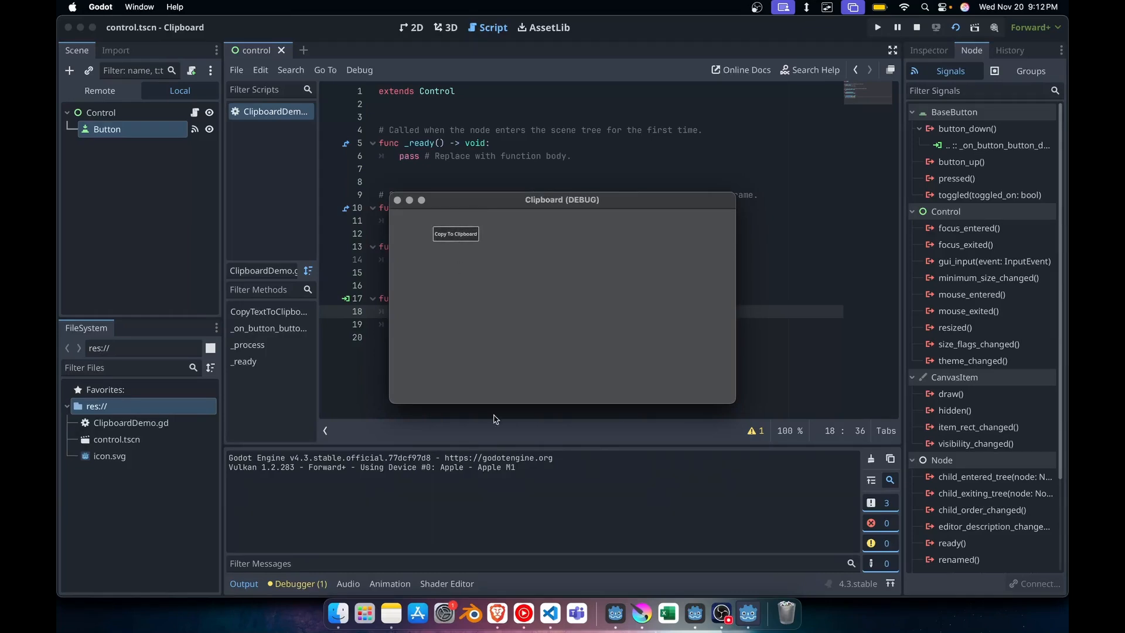
right_click(392, 613)
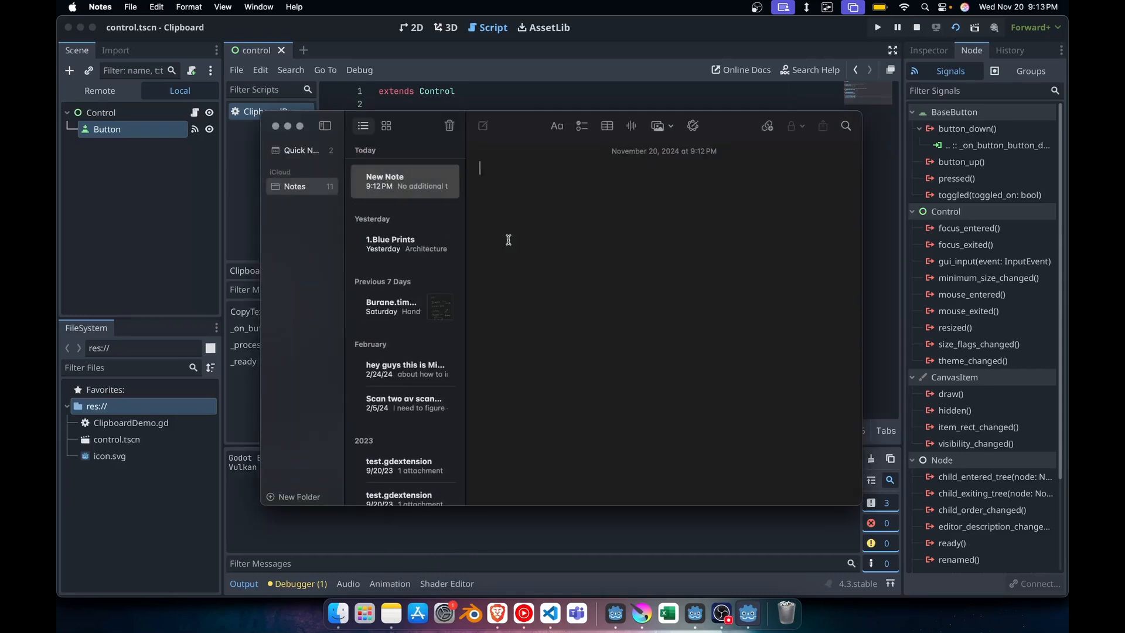
Paste "Test Words" into a new note and add filler text to confirm the copy worked
text(Test Words)
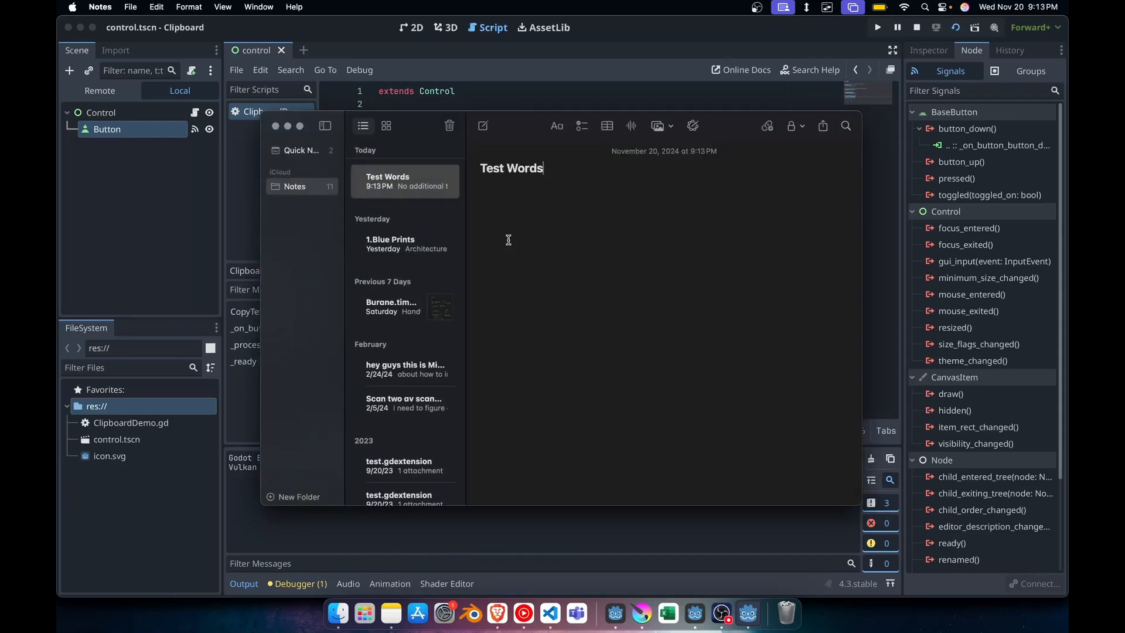
mouse_move(554, 101)
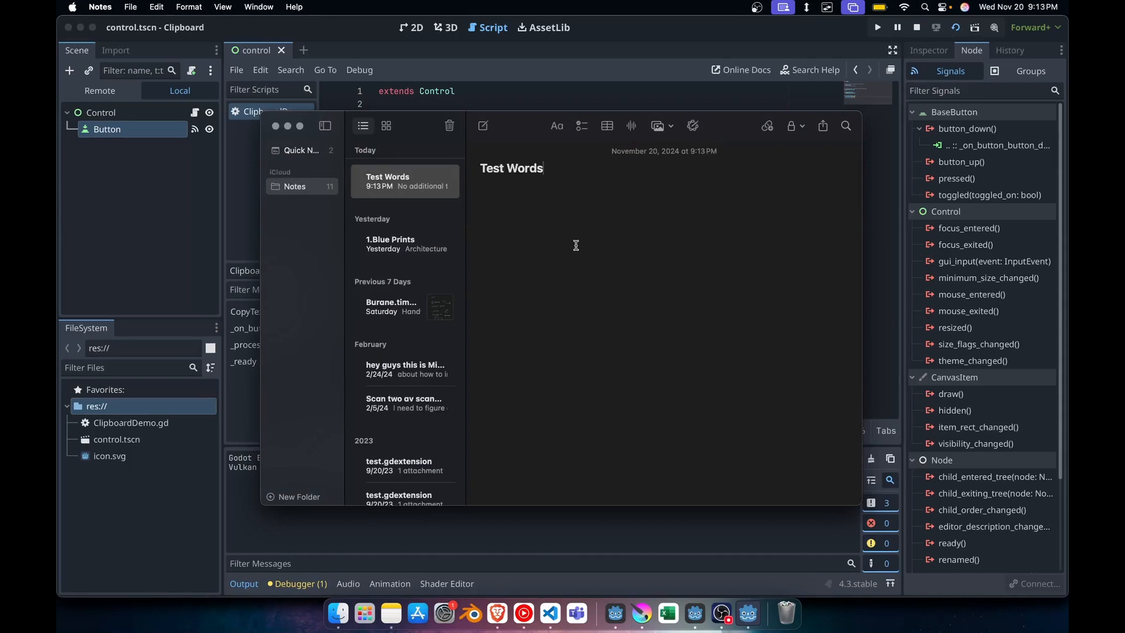
text(lasdjflasdjfl;sajf)
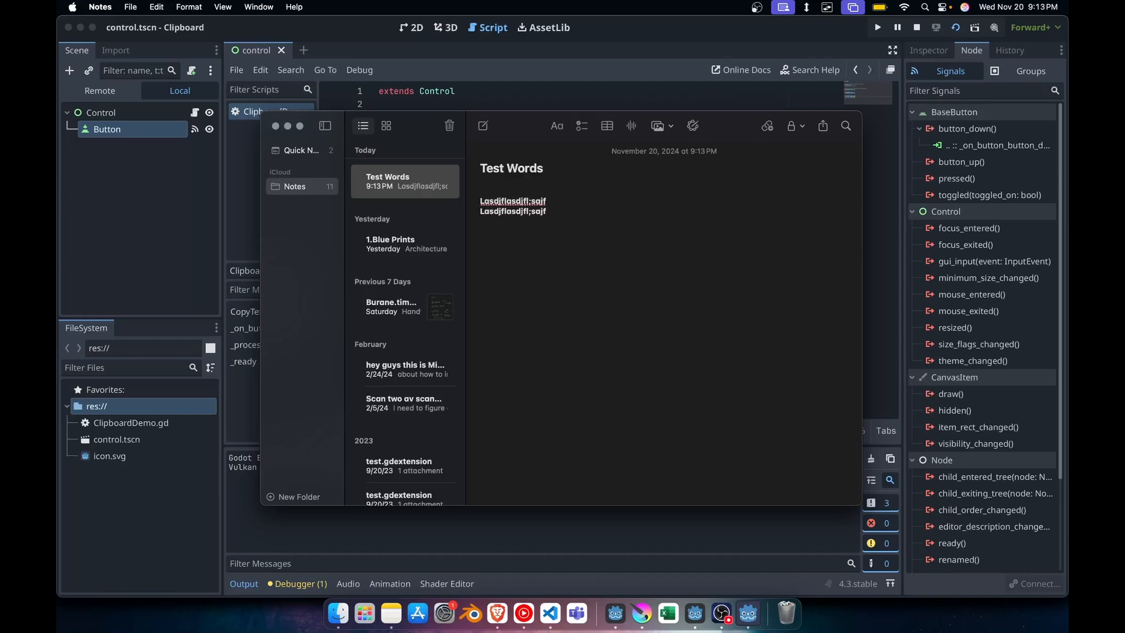
mouse_move(666, 612)
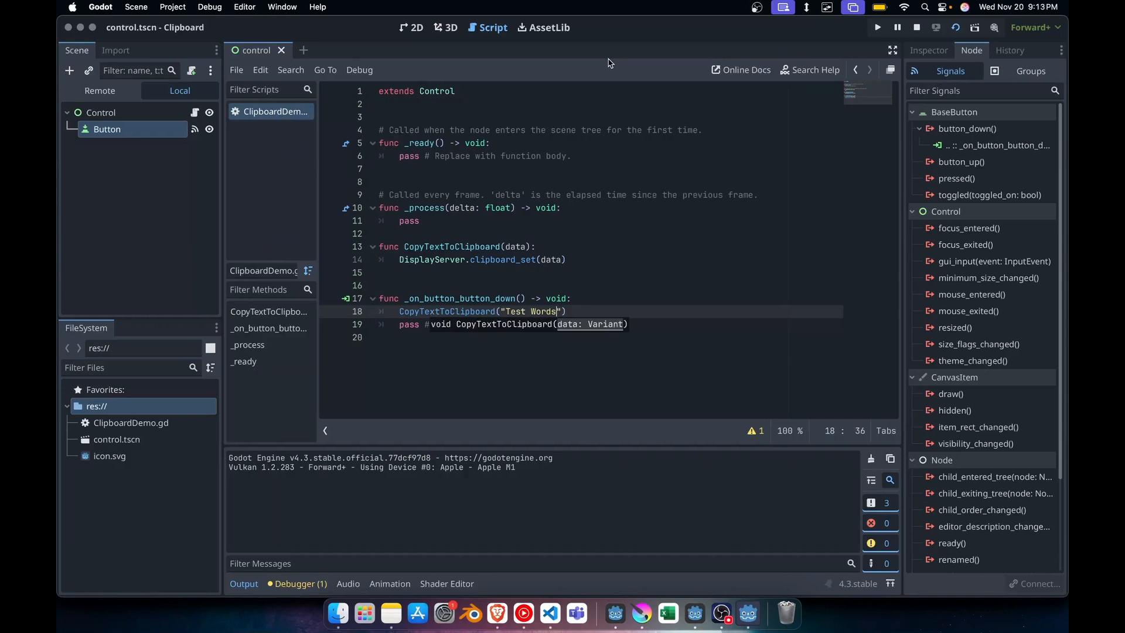
Declare PasteTextFromClipboard() with an if DisplayServer.clipboard_has() check
click(565, 259)
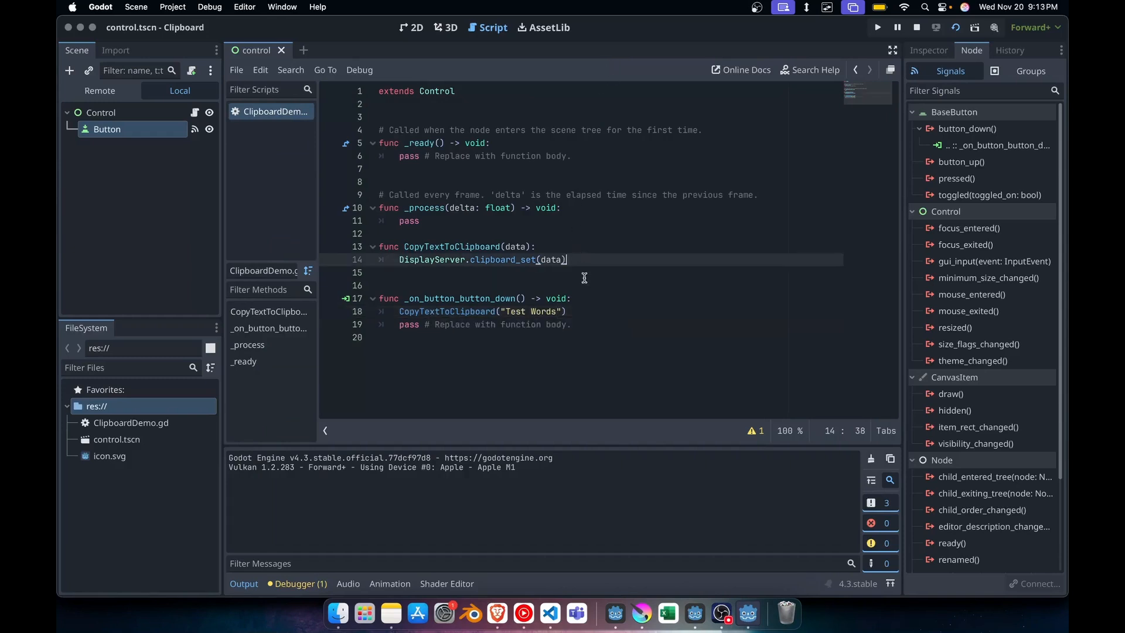
key(enter)
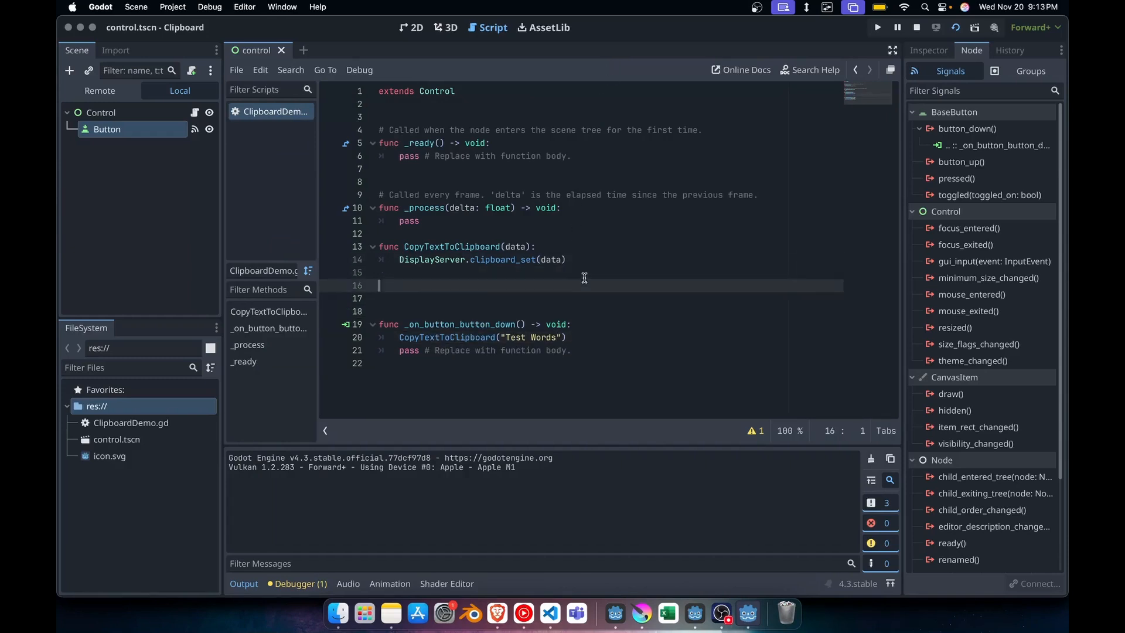
text(func)
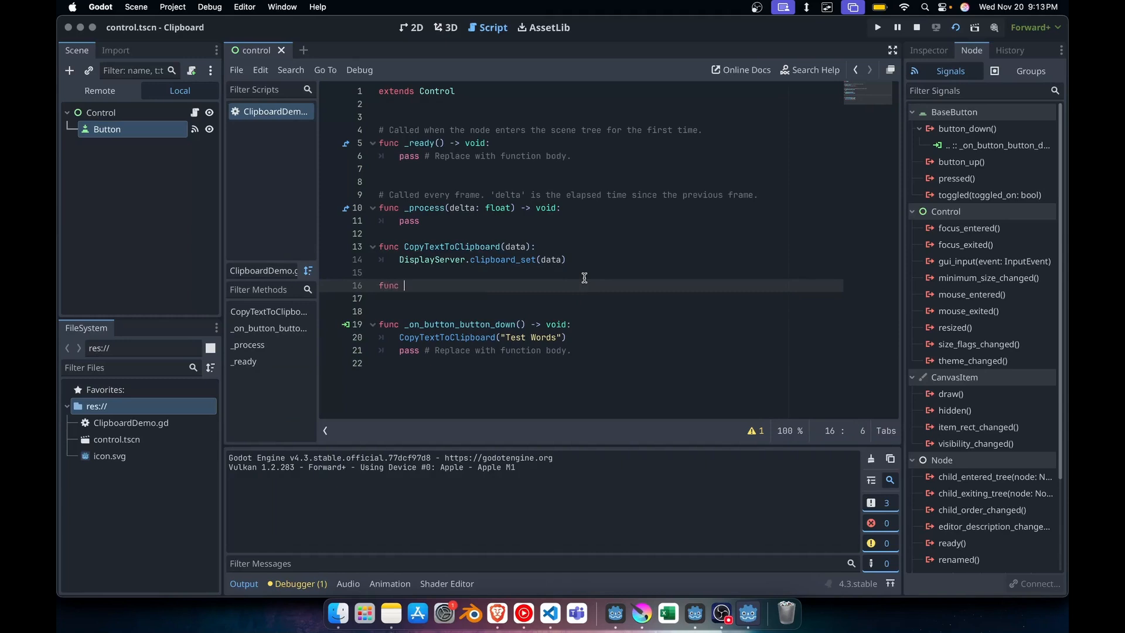
text(PasteTextFromClipboard():)
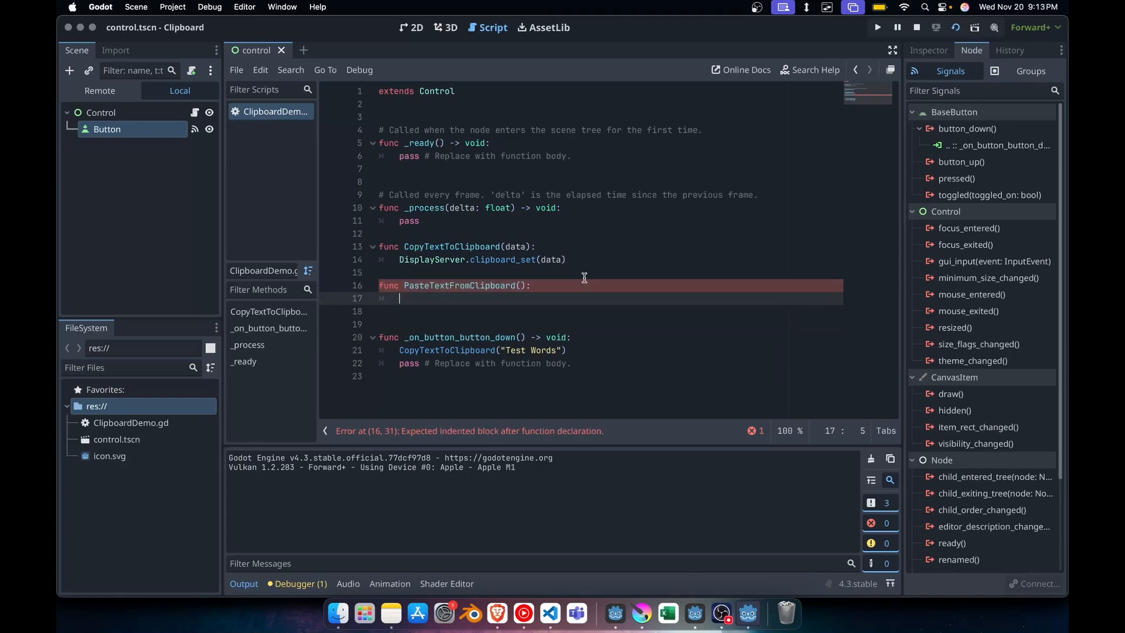
text(if)
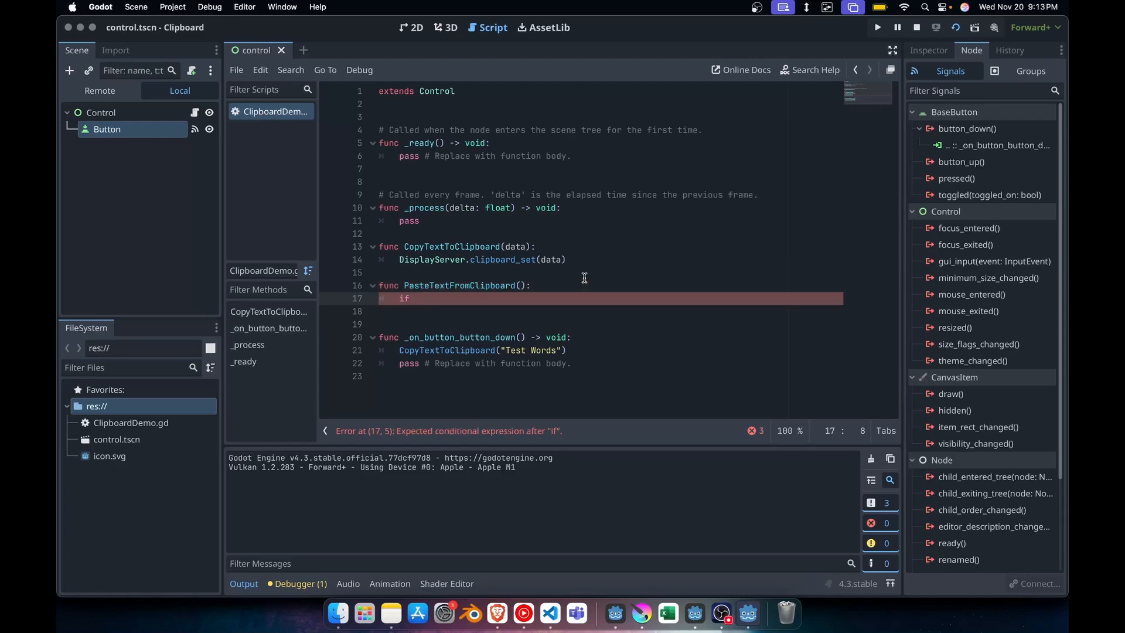
text(dispalyser)
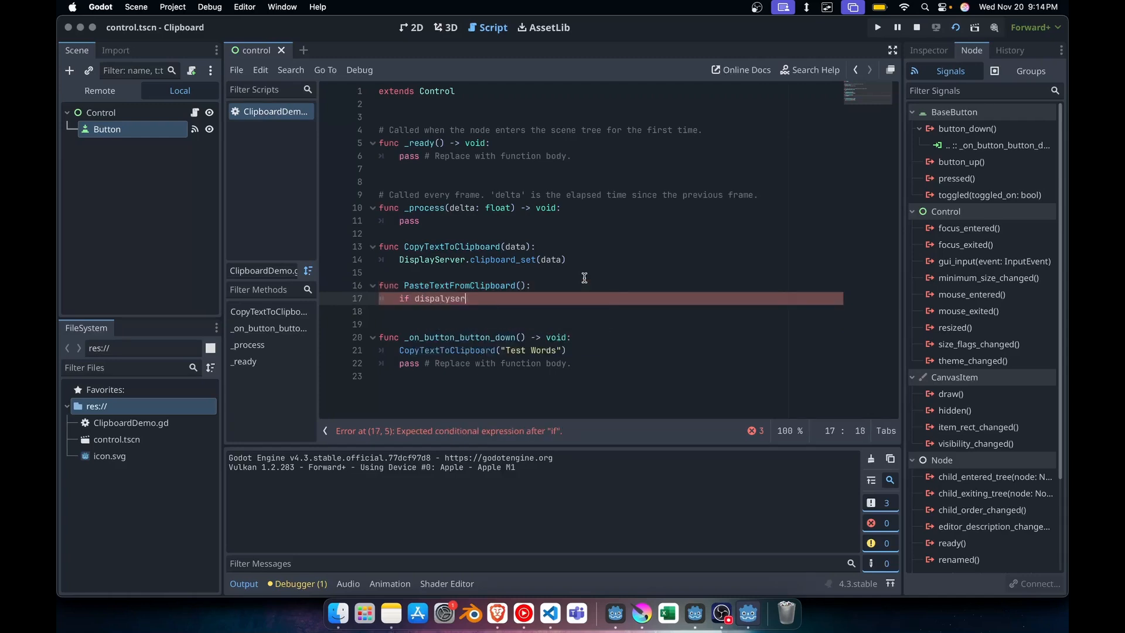
text(DisplayServer.)
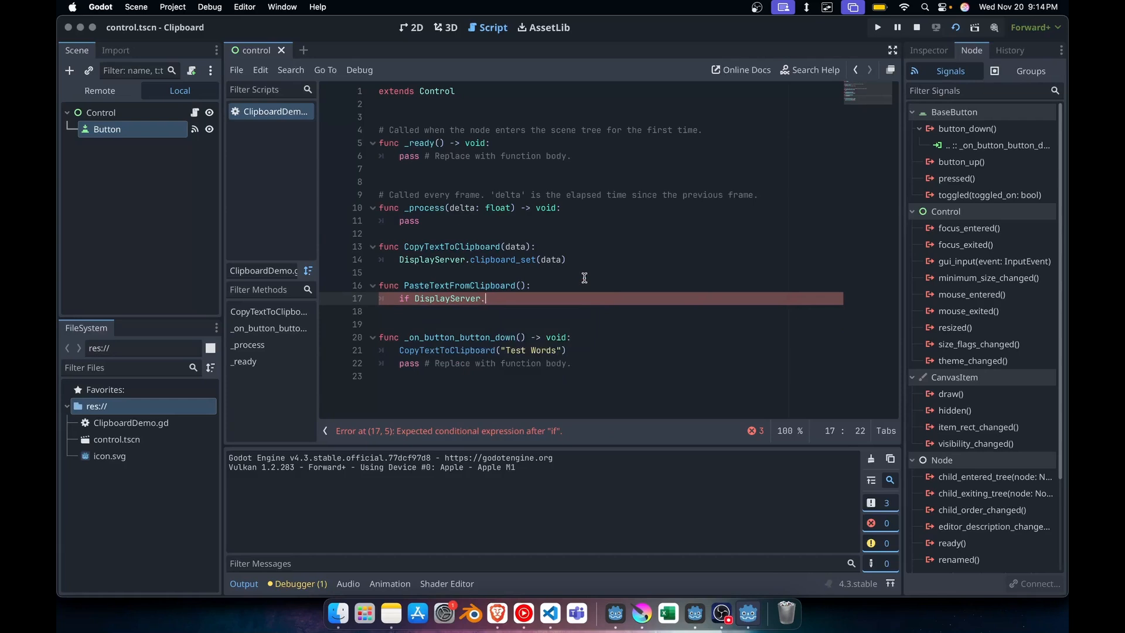
text(.has)
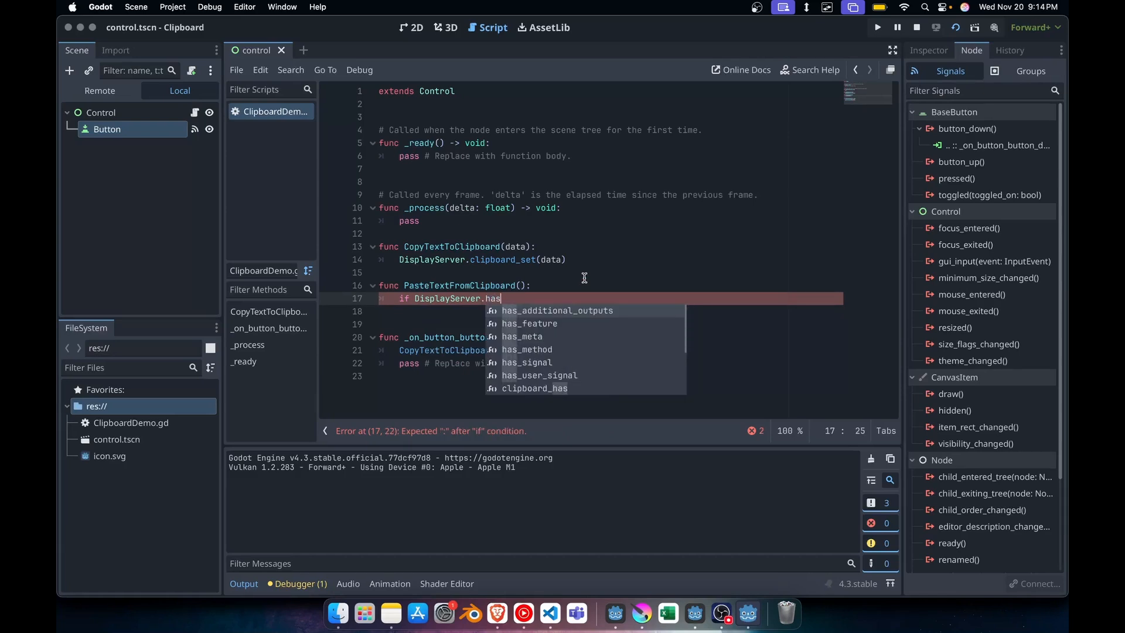
text(clipboard_)
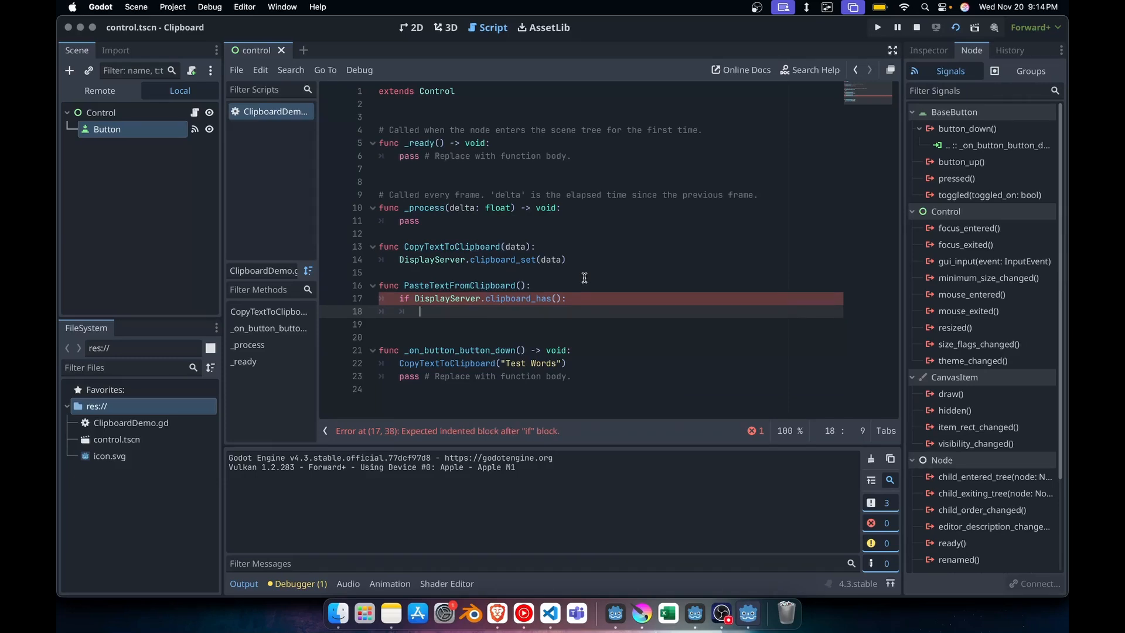
Return clipboard_get() when present, else print 'nothing in clipboard'
text(ret)
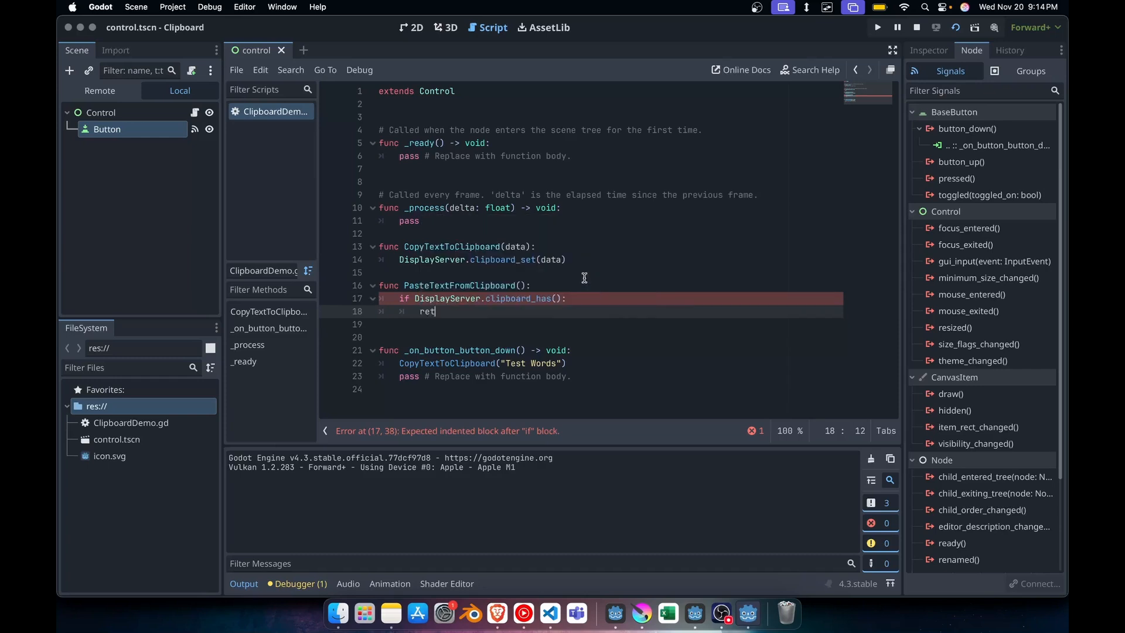
text(urn)
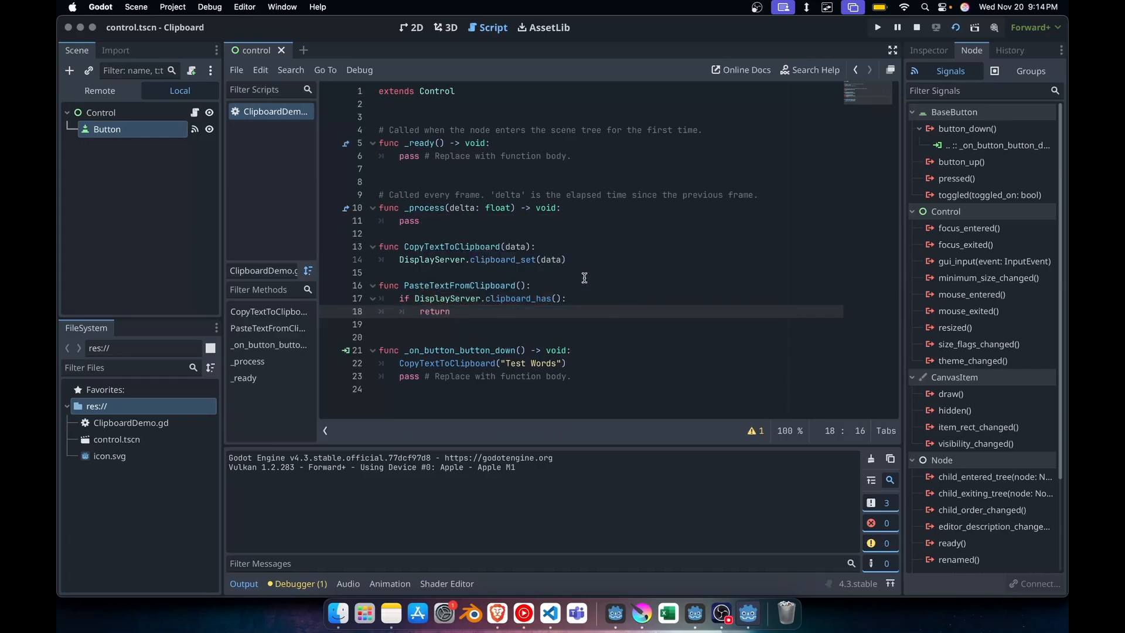
text(displayserver.)
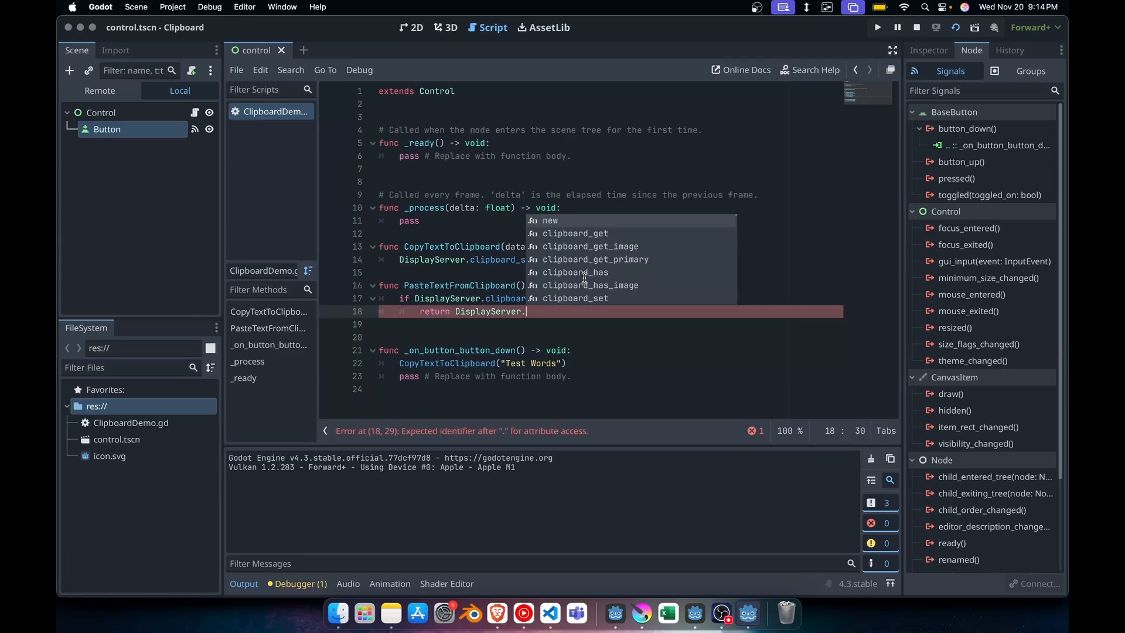
click(574, 233)
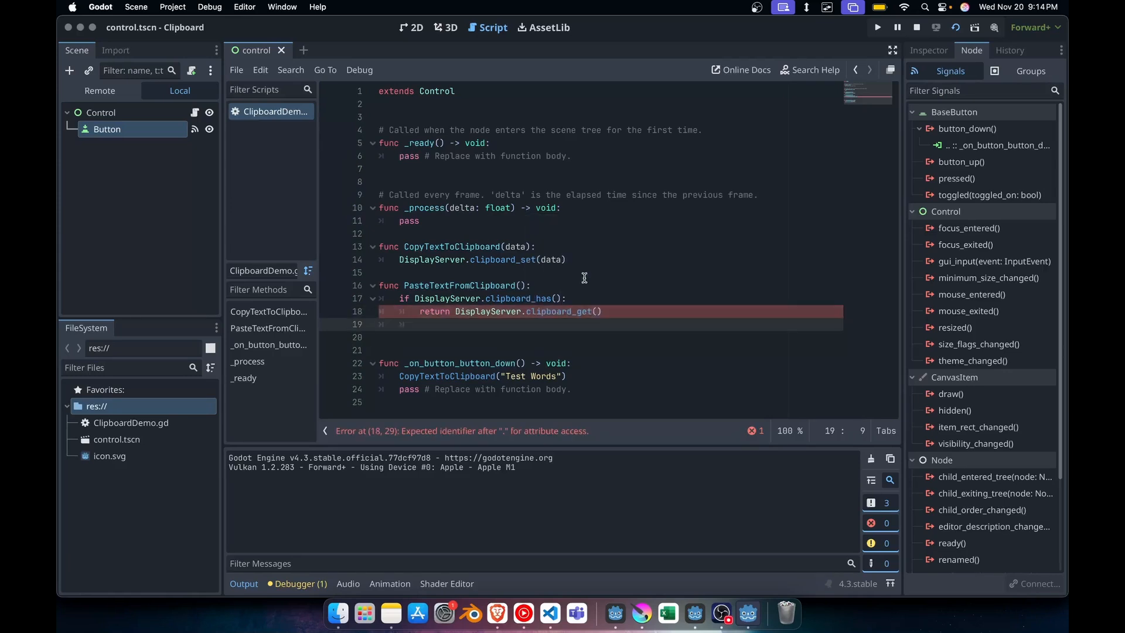
text(else:)
click(611, 336)
text(print("nothing in clipboard"))
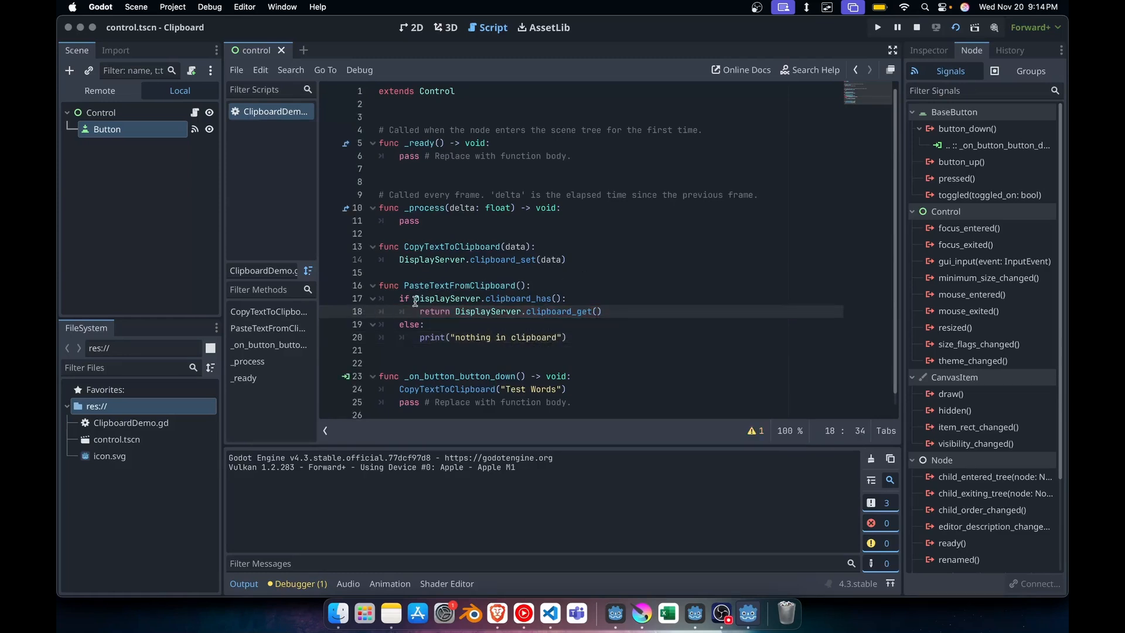
double_click(487, 298)
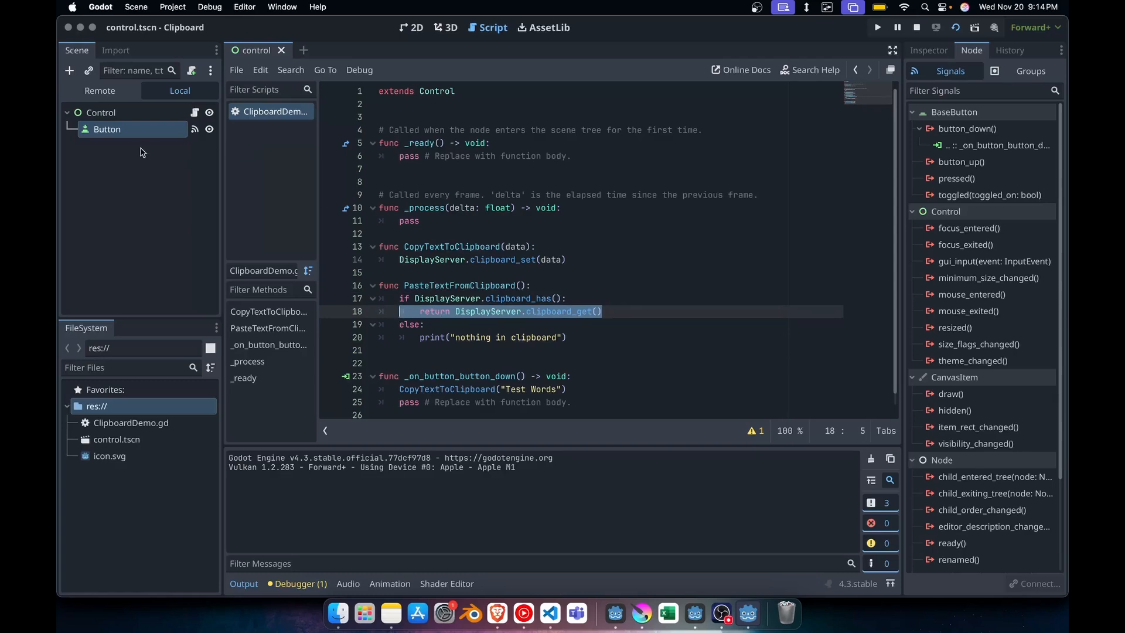
mouse_move(100, 112)
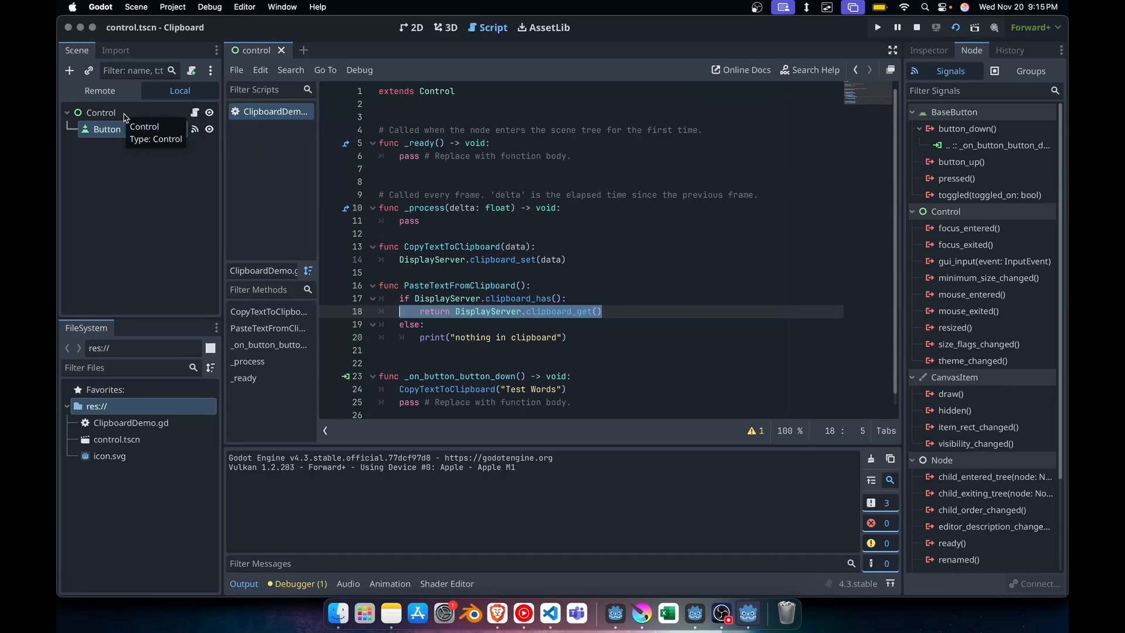
Add a Label under Control and duplicate the Button to create Button2
click(69, 70)
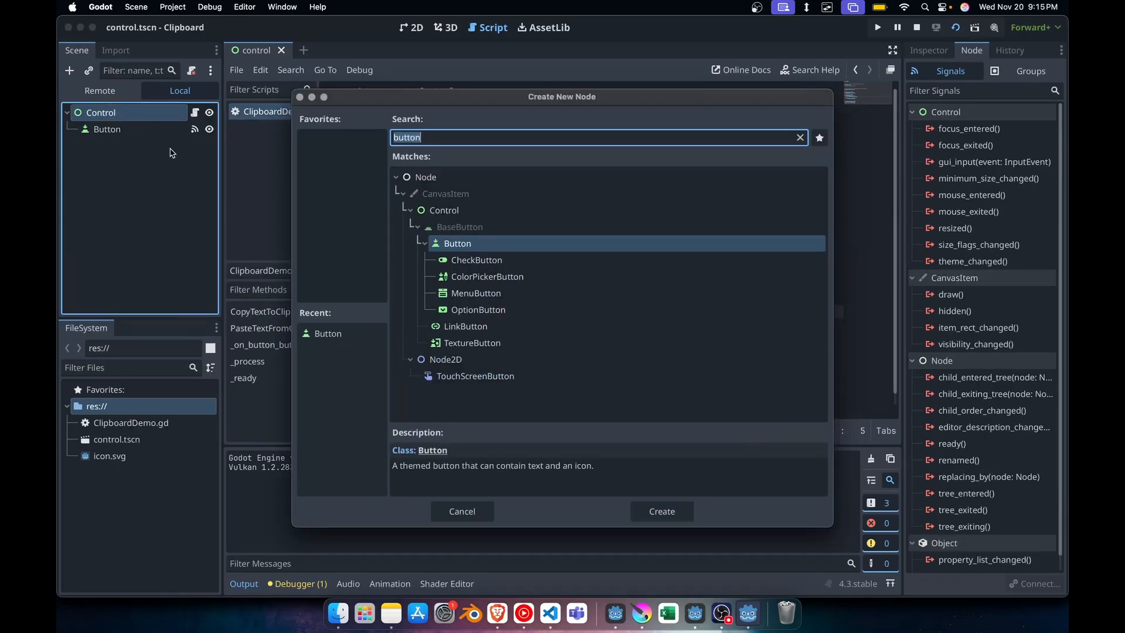
click(798, 137)
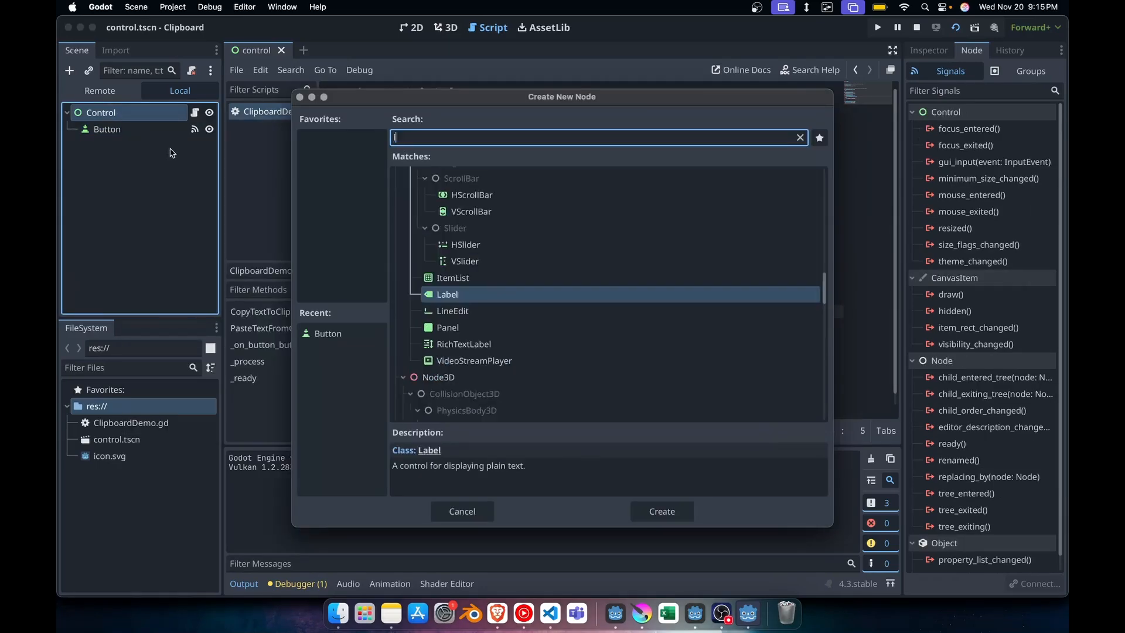
click(660, 511)
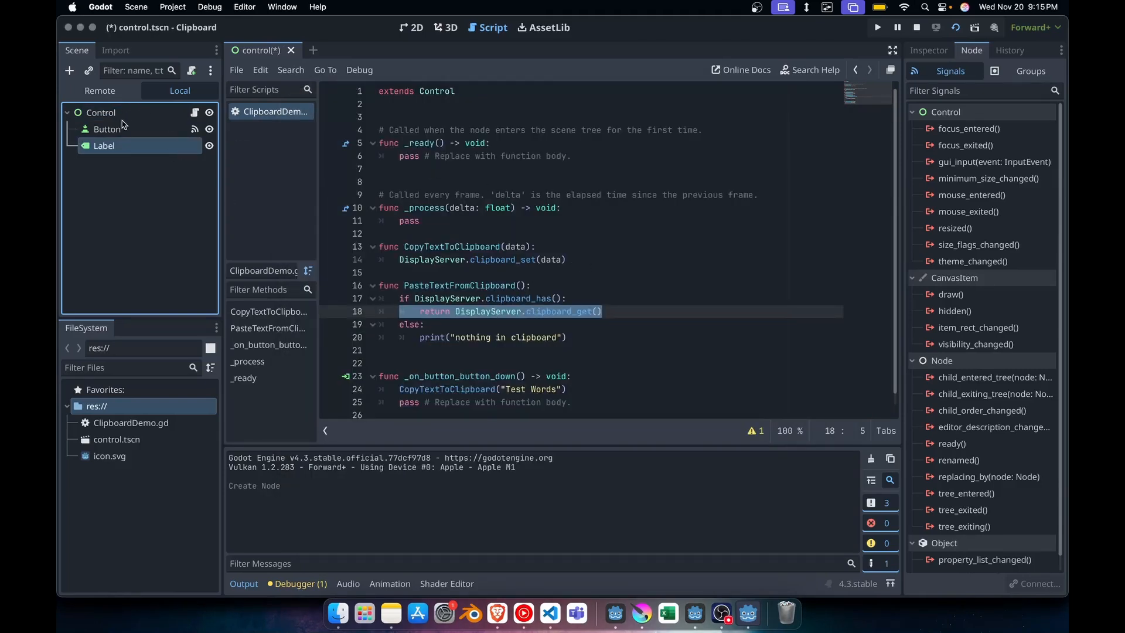
click(107, 129)
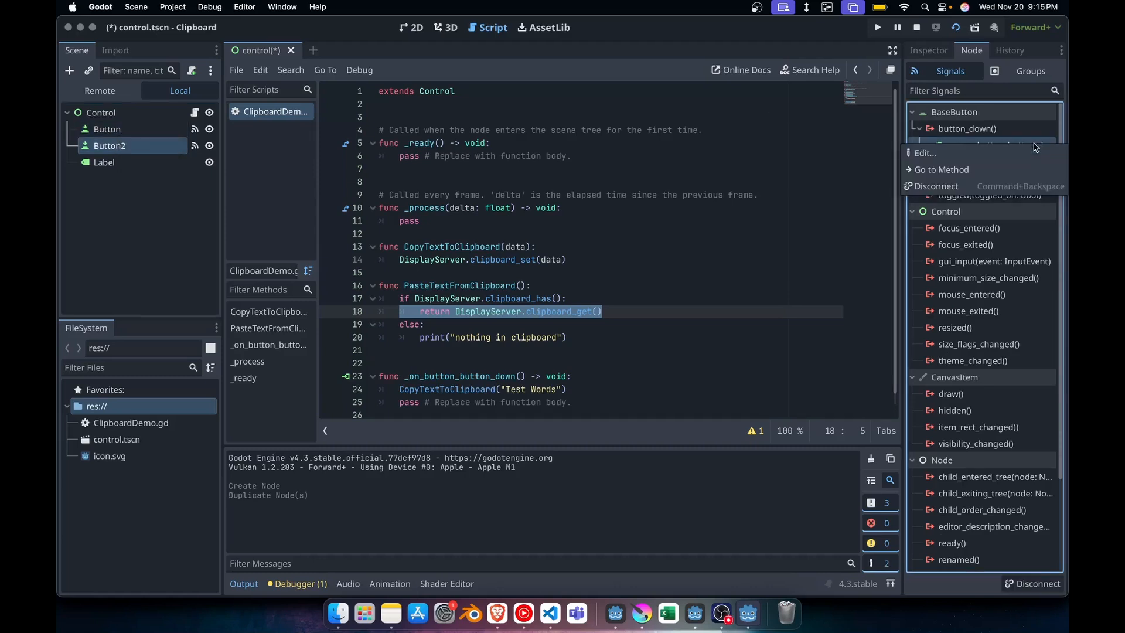
Reconnect Button2's button_down to a new _on_button_2_button_down handler
click(938, 186)
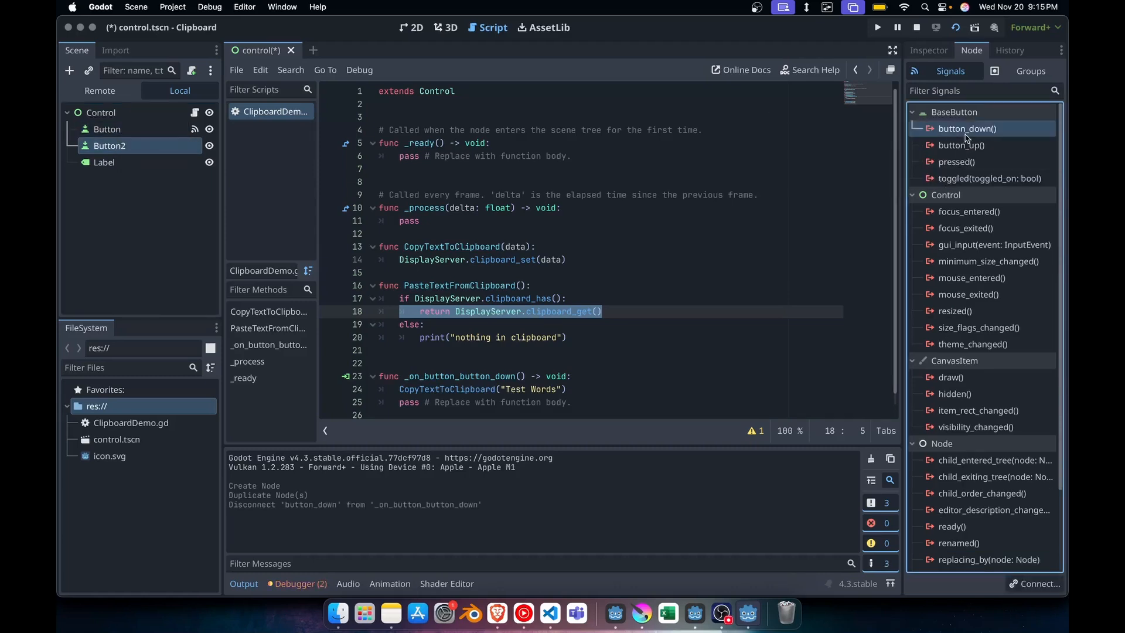
double_click(967, 129)
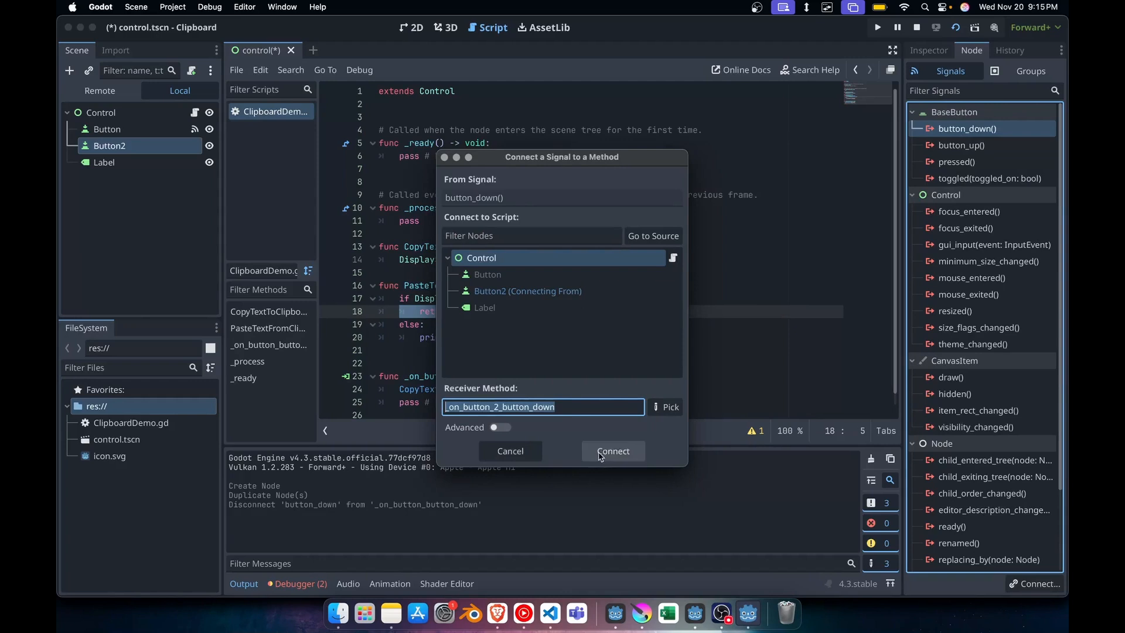
click(613, 450)
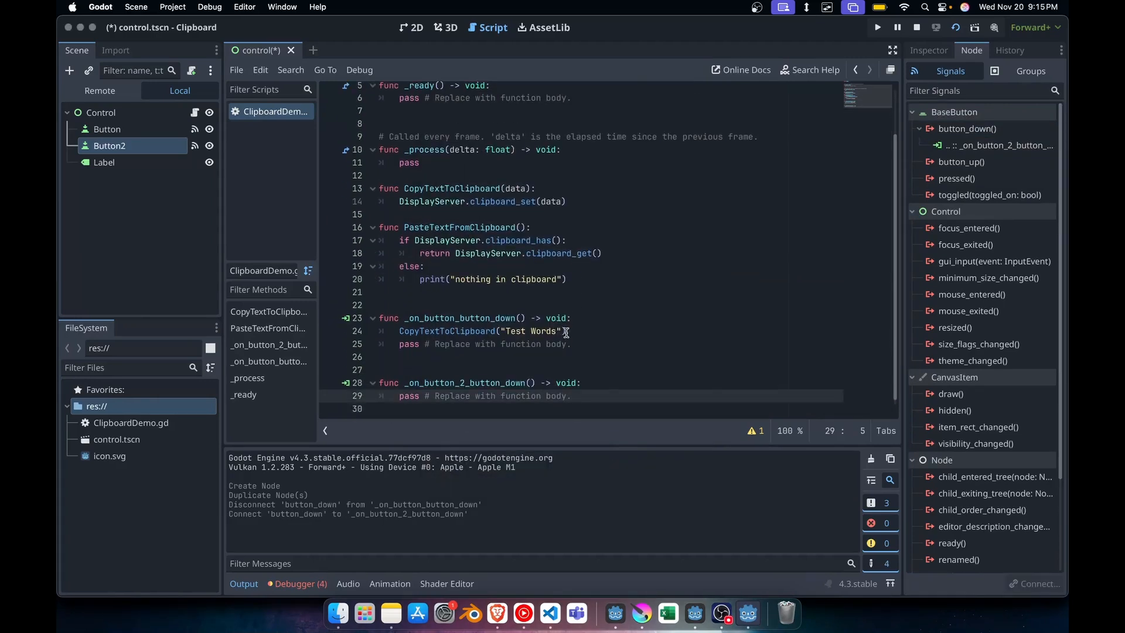
Make the handler set $Label.text = PasteTextFromClipboard() and save
click(572, 395)
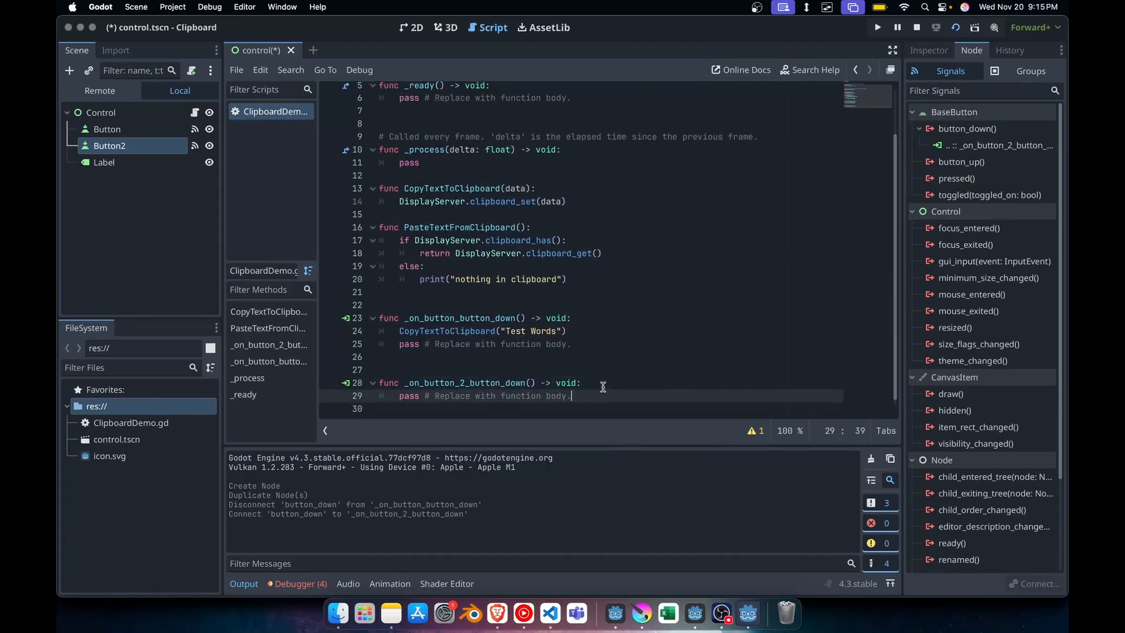
text($Label)
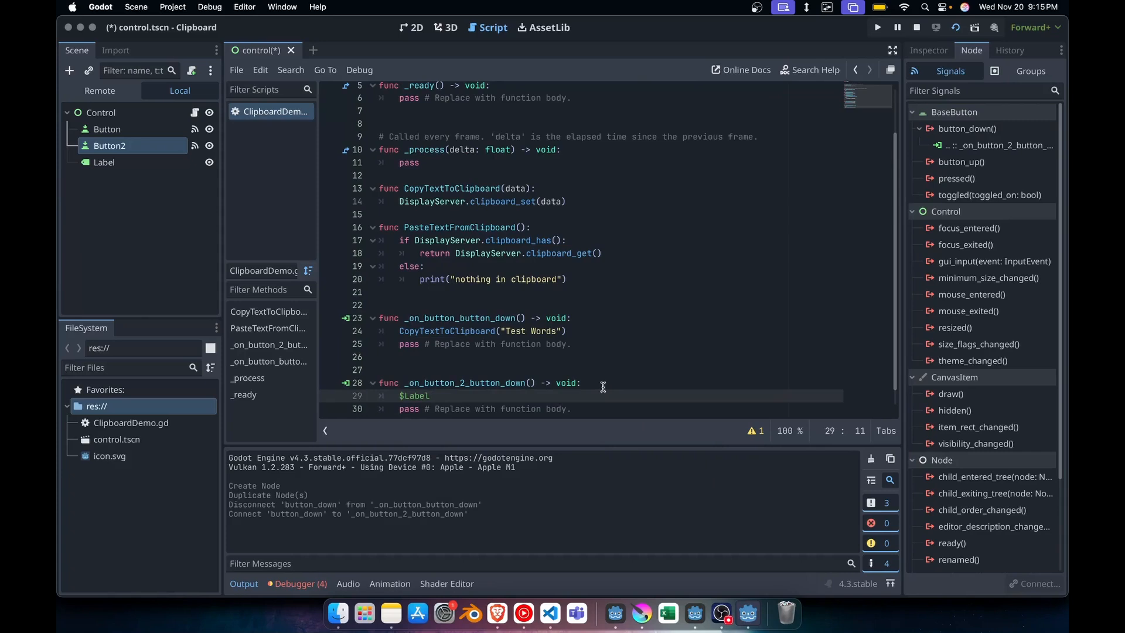
text(.text =)
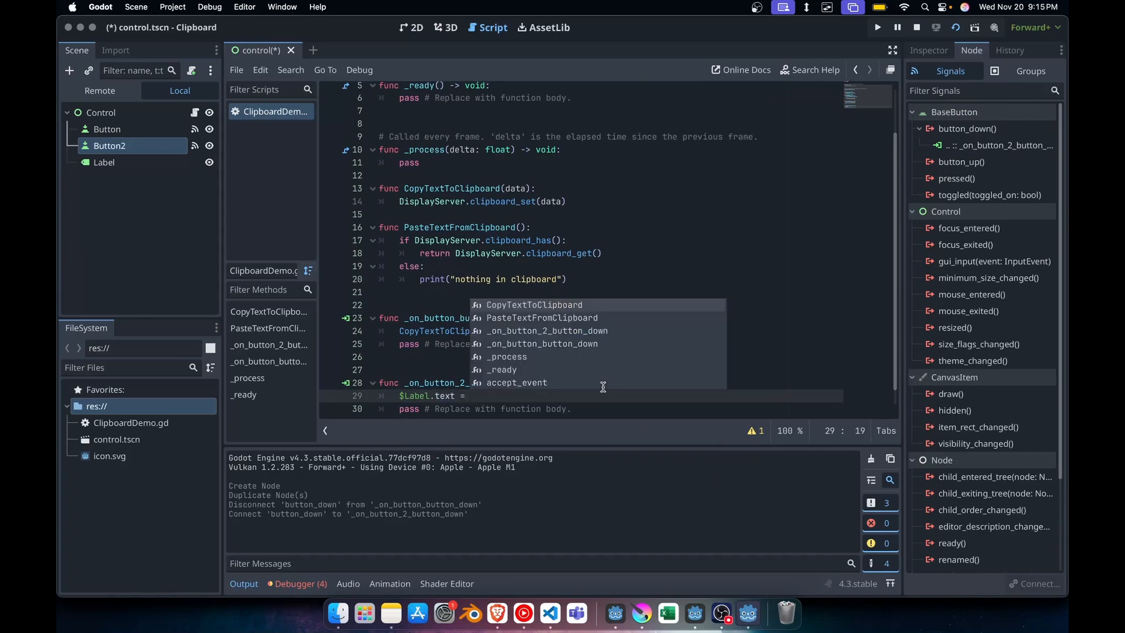
click(541, 318)
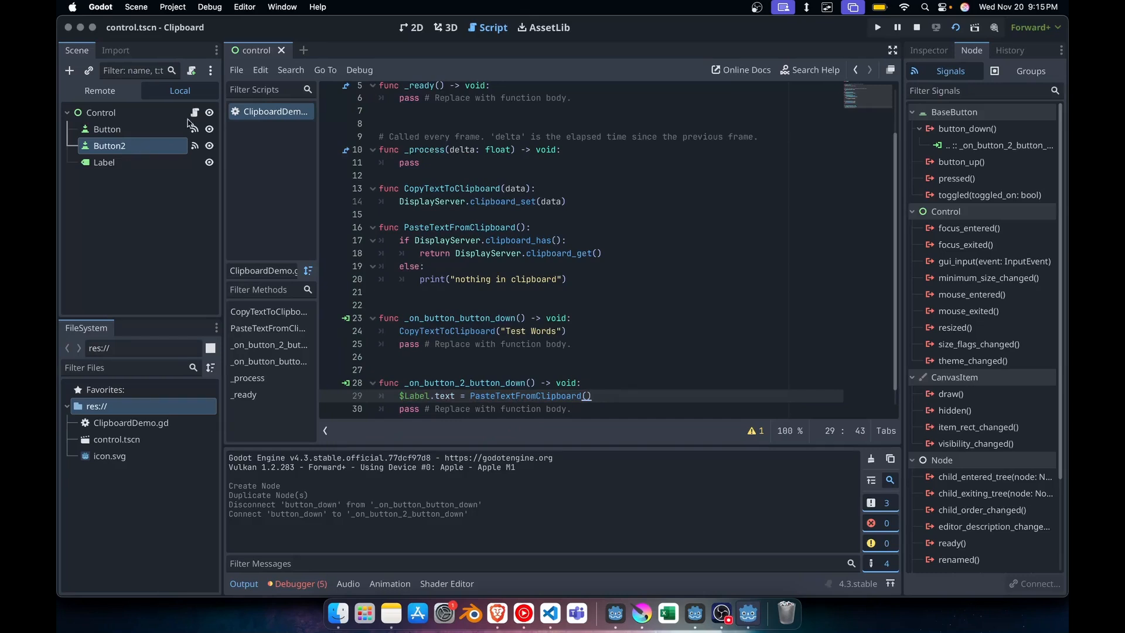
Move Button2 below Button, label it 'Paste From Clipboard', and reposition the Label beside it
click(415, 27)
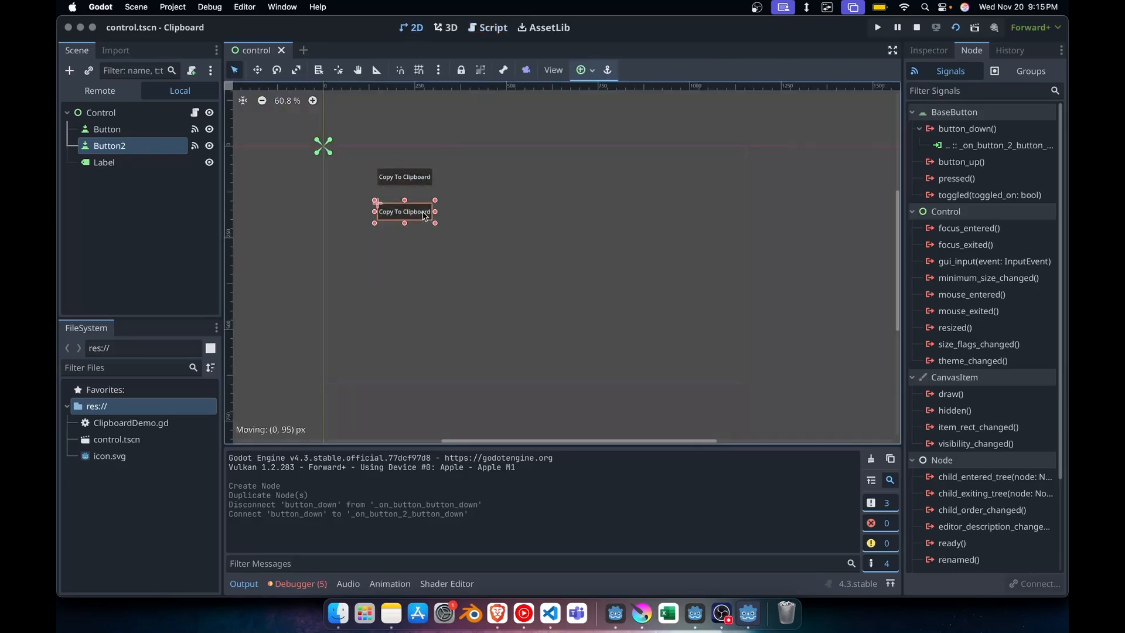
drag(404, 211, 404, 199)
text(Paste From Clipboard)
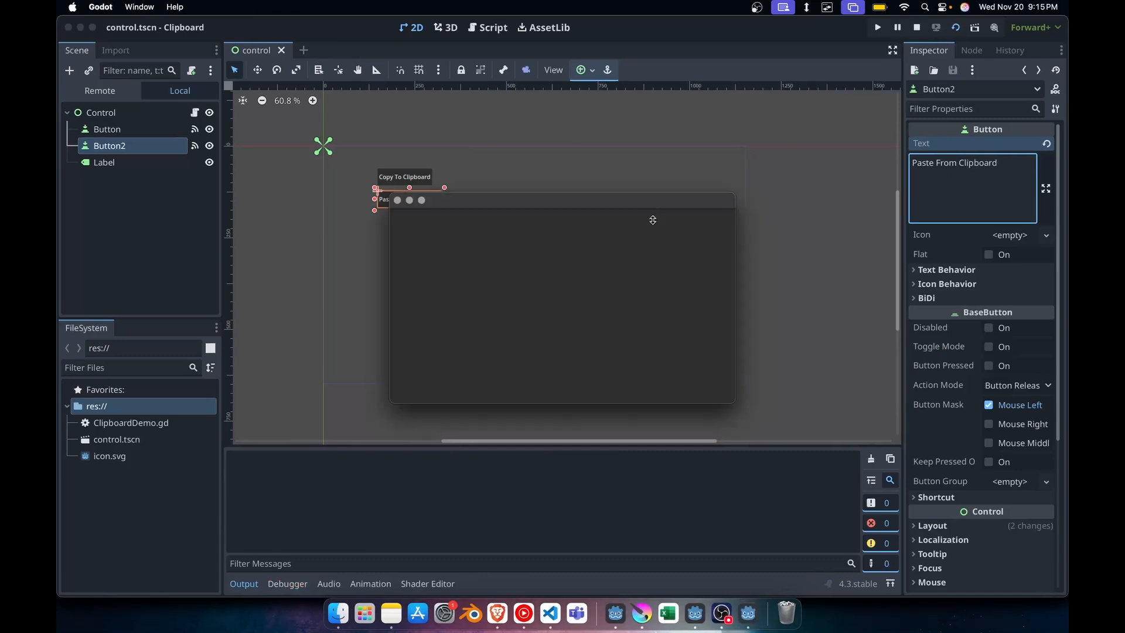
click(876, 27)
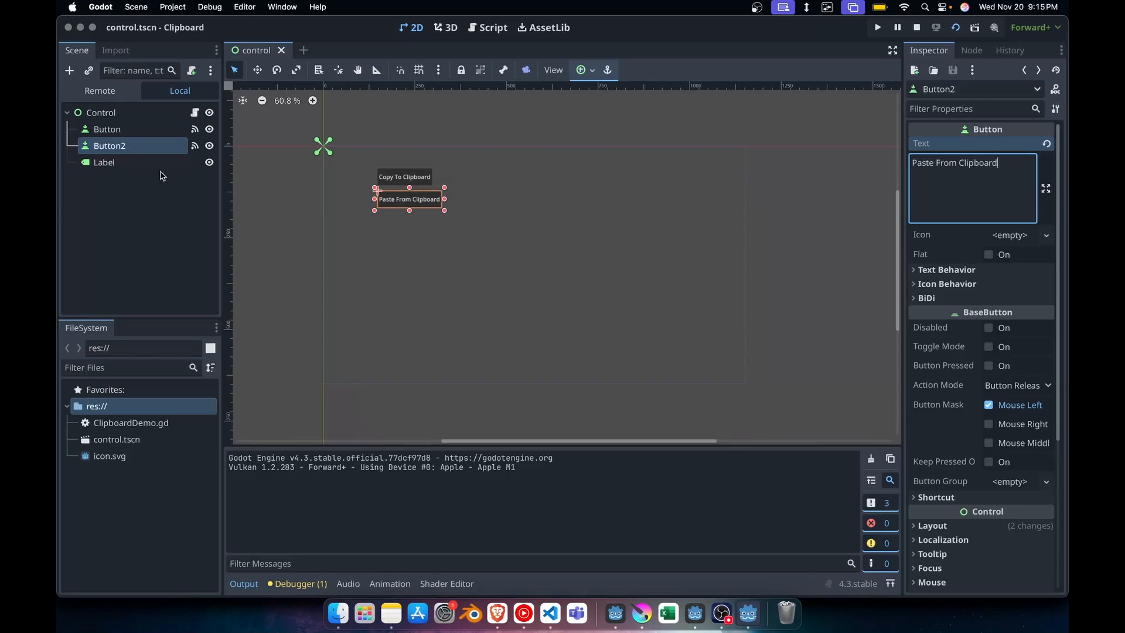
click(103, 162)
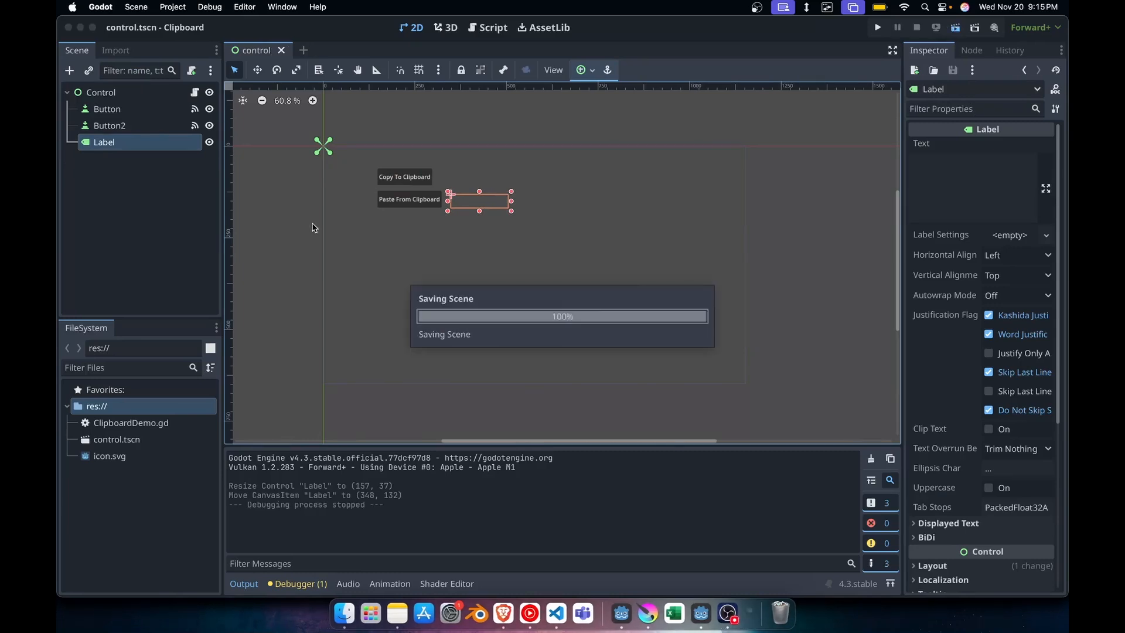
Run the project and use the buttons so the Label shows 'Test Words'
click(876, 27)
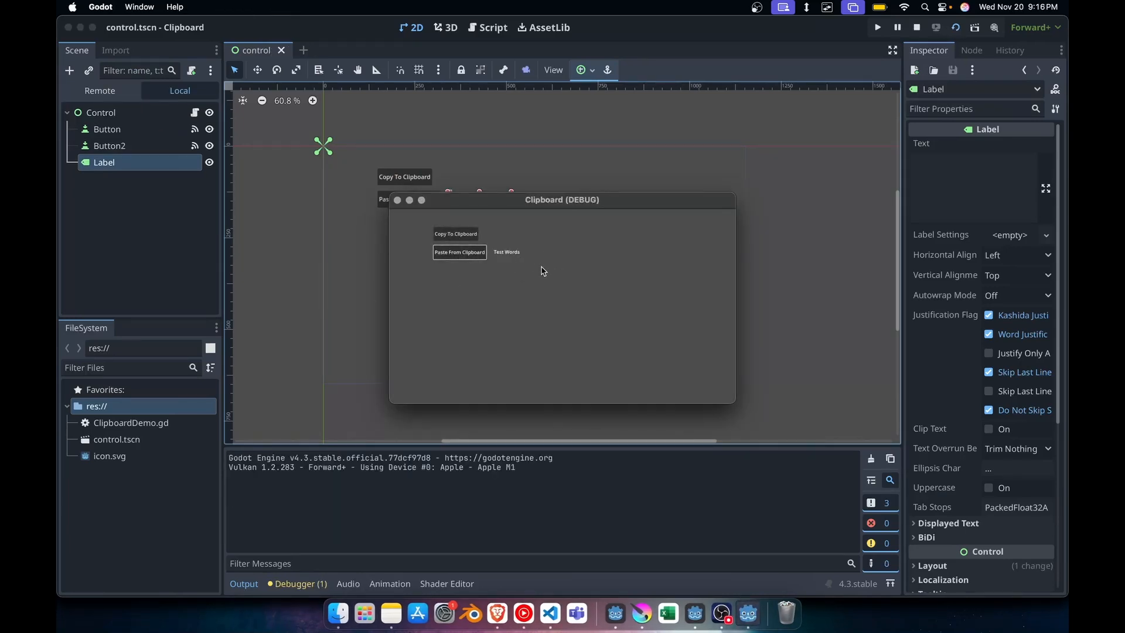
mouse_move(503, 274)
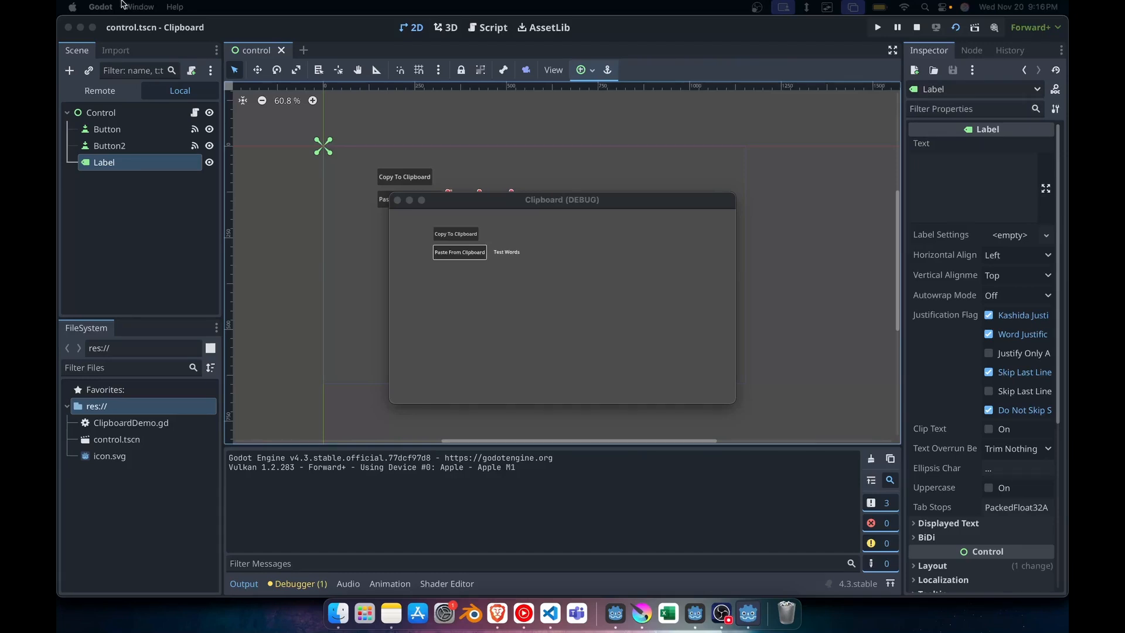
mouse_move(162, 79)
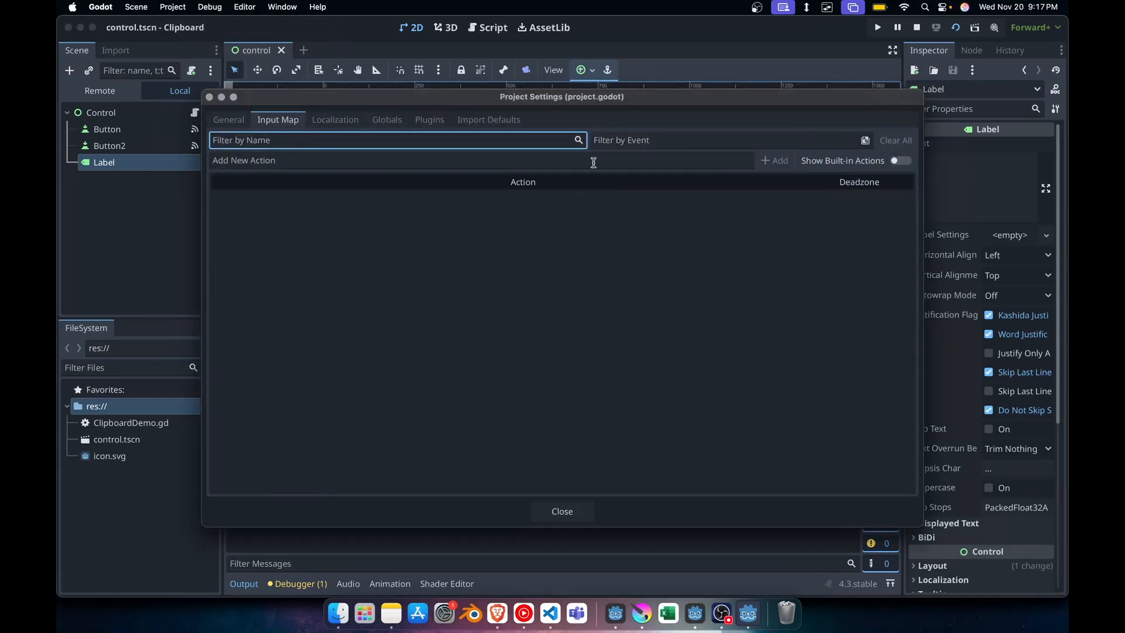
Add a Copy input action bound to Command+C in the Input Map
click(777, 160)
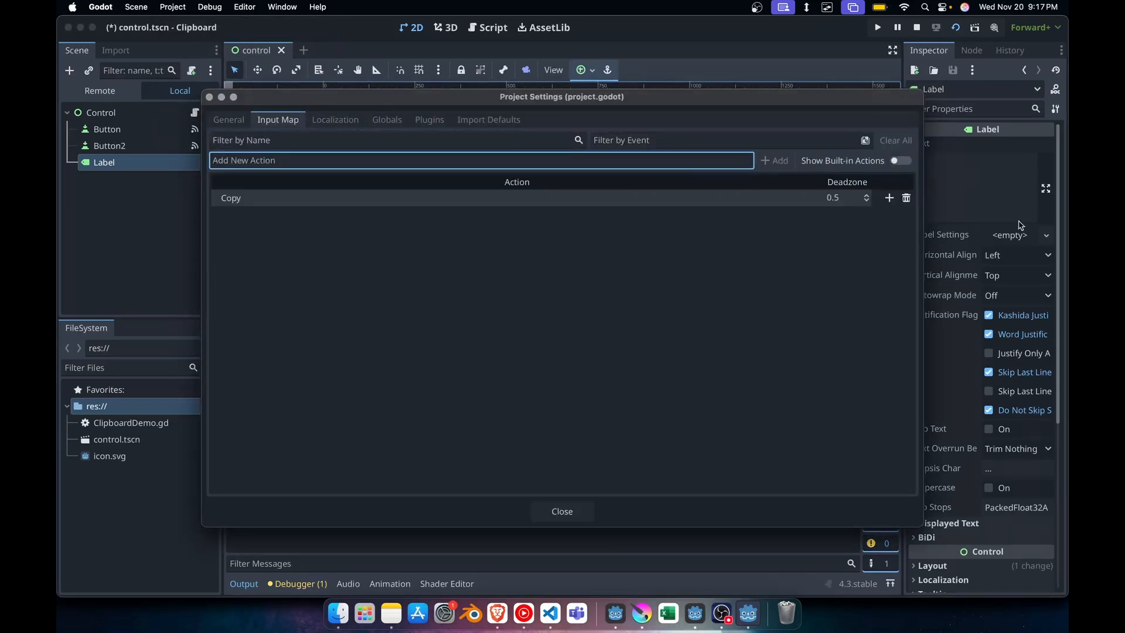
click(889, 197)
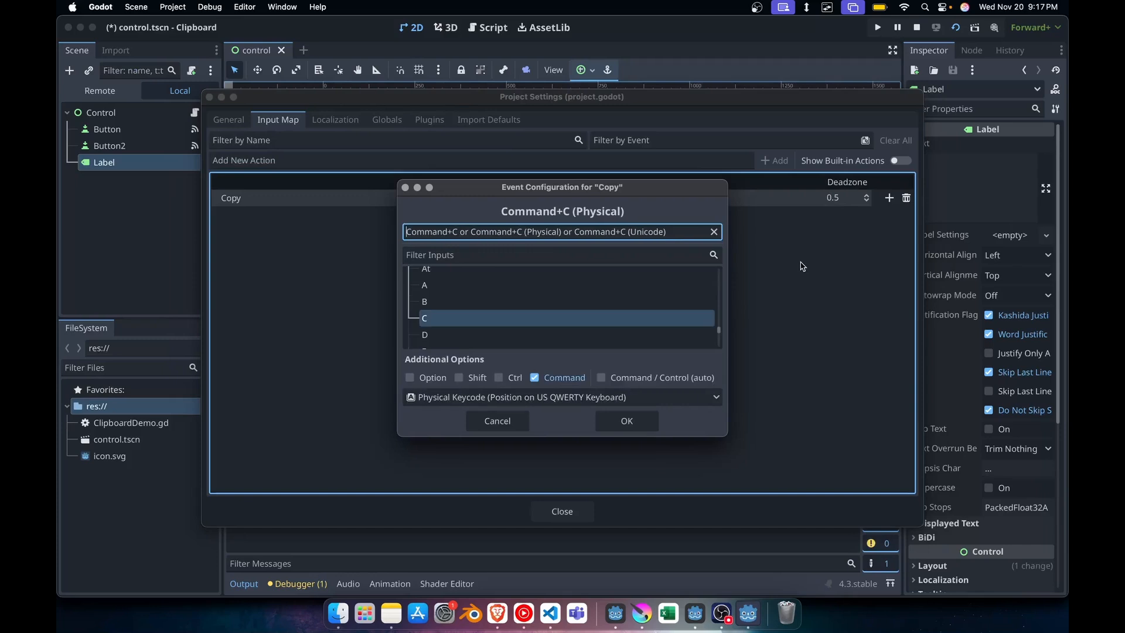
mouse_move(625, 420)
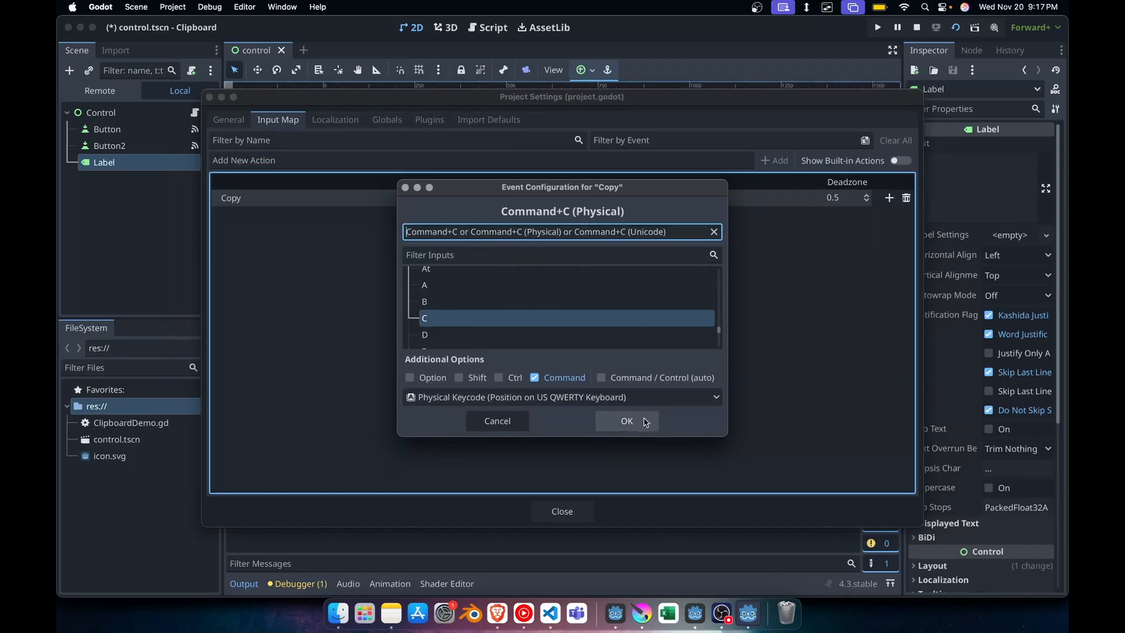
click(625, 420)
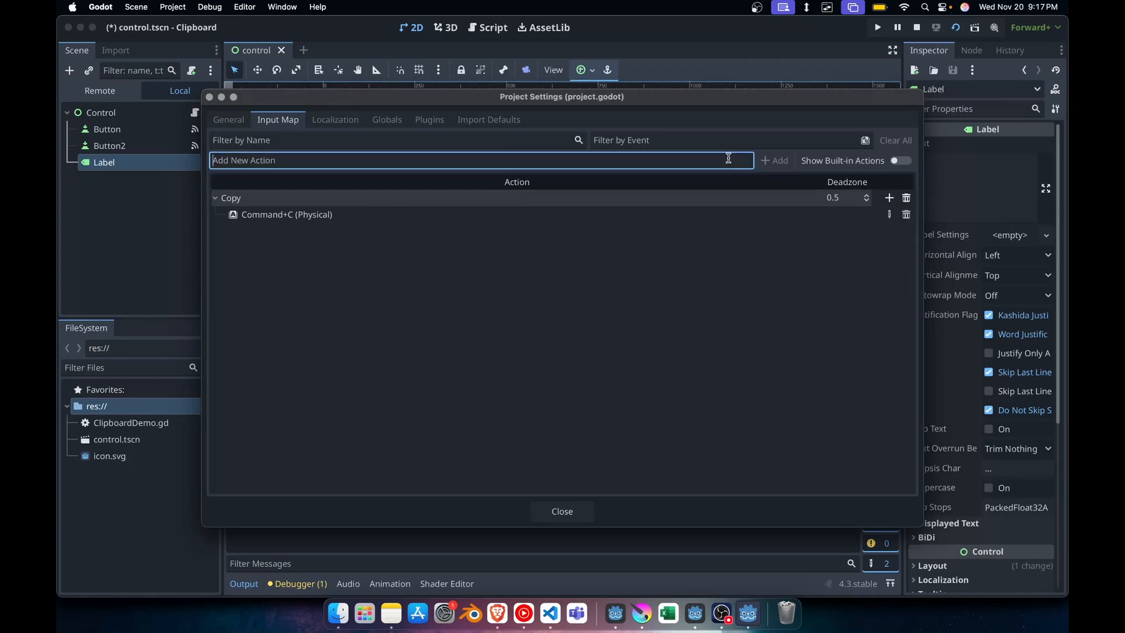
Add a Paste input action bound to Command+V and close Project Settings
click(777, 160)
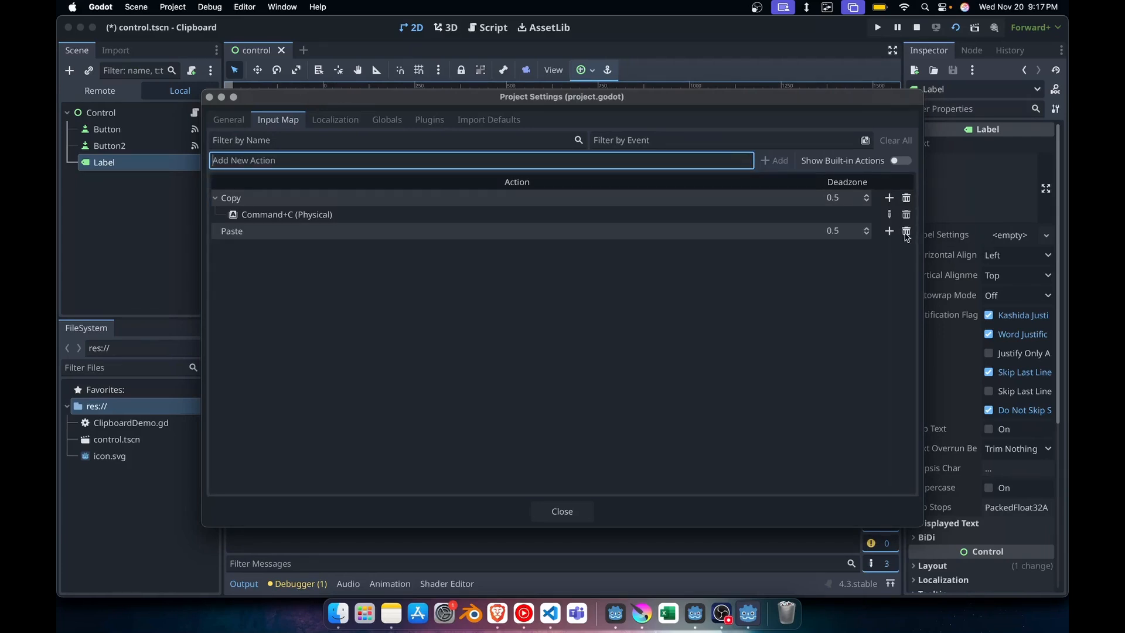
click(889, 231)
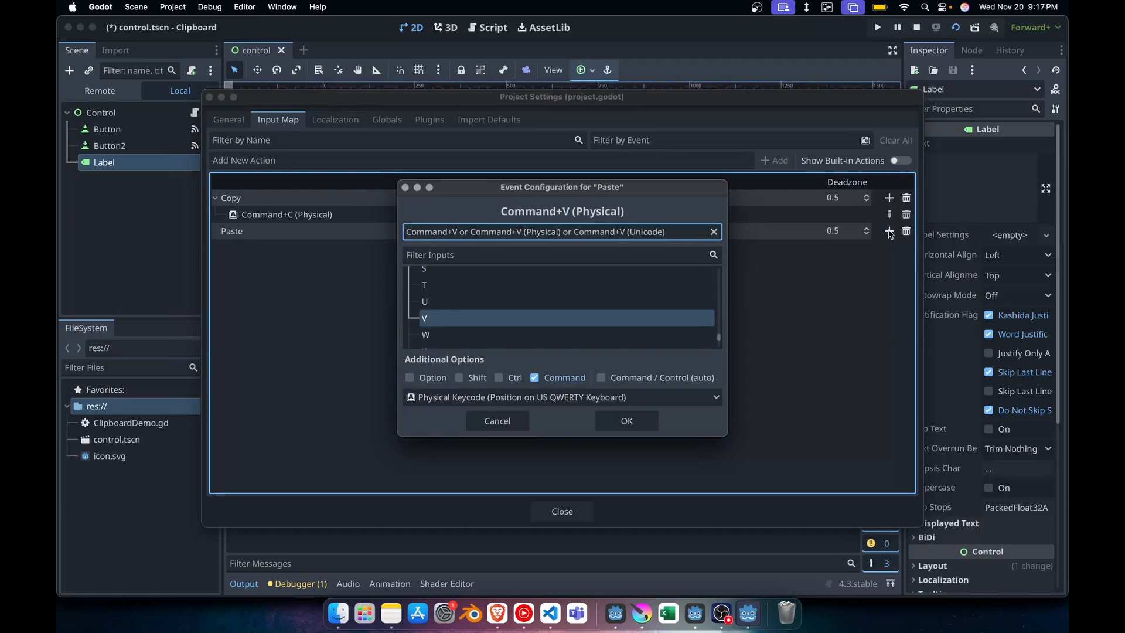
click(625, 420)
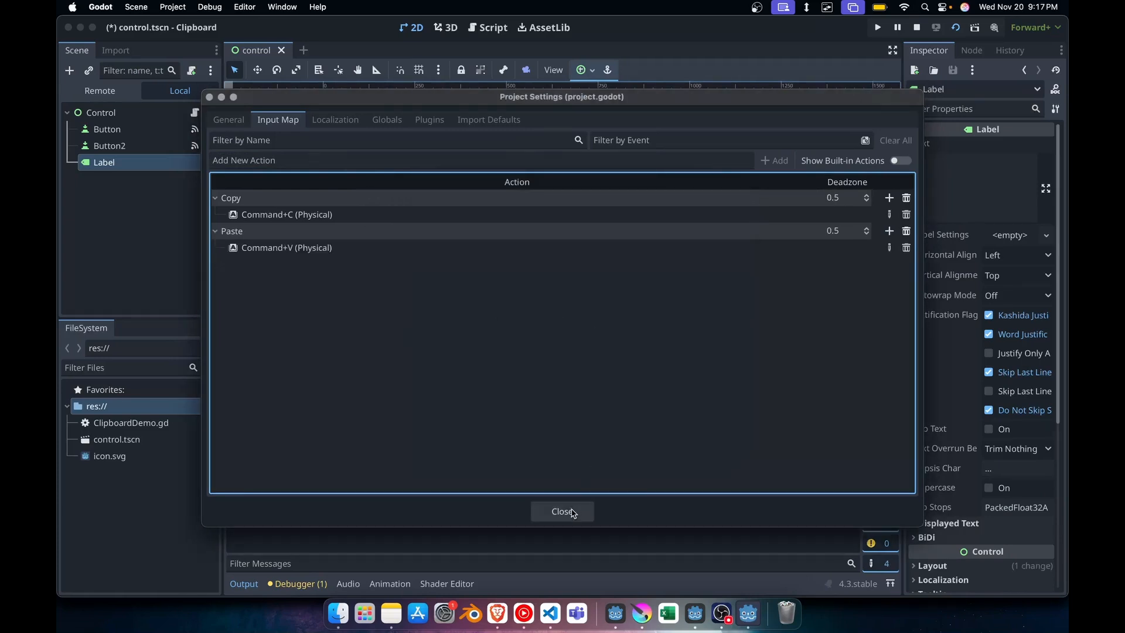
click(561, 511)
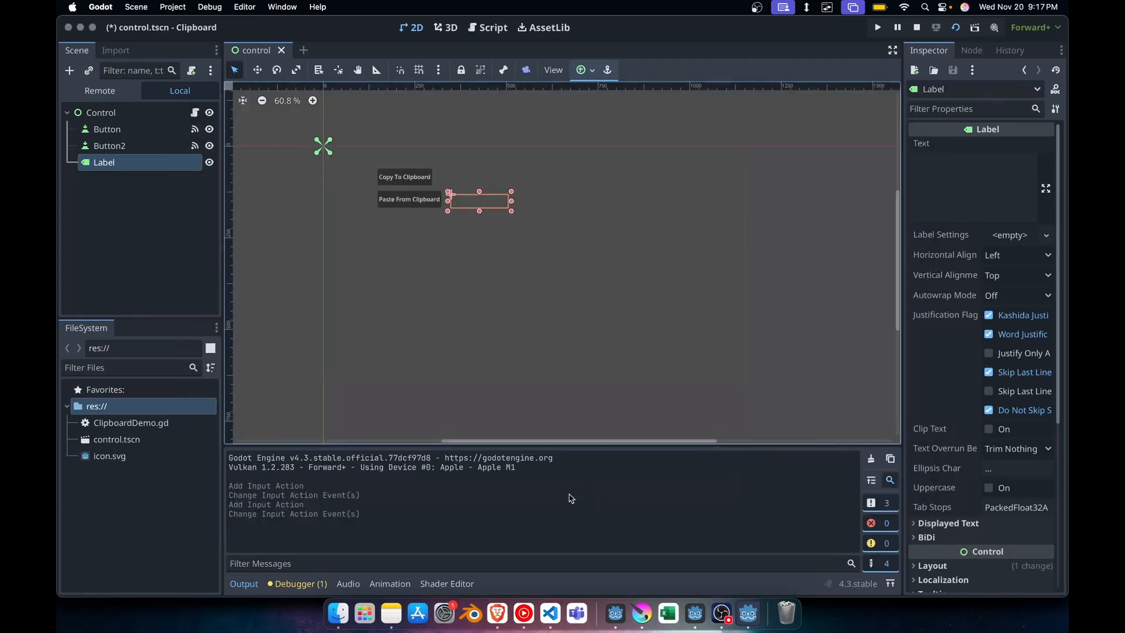
Write _process to call CopyTextToClipboard on Copy and PasteTextFromClipboard() on Paste
click(491, 27)
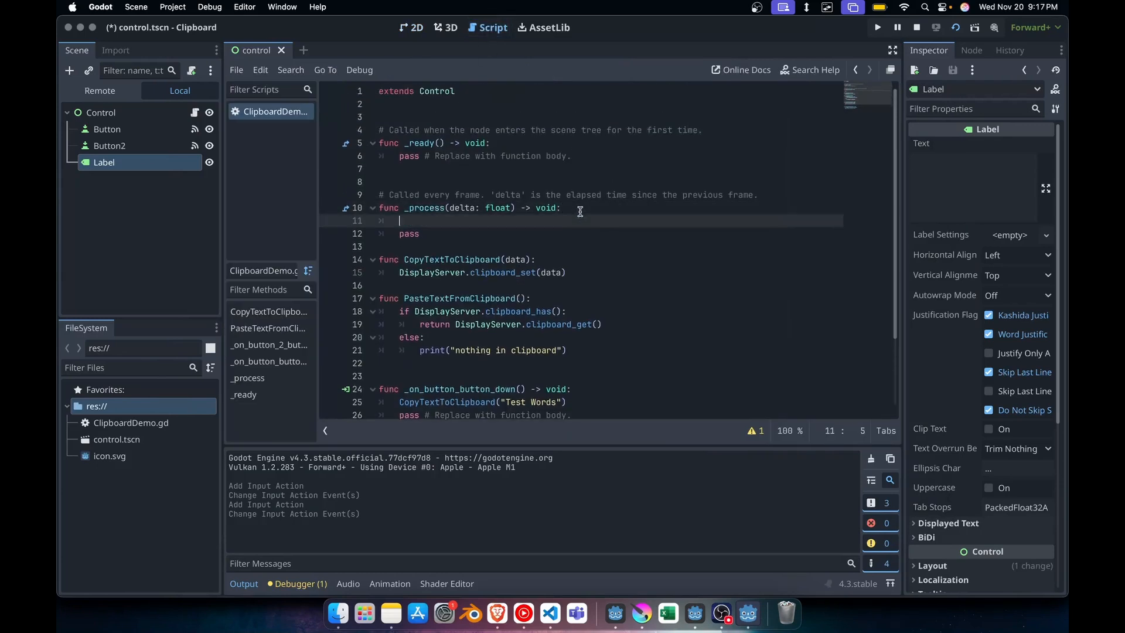
text(if Input.is_action_just_pressed("Copy)
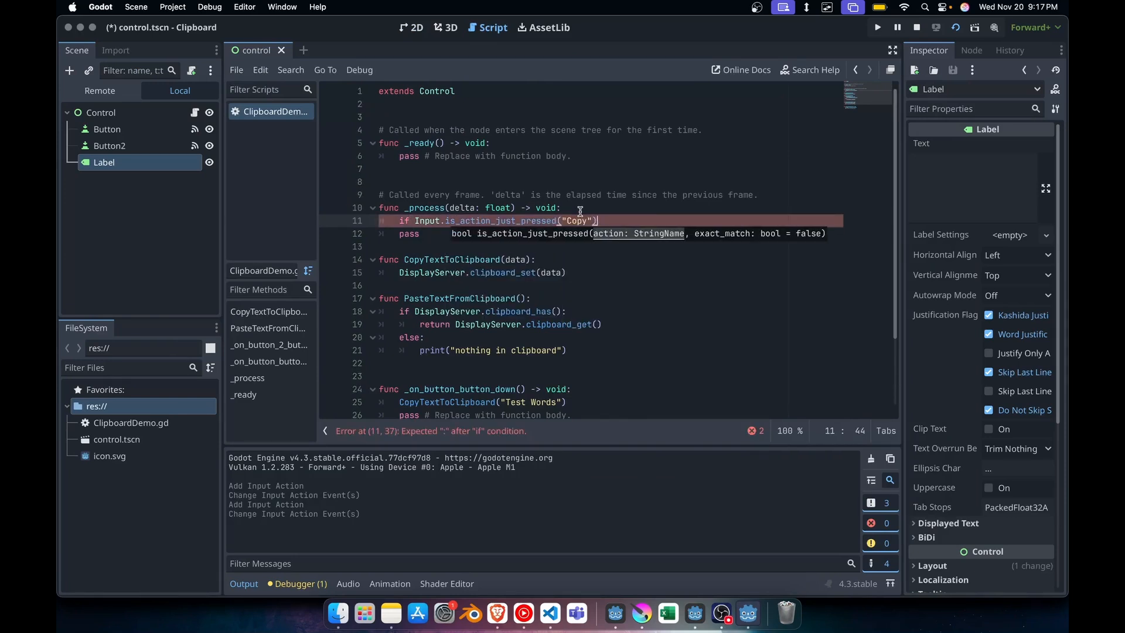
text(copyte)
text(elseif :)
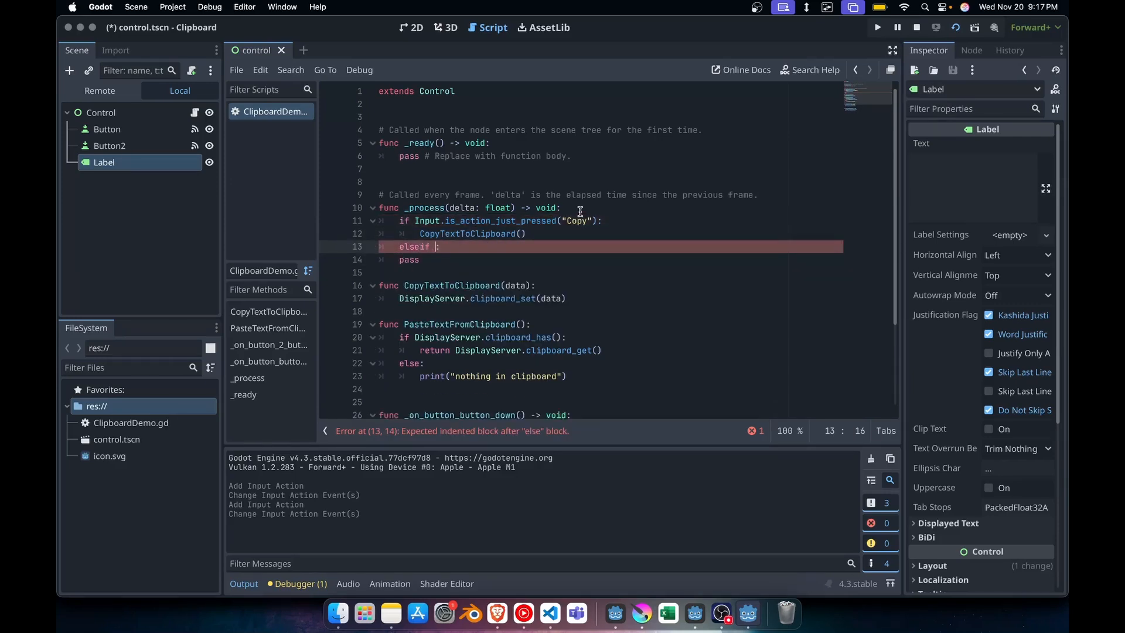
text(Input.is_action_just_pressed("Paste)
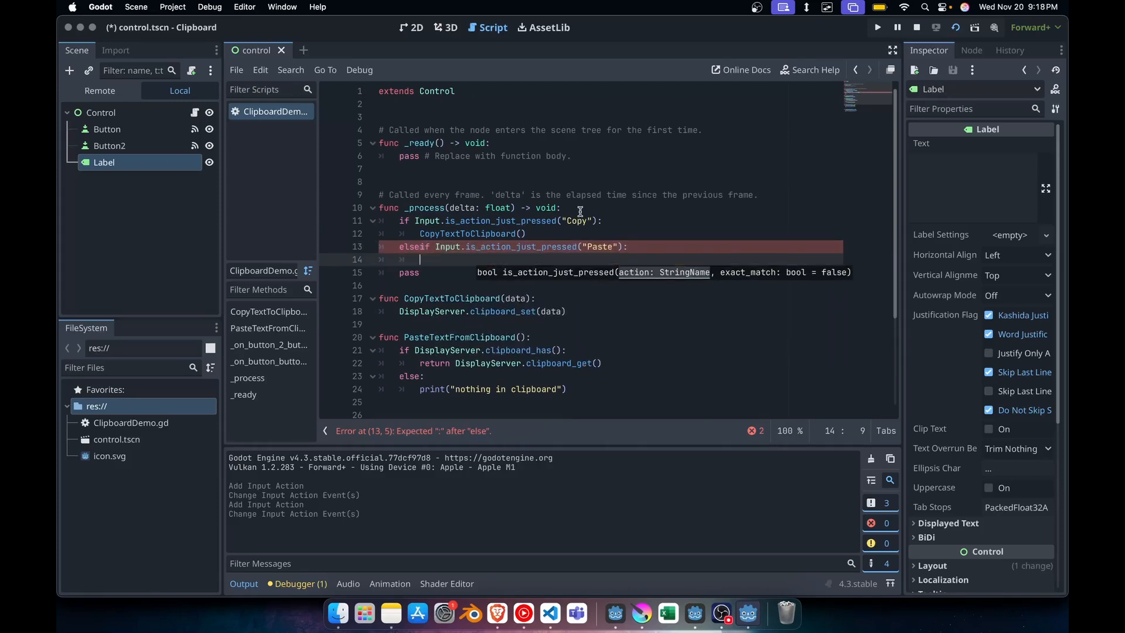
text(PasteTextFromClipboard())
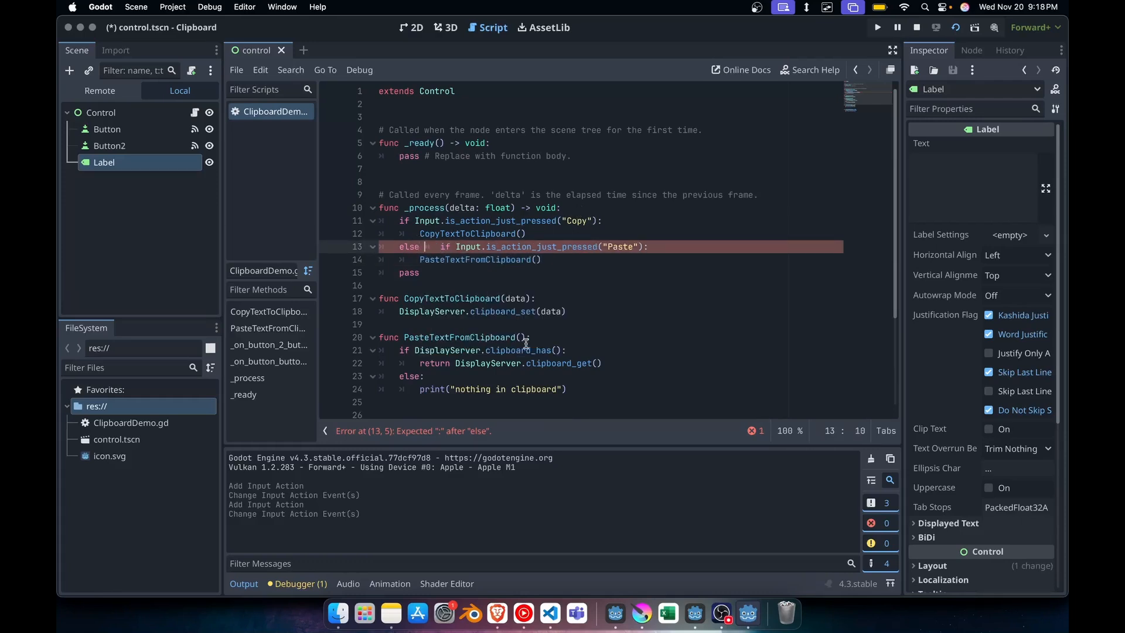
text(elif)
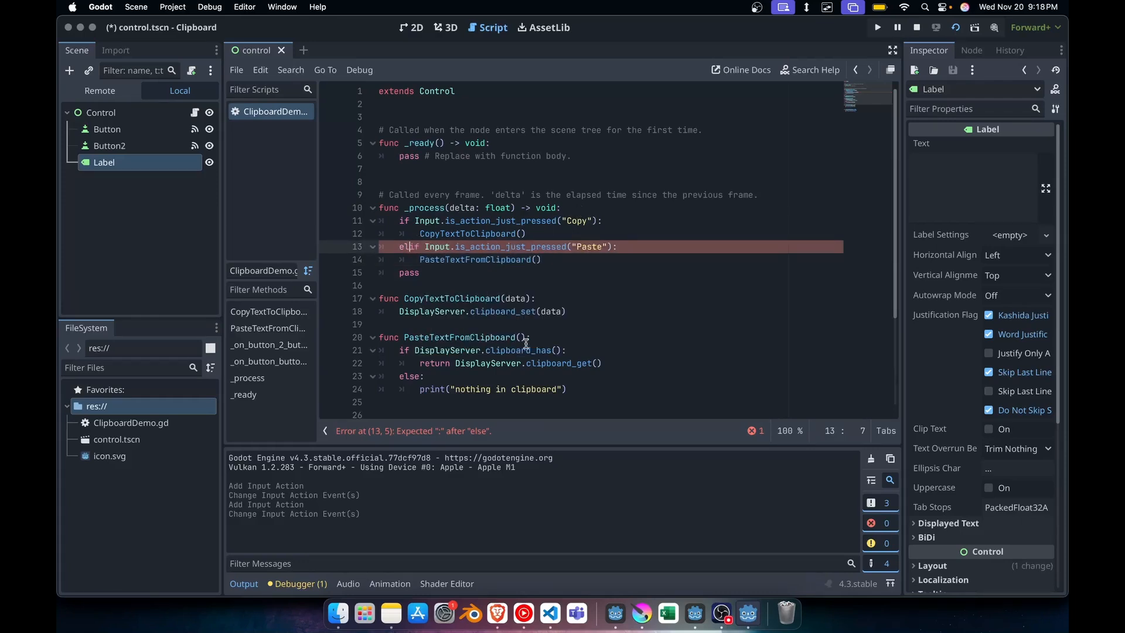
Give CopyTextToClipboard the argument "test data" to clear the error, then stop the running scene
click(876, 27)
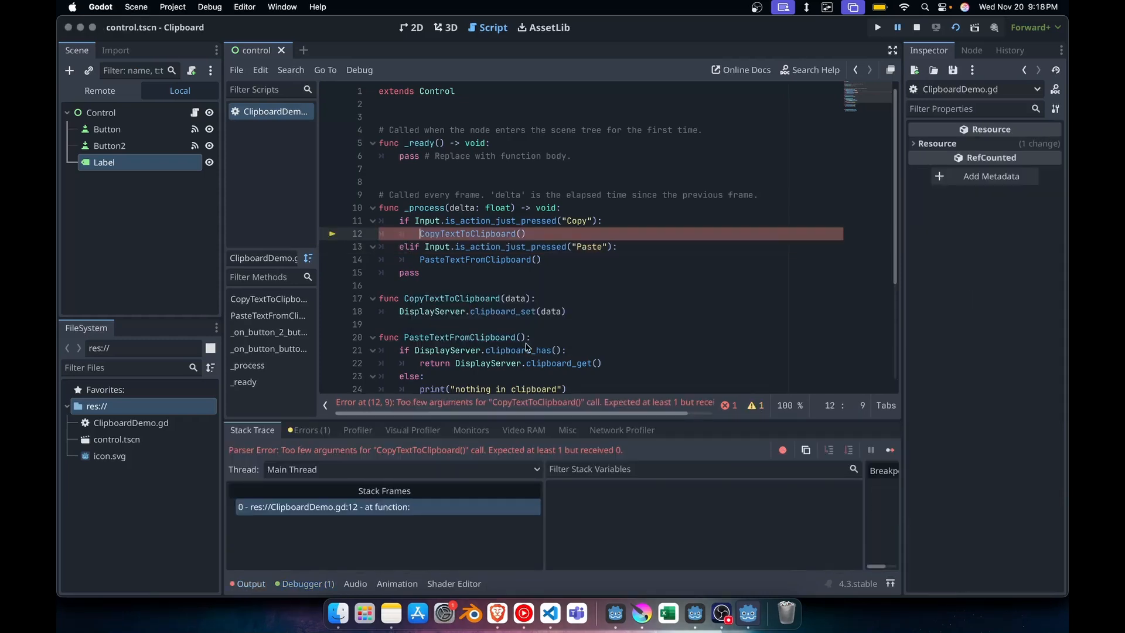
mouse_move(793, 149)
text(")
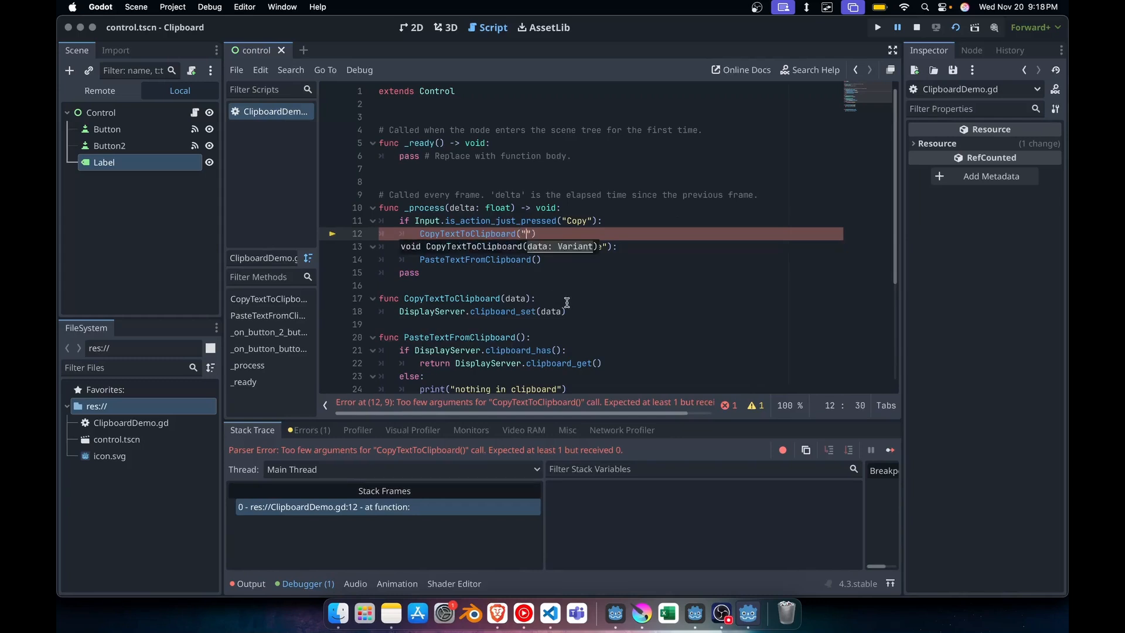
text(test data)
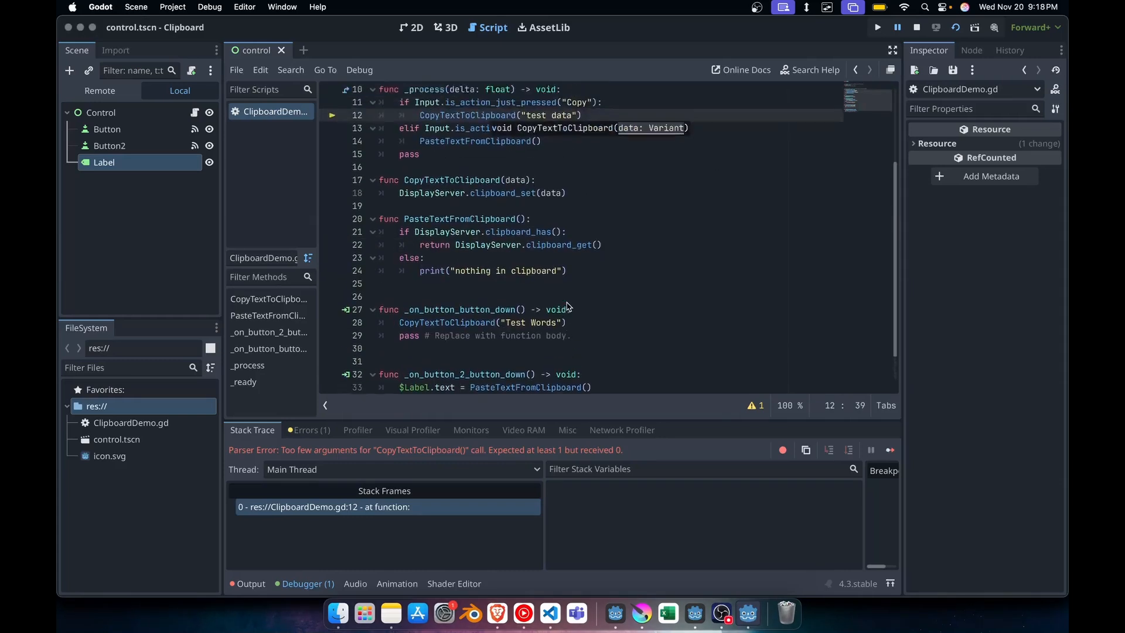
scroll(up, 3)
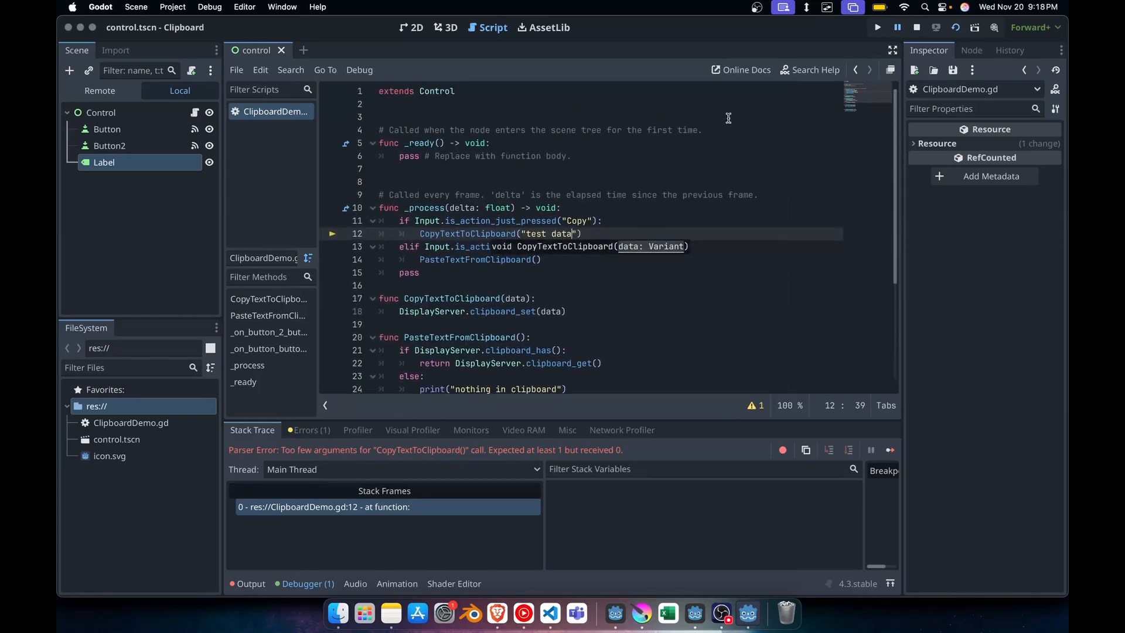
click(248, 583)
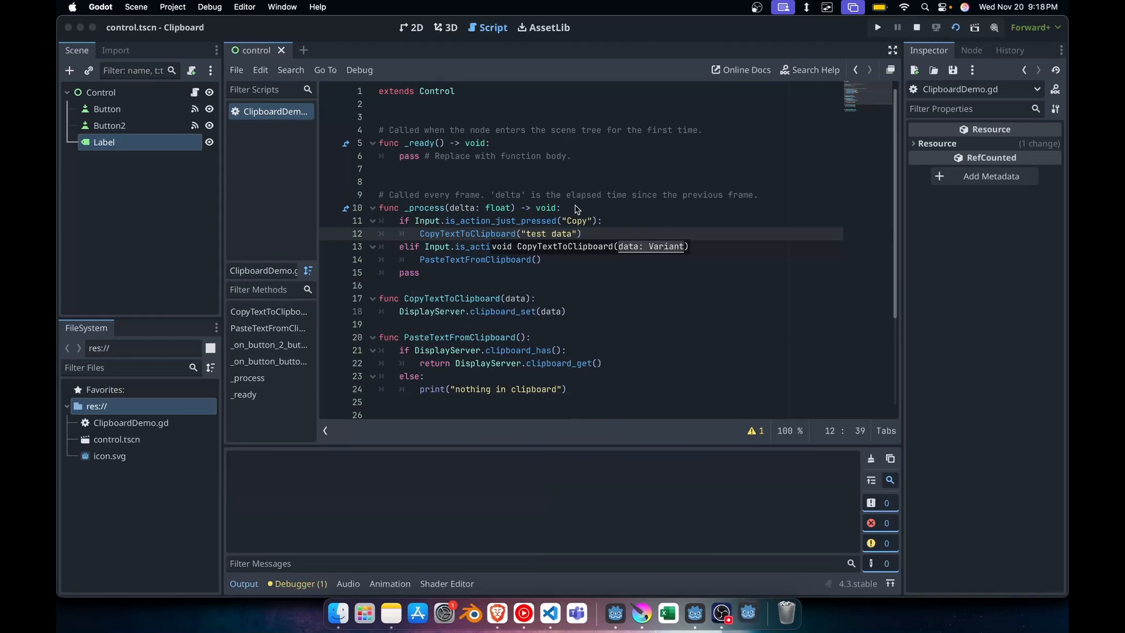
Run the game with a breakpoint on line 12, pause there when Copy fires, and continue
click(877, 27)
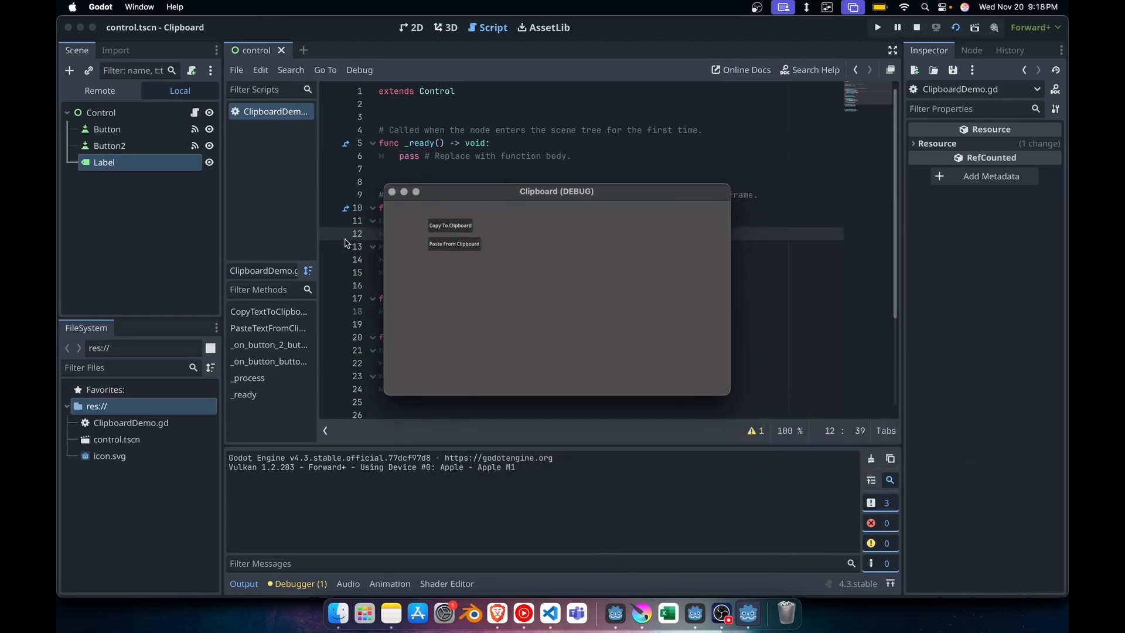
click(332, 234)
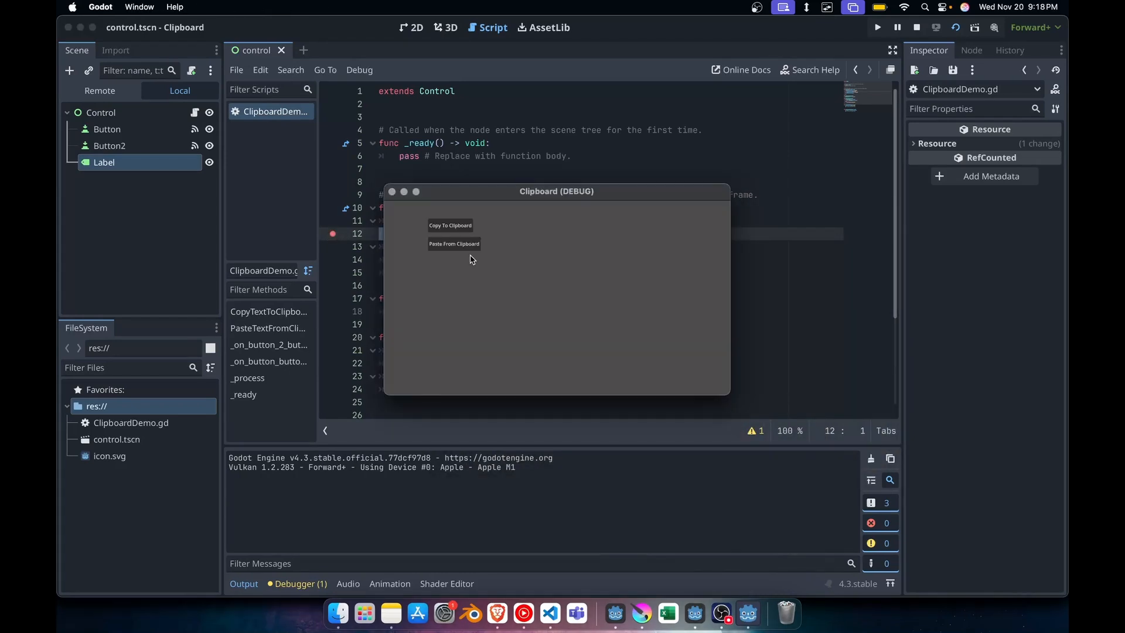
click(450, 225)
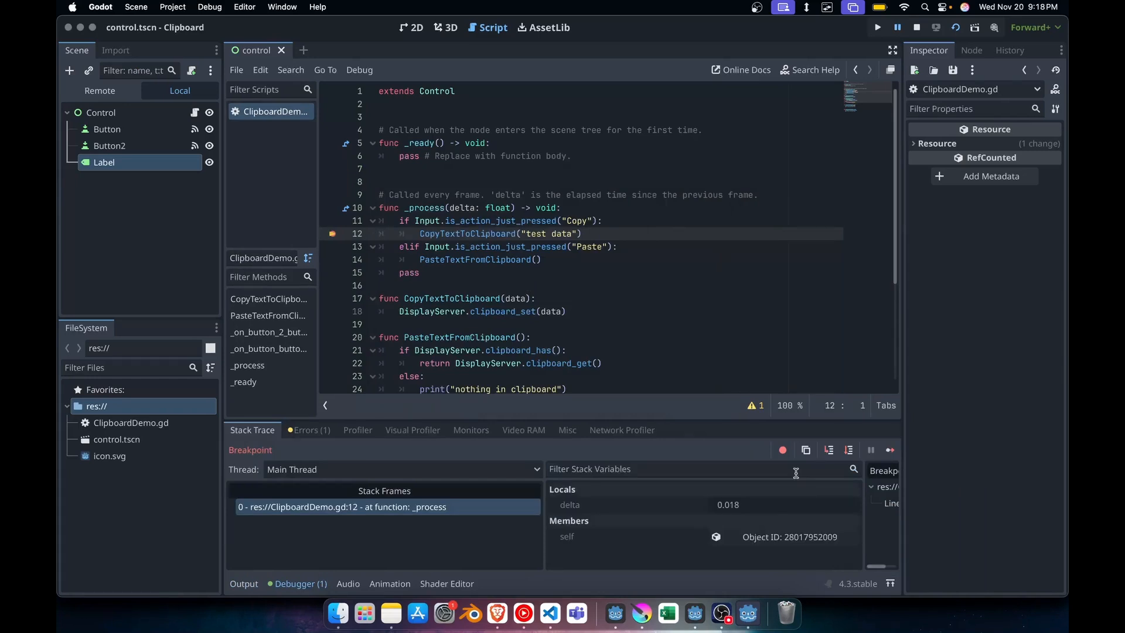
click(889, 450)
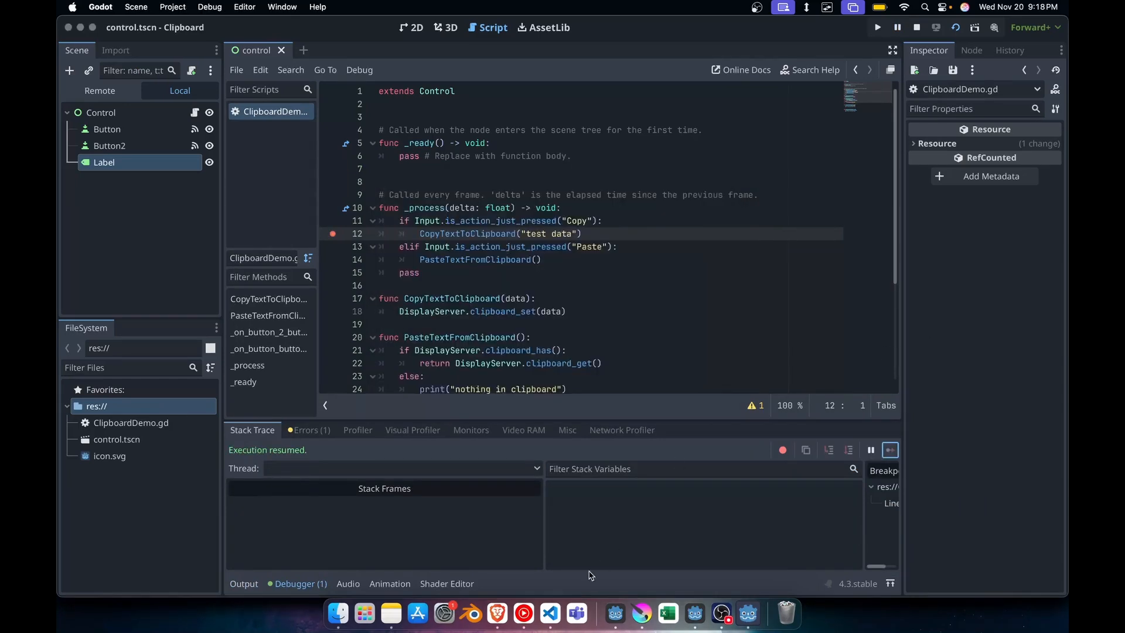
Switch to the notes and paste to confirm the clipboard holds 'test data'
key(cmd+space)
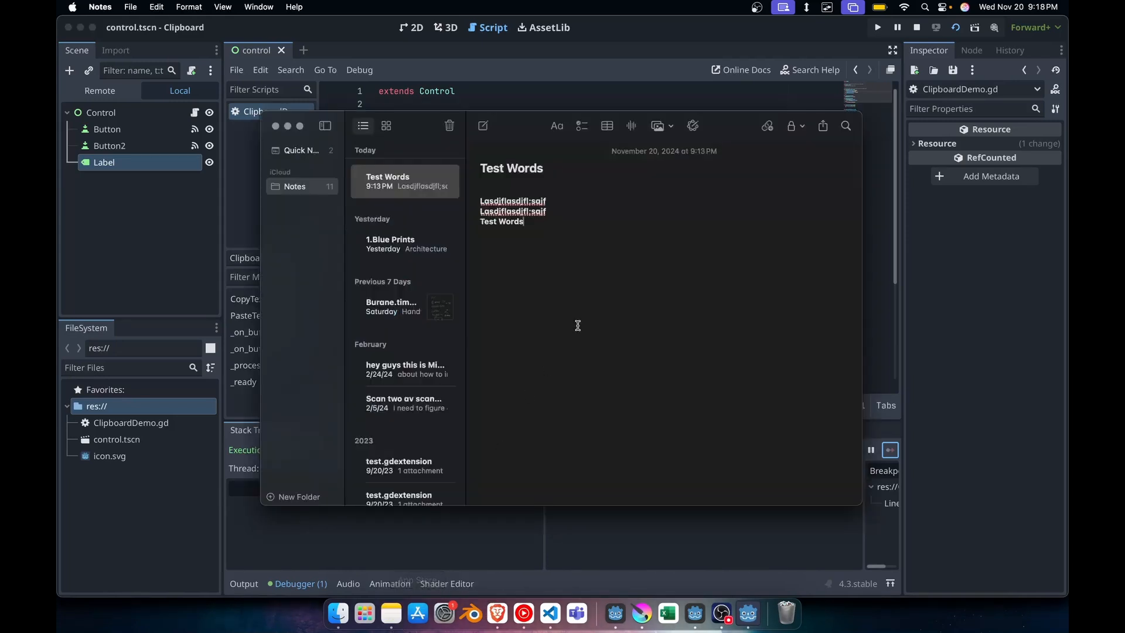
text(test data"))
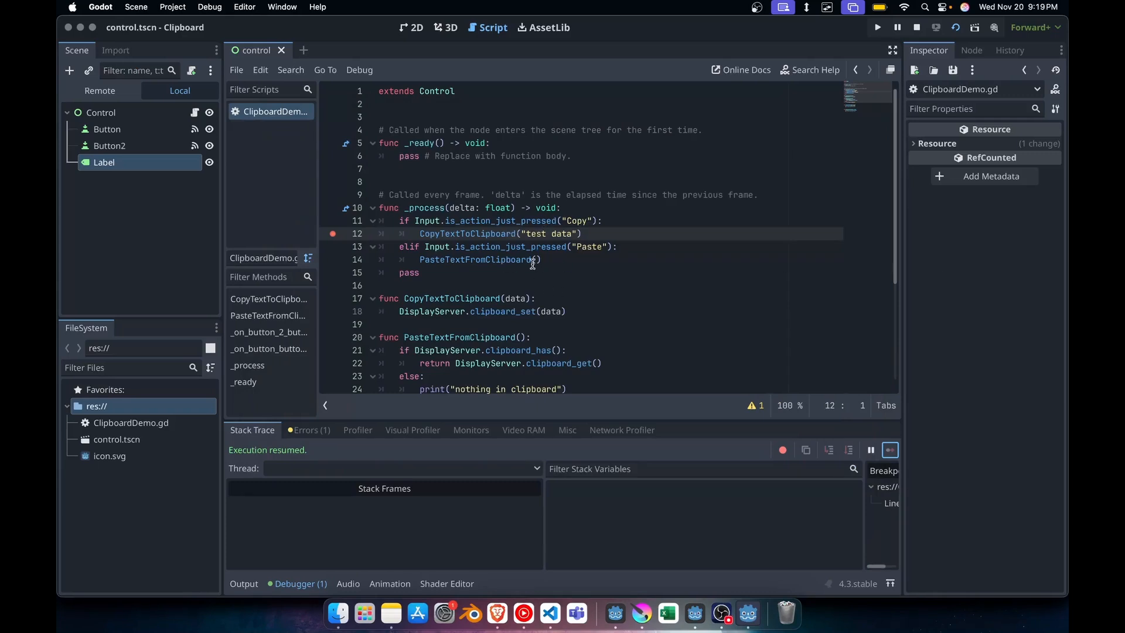
double_click(478, 259)
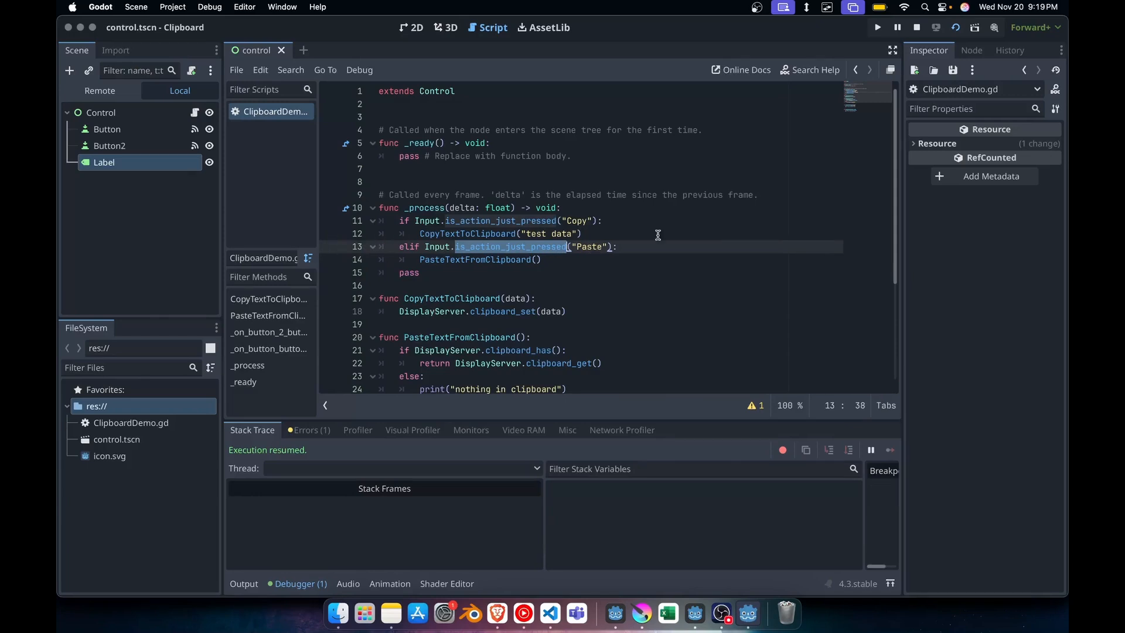
click(172, 7)
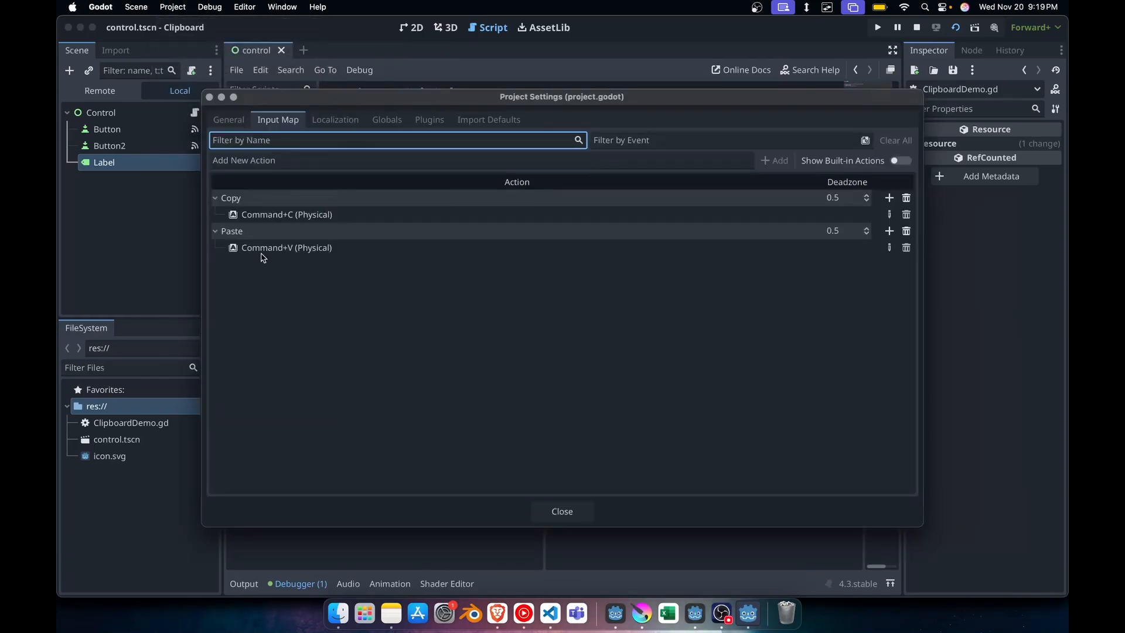
mouse_move(563, 470)
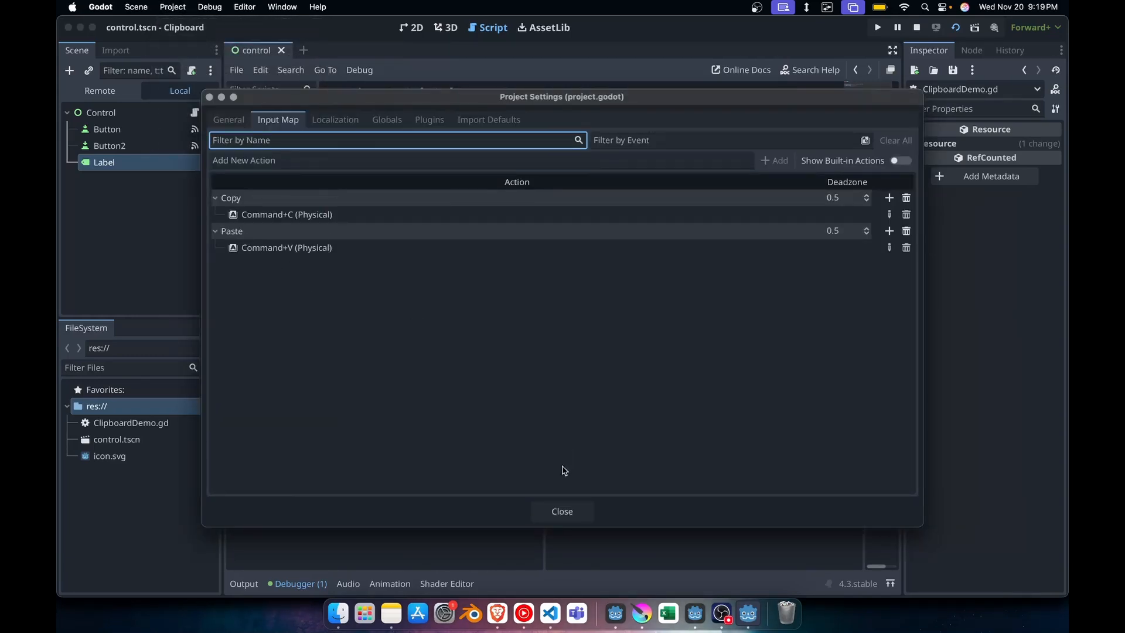
click(561, 511)
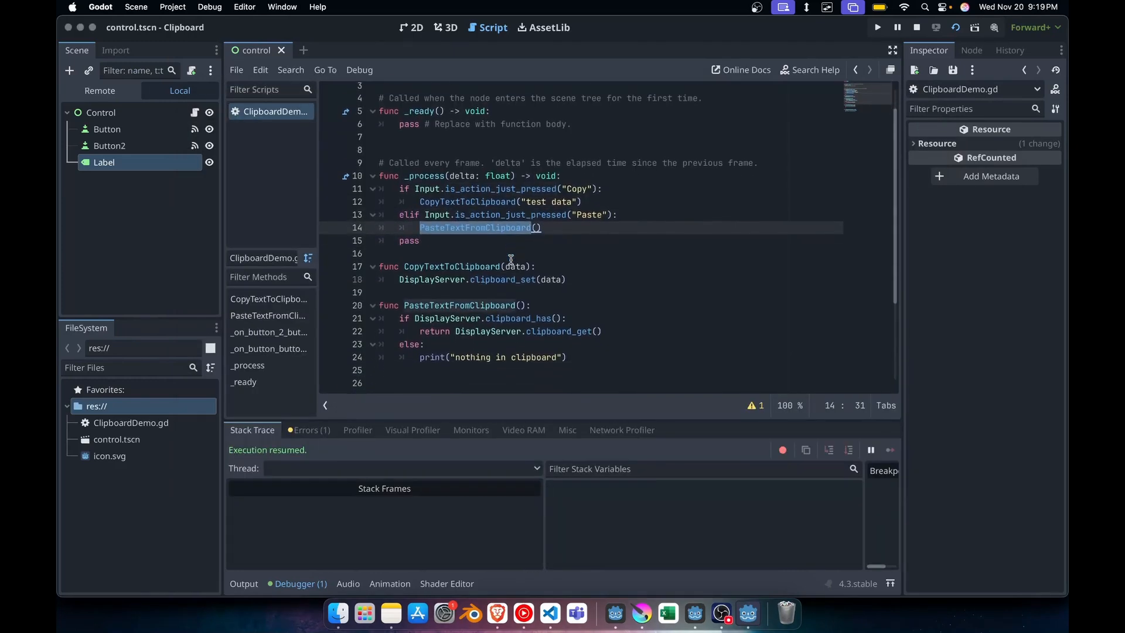
scroll(down, 3)
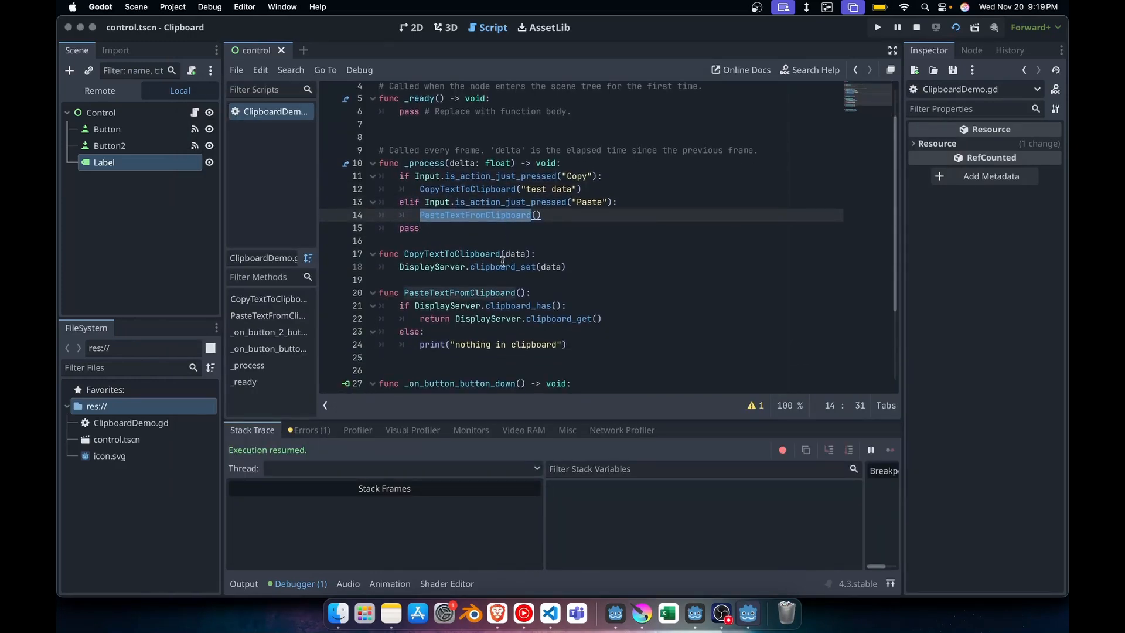
click(421, 214)
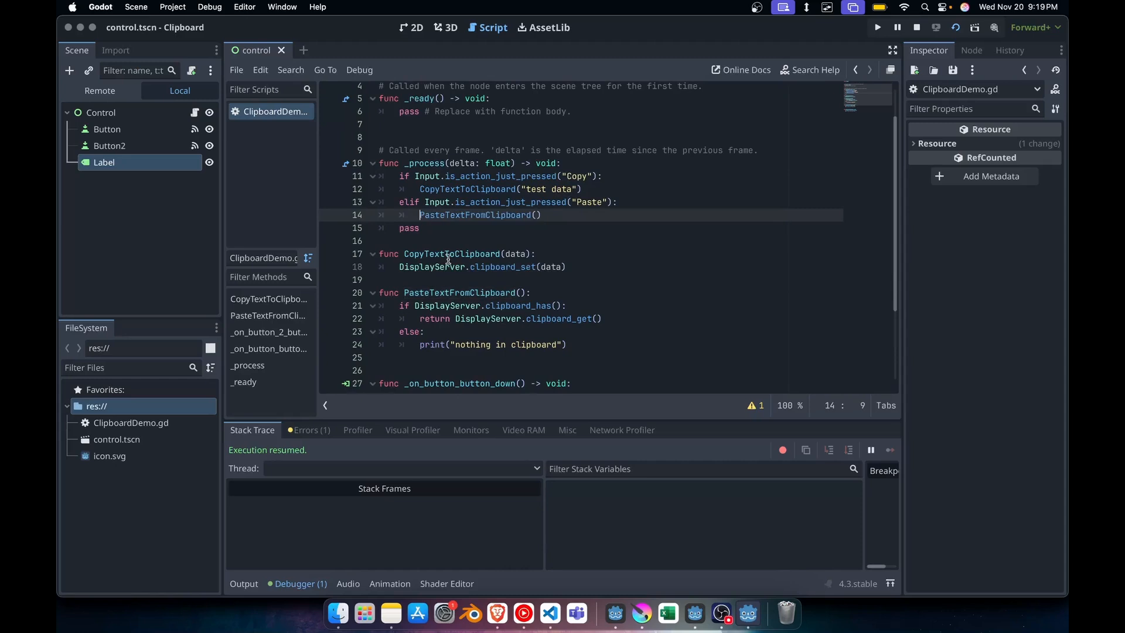
mouse_move(500, 332)
text($Label.text = )
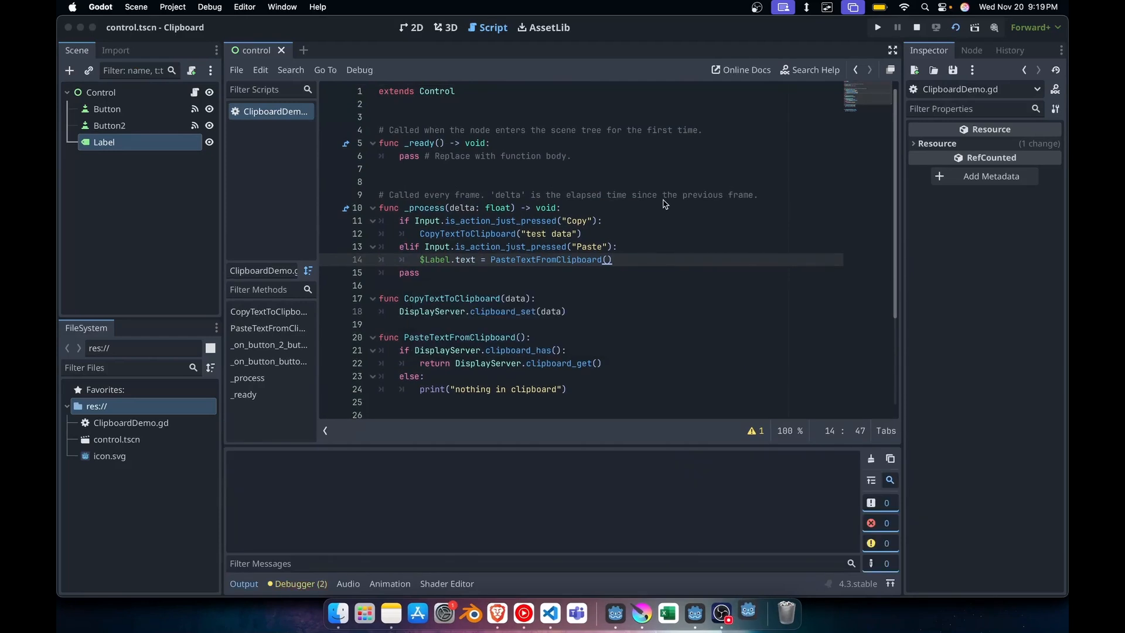
Run the game and use Copy then Paste so the Label shows 'test data'
click(877, 27)
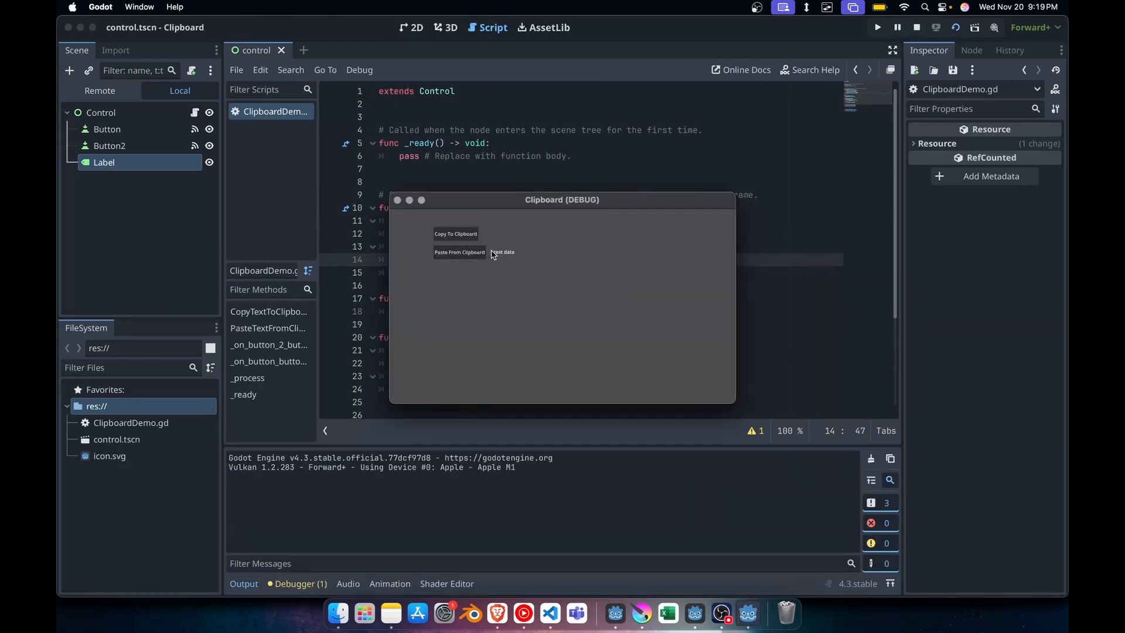
click(456, 233)
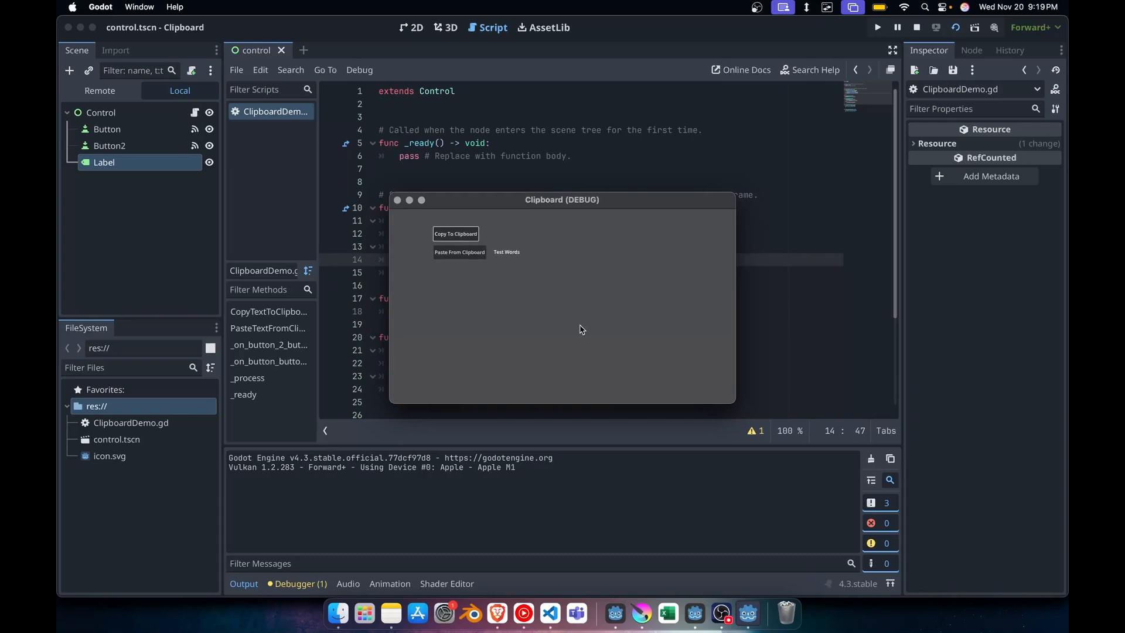
mouse_move(459, 252)
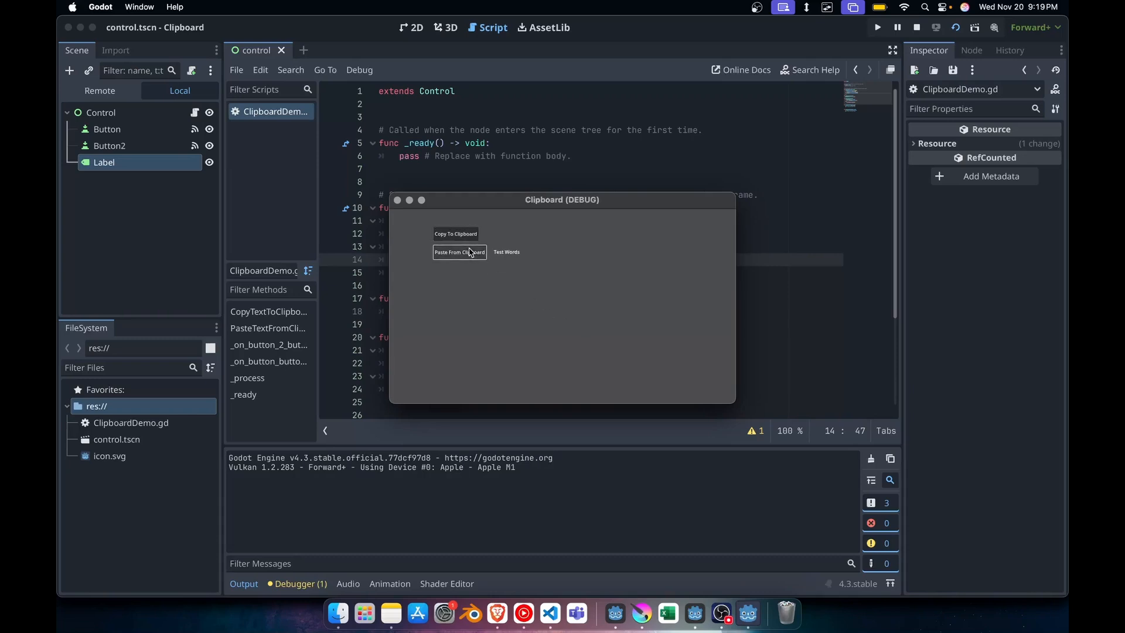
click(460, 251)
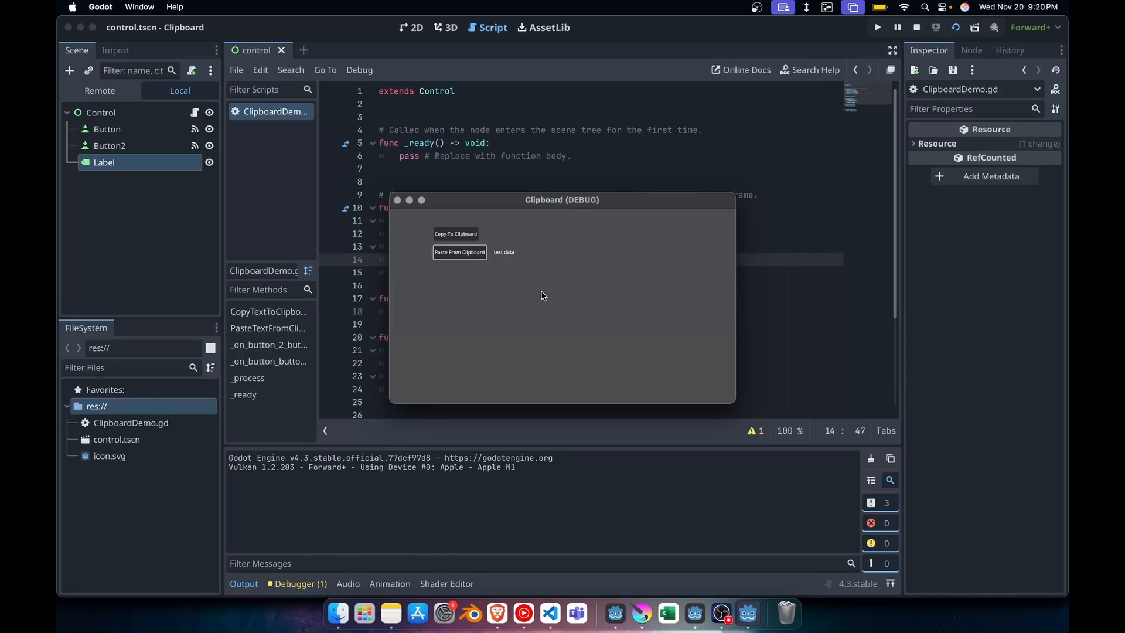
Copy the orange cat photo from the Wikimedia page via Copy Image
right_click(496, 613)
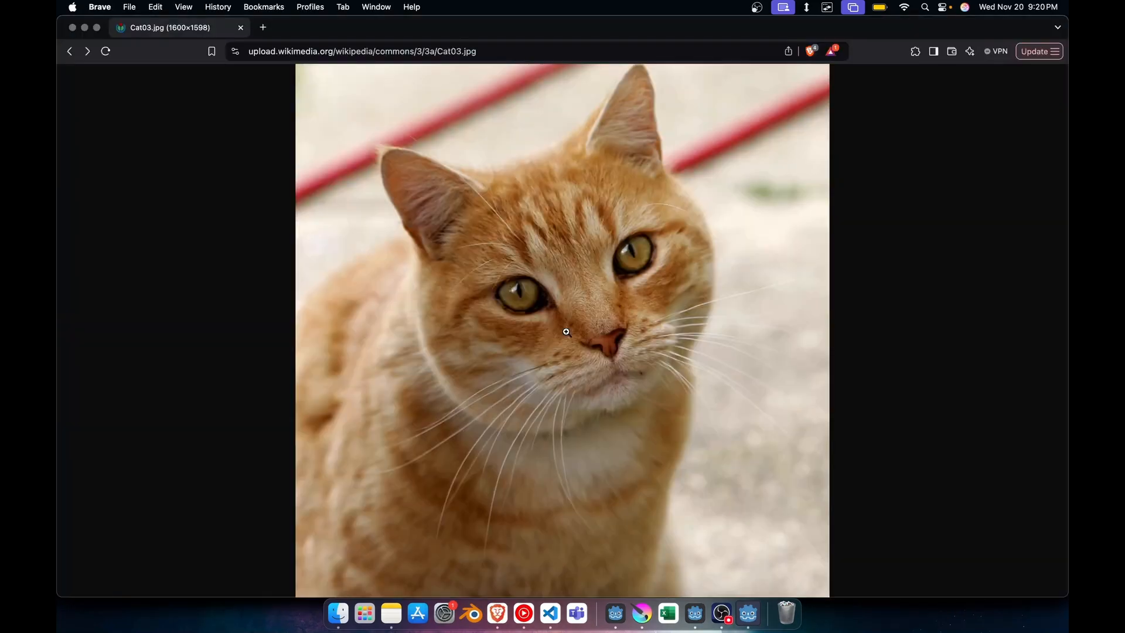
mouse_move(587, 360)
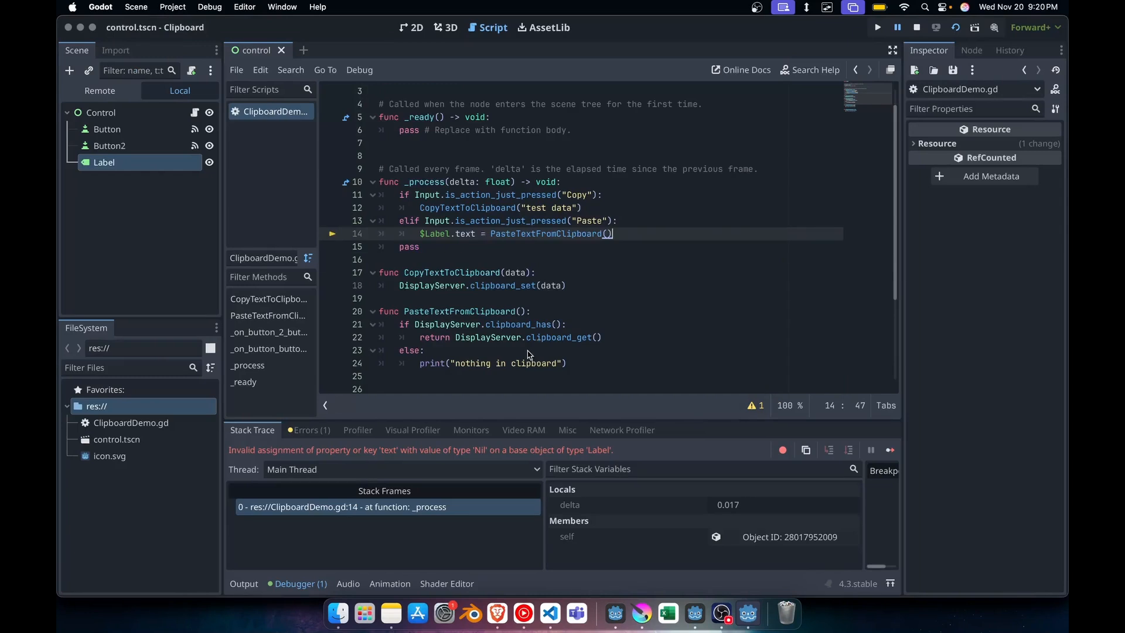
mouse_move(495, 419)
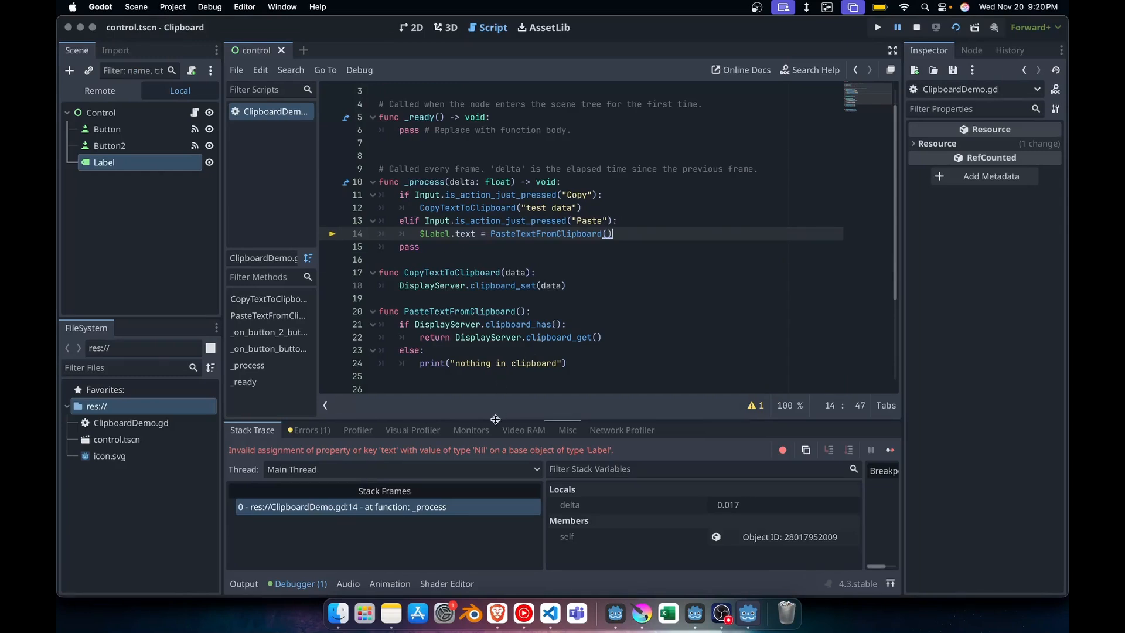
mouse_move(482, 450)
text(func PasteImageFromClipboard():)
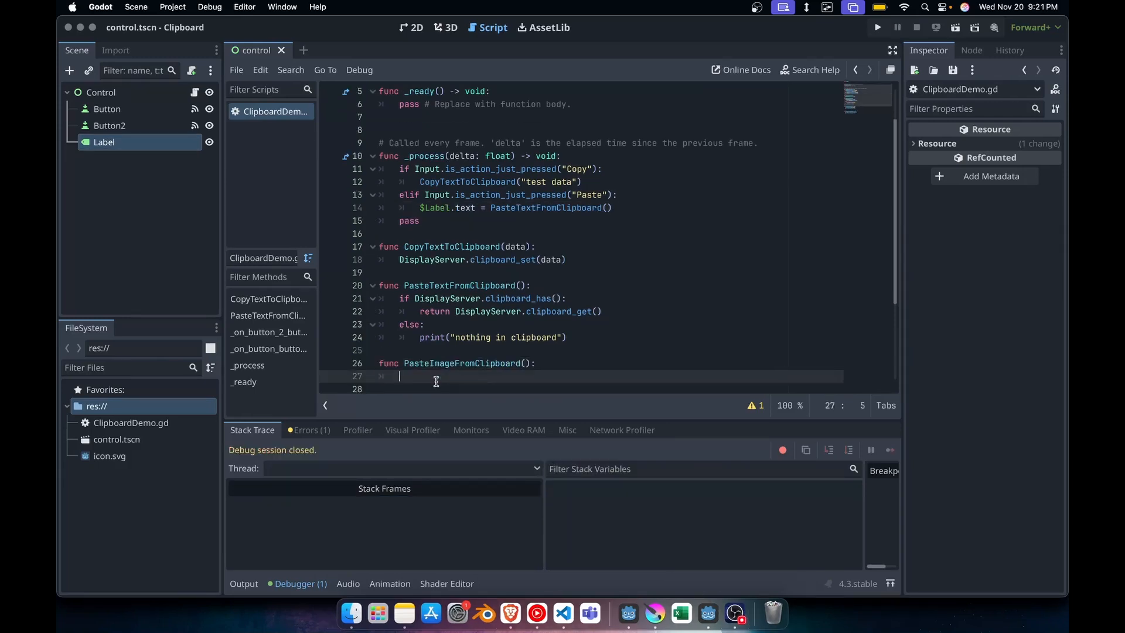
Start PasteImageFromClipboard: check the clipboard and read its image via DisplayServer
text(if DisplayServer.clipboard_has_image():)
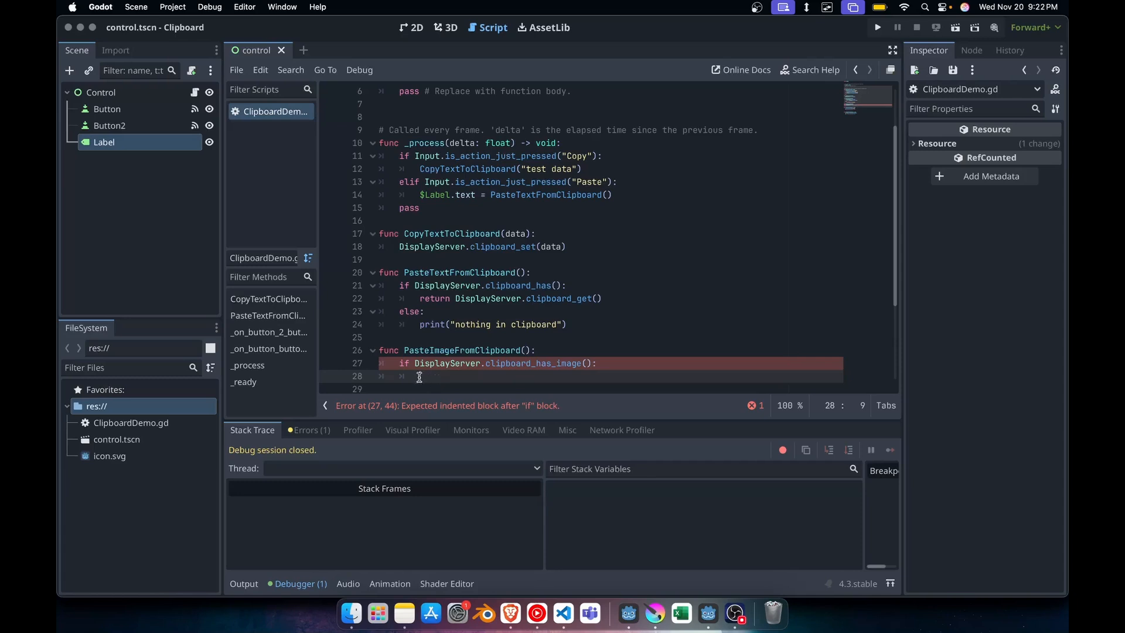
text(var image :)
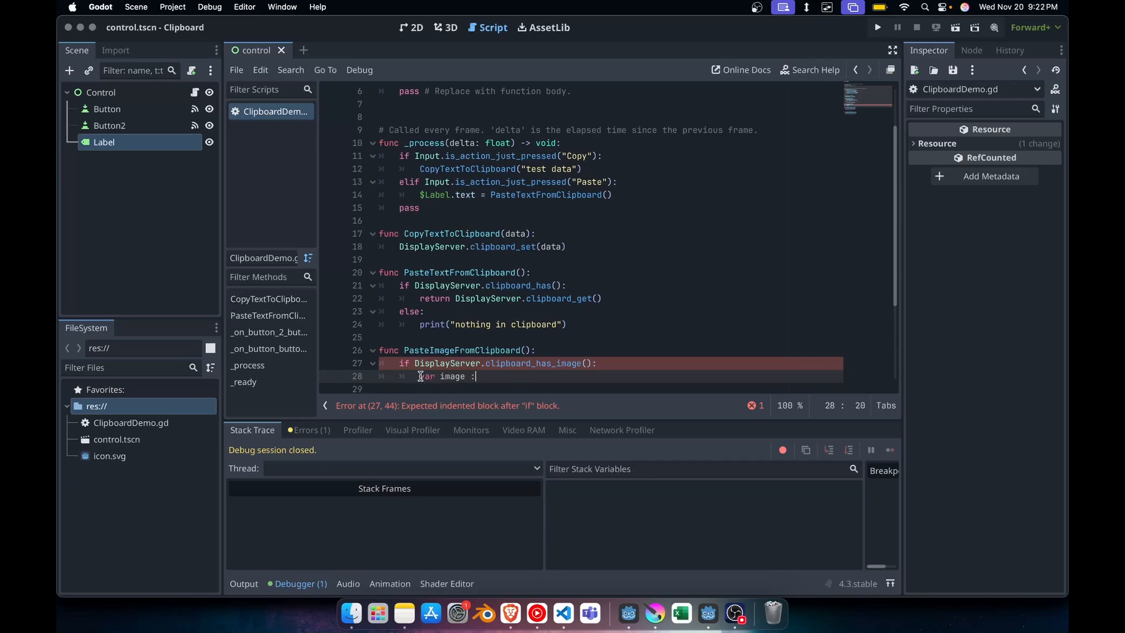
text(= disp)
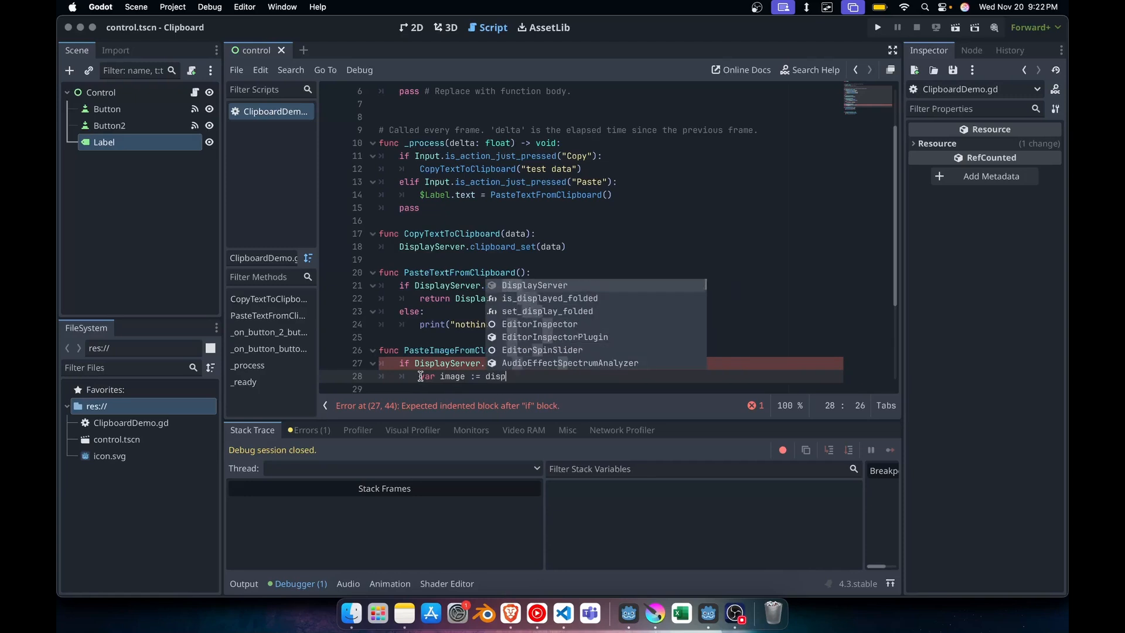
text(DisplayServer.get)
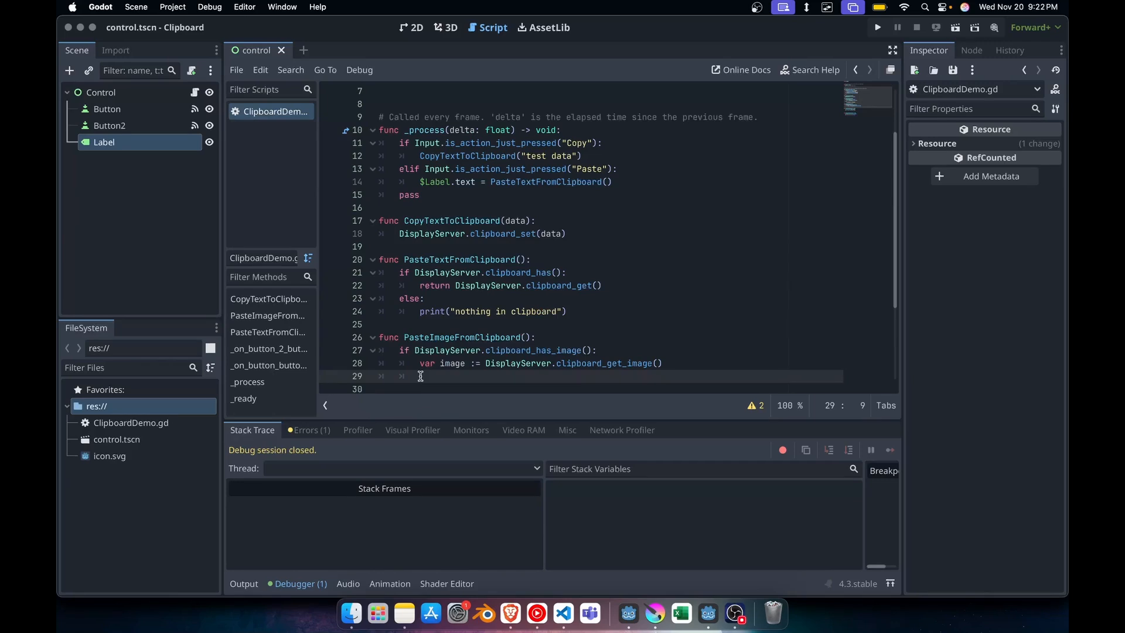
Wrap the image in an ImageTexture and return that texture
text(var texture -)
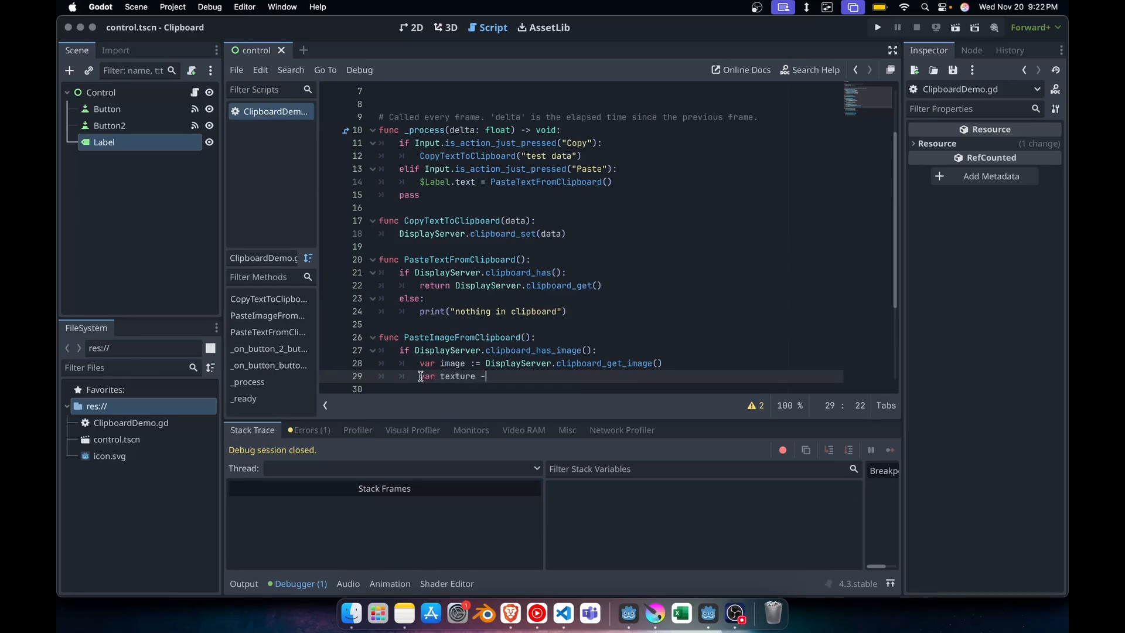
text(= imageTexture.create_from_)
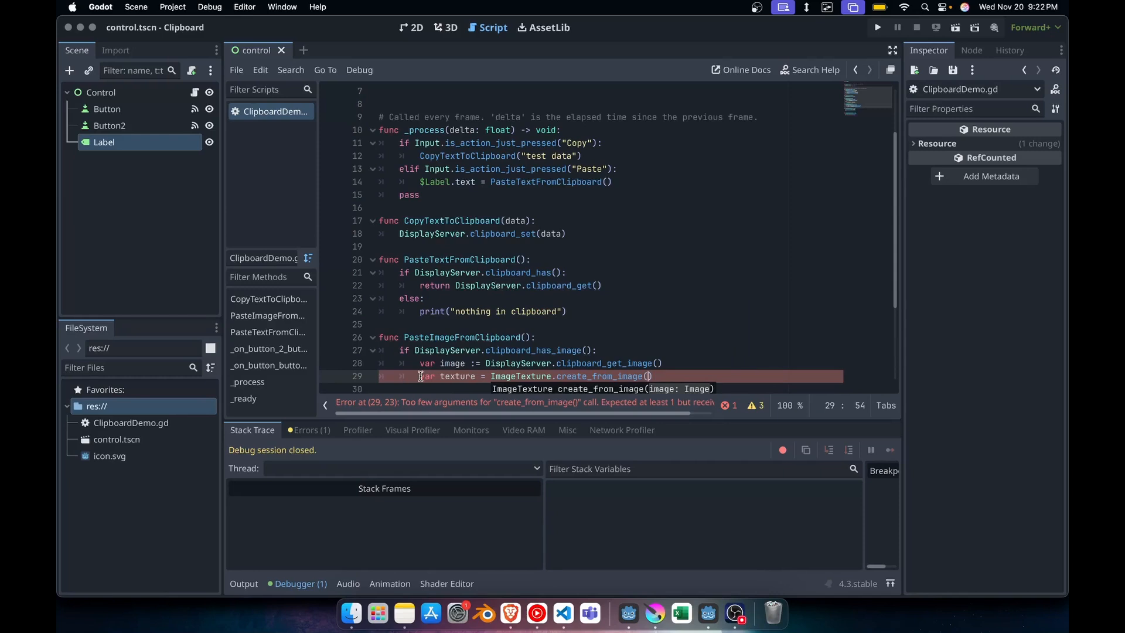
text(image)
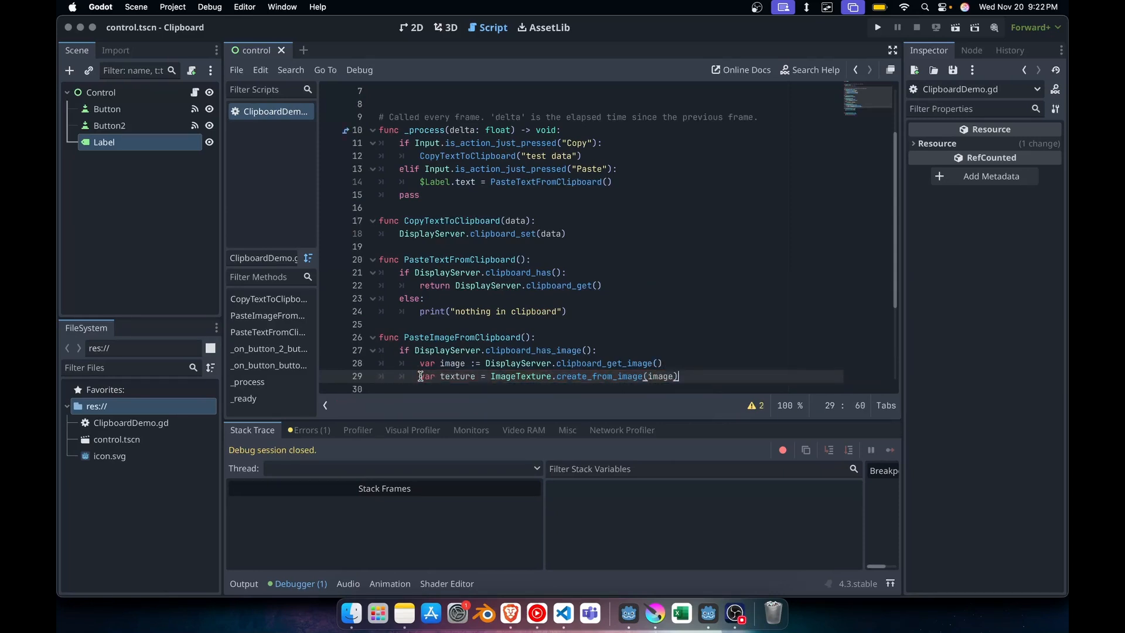
key(Return)
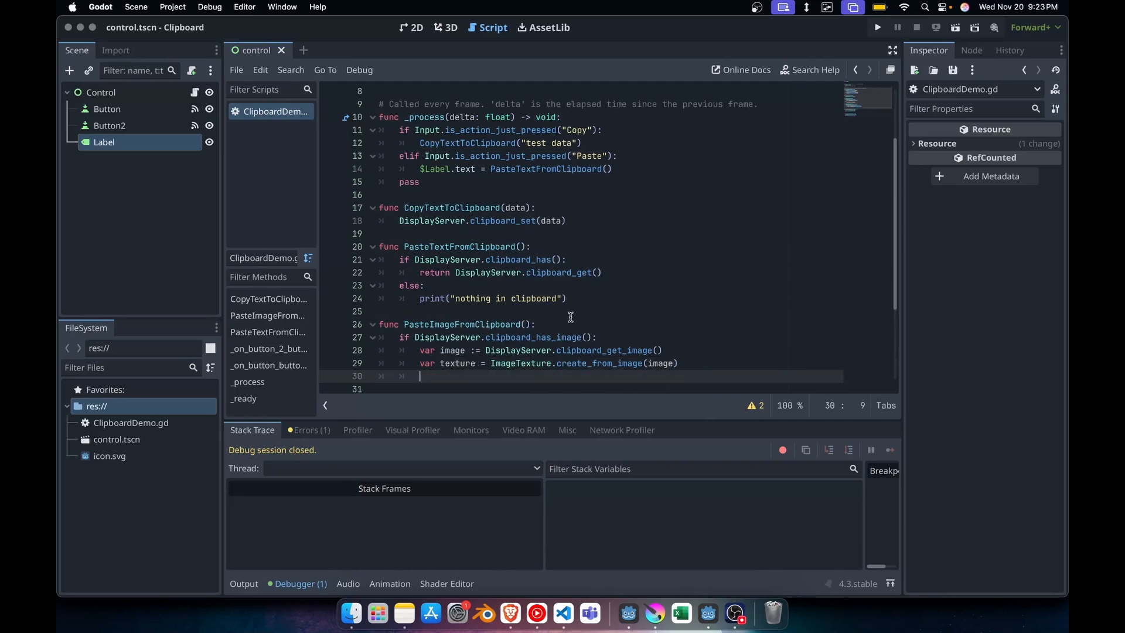
text(return texture)
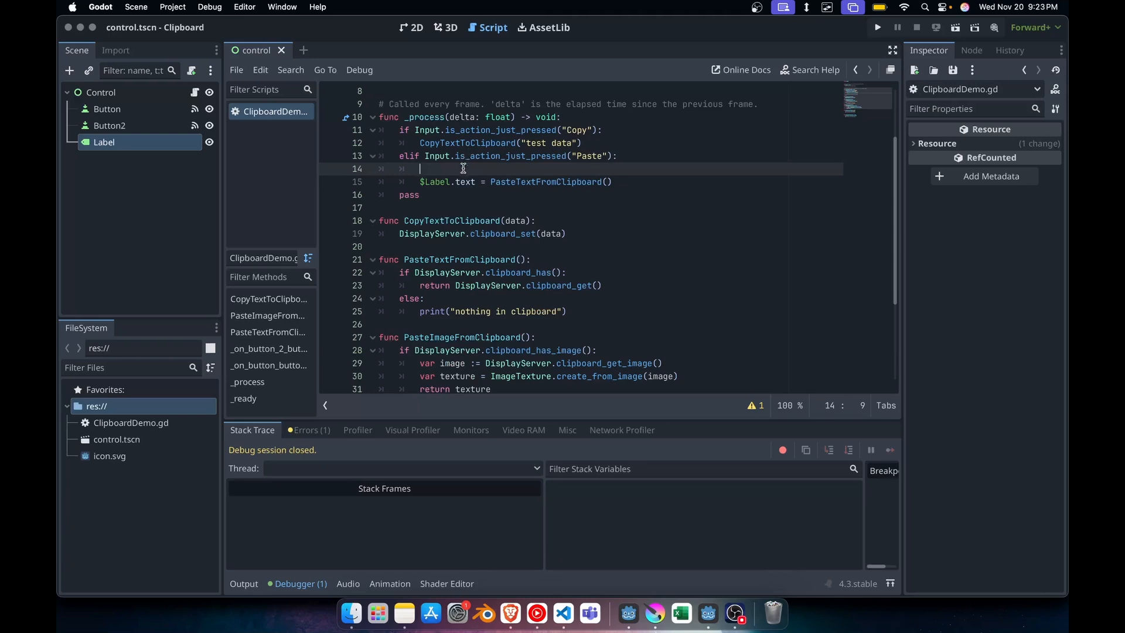
In the Paste branch, call PasteImageFromClipboard() if clipboard_has_image(), else set the Label text
text(if)
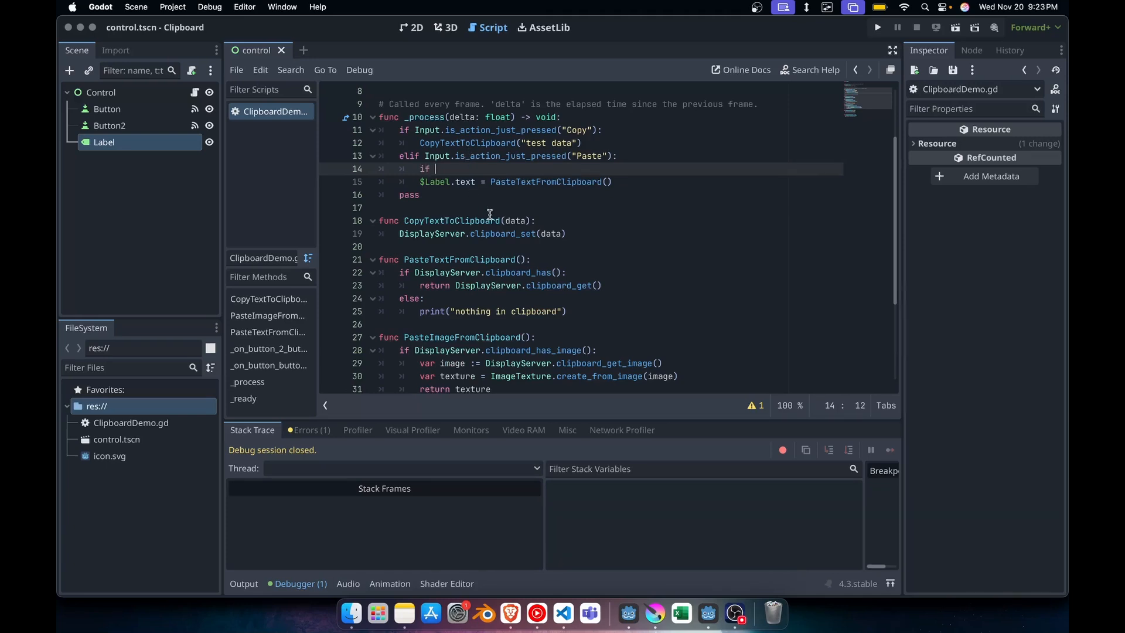
text(displays)
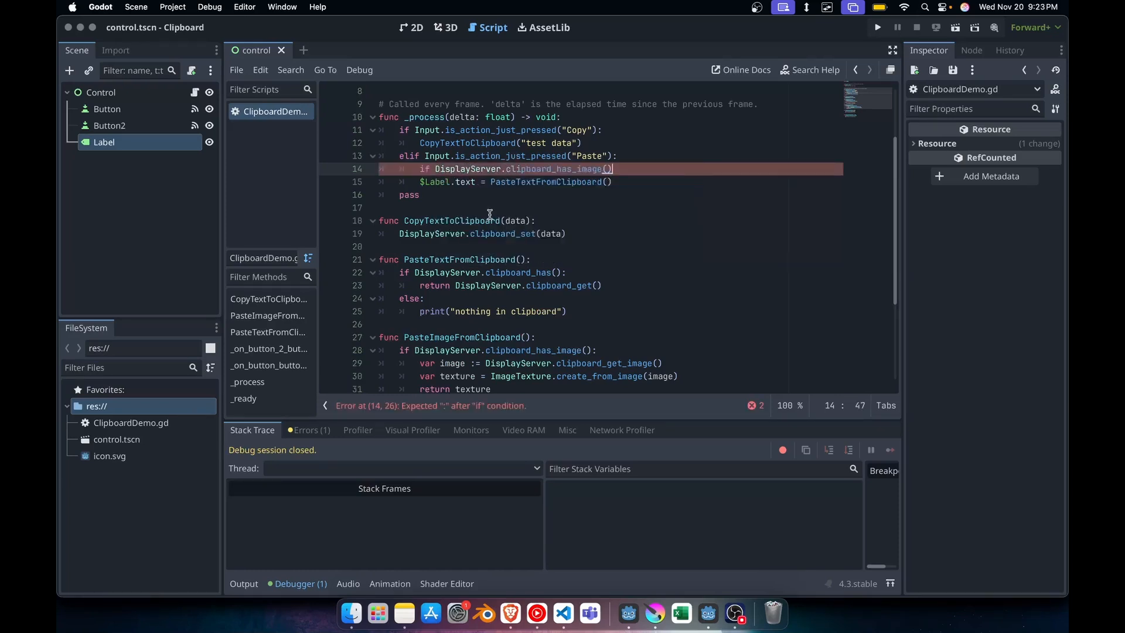
key(enter)
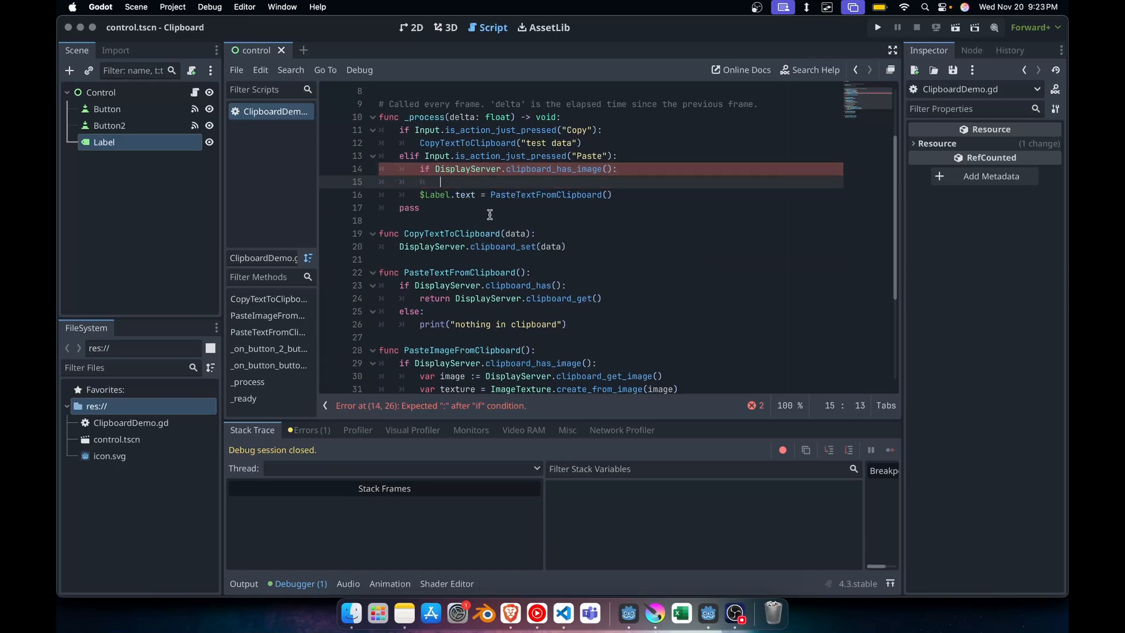
text(pasteImageFromClipboard()
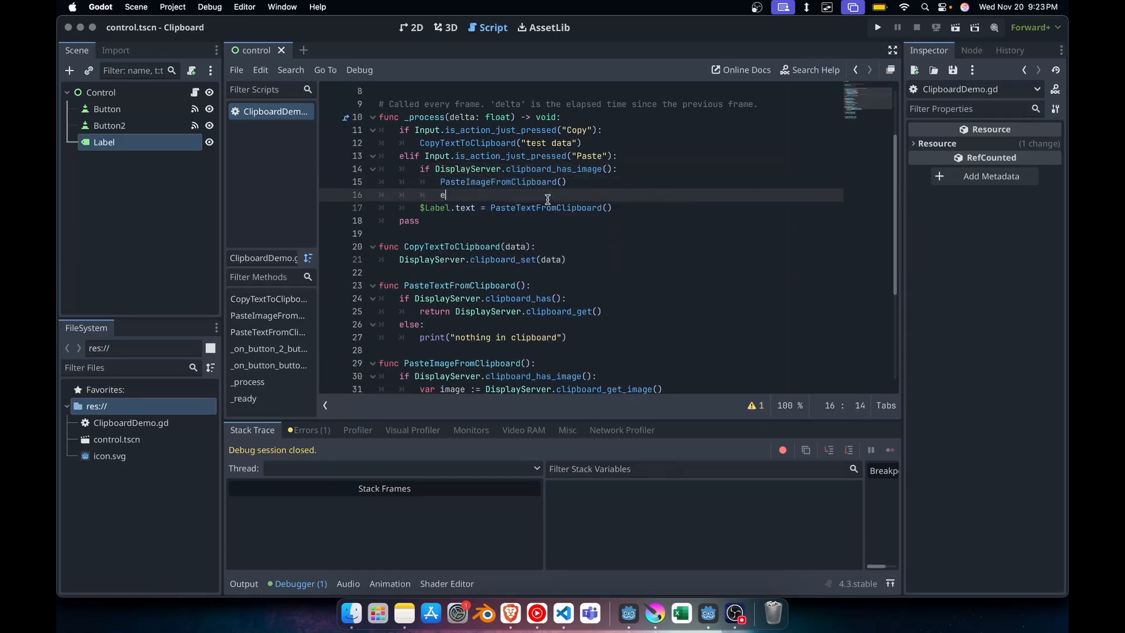
text(lse:)
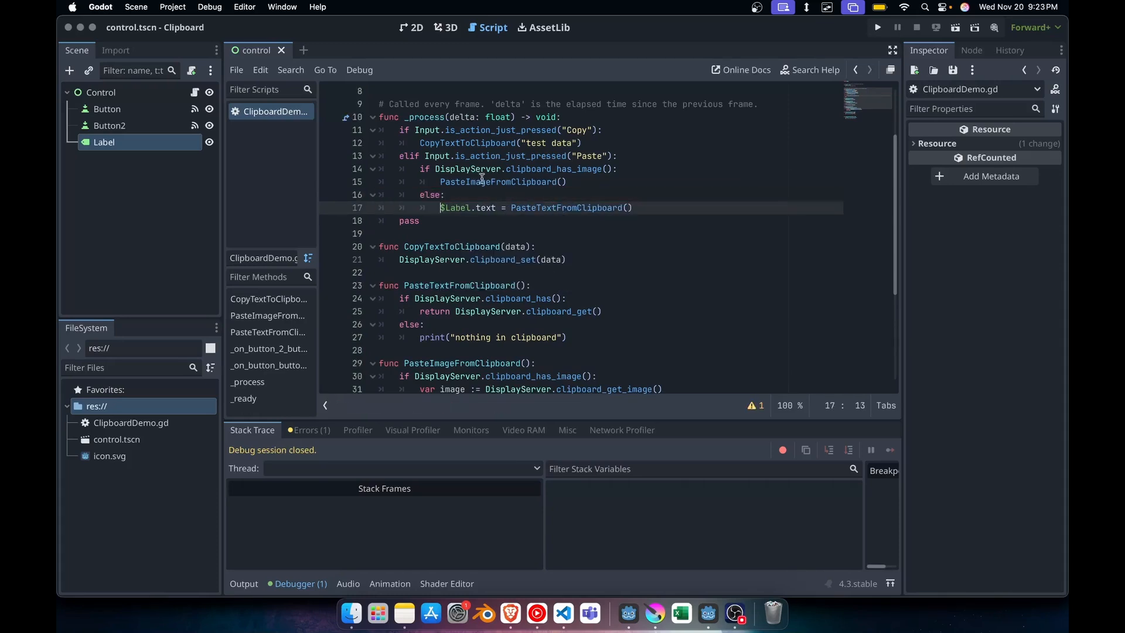
click(488, 181)
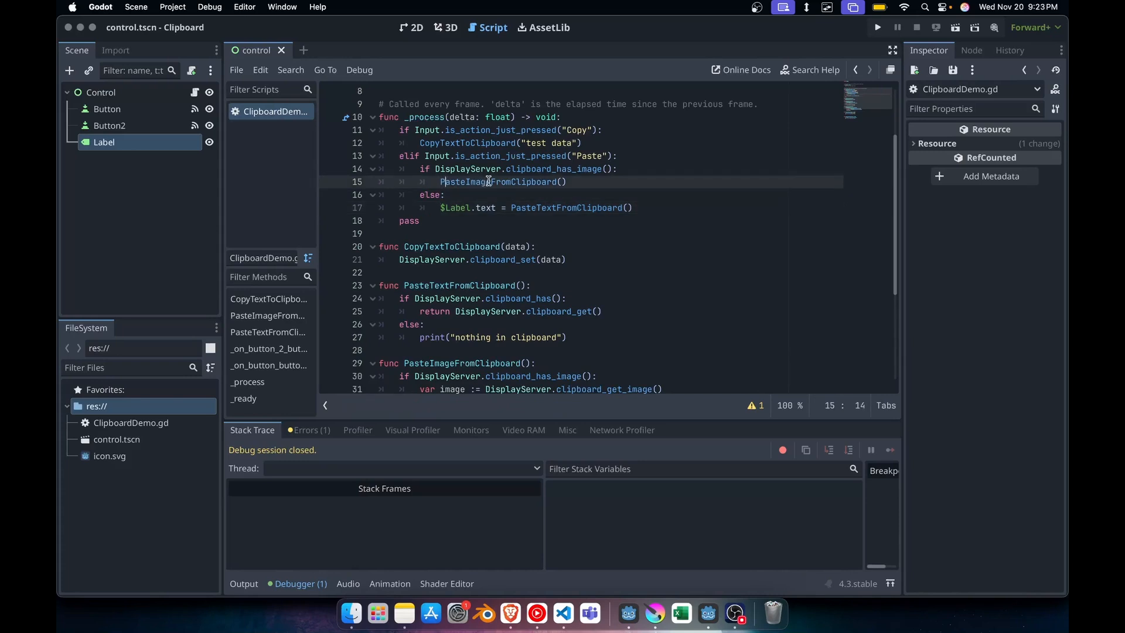
scroll(down, 3)
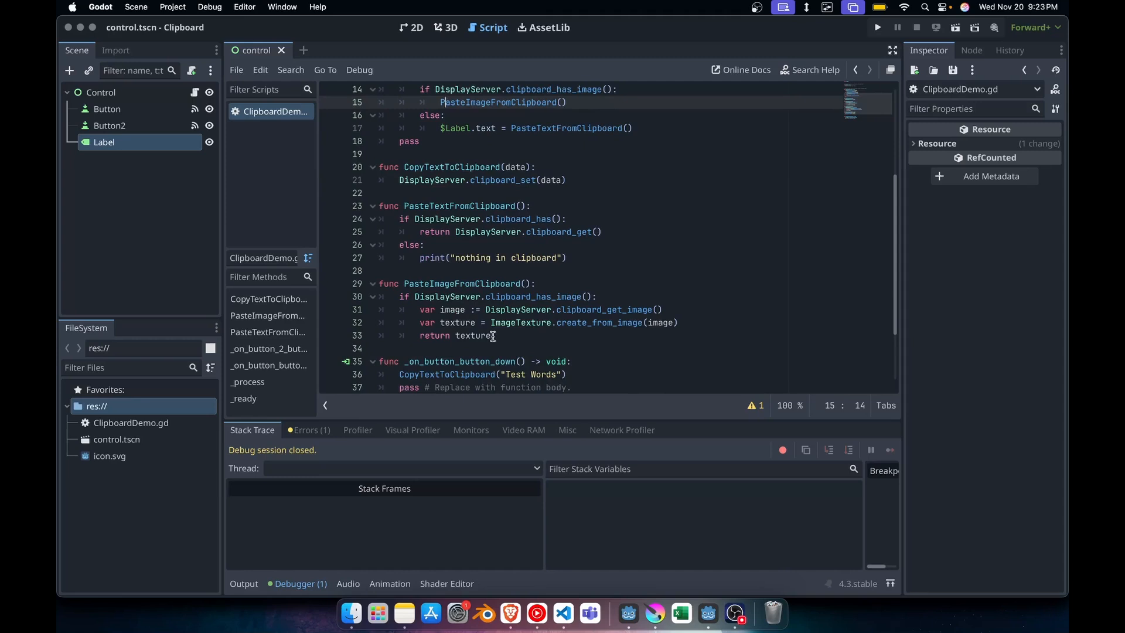
scroll(up, 3)
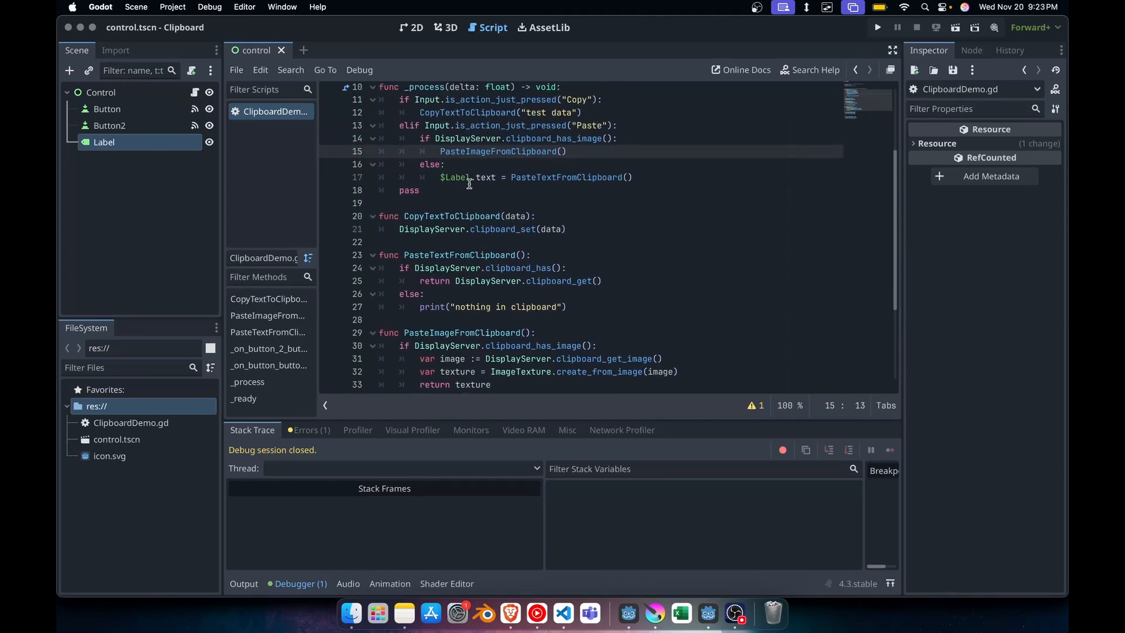
Add a Sprite2D child node under the Control root via Add Child Node
right_click(101, 92)
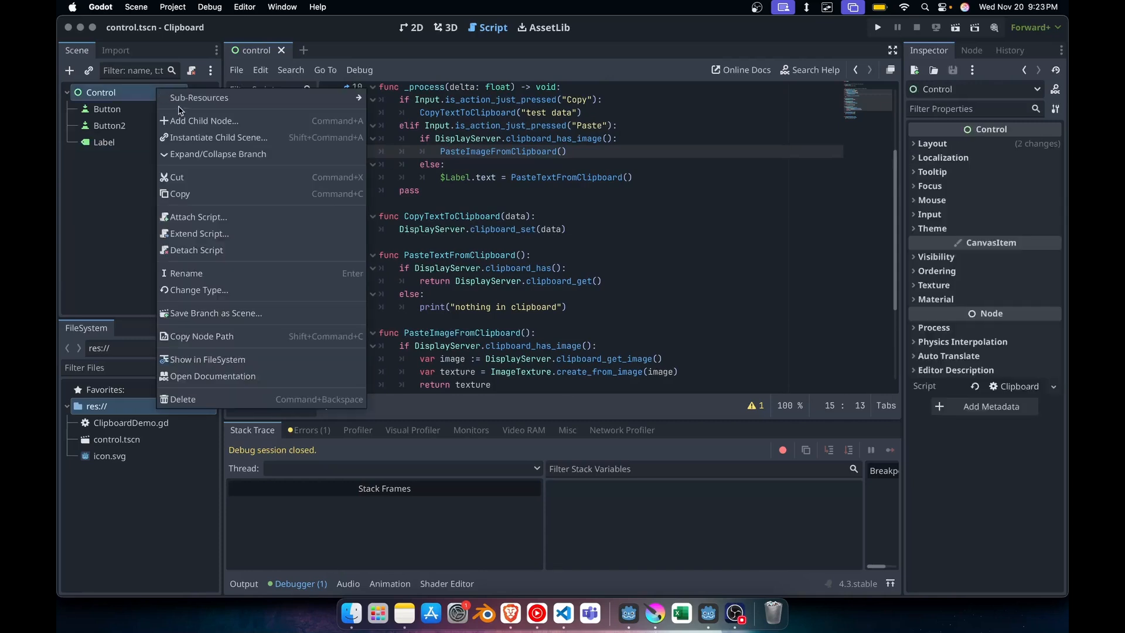
click(203, 121)
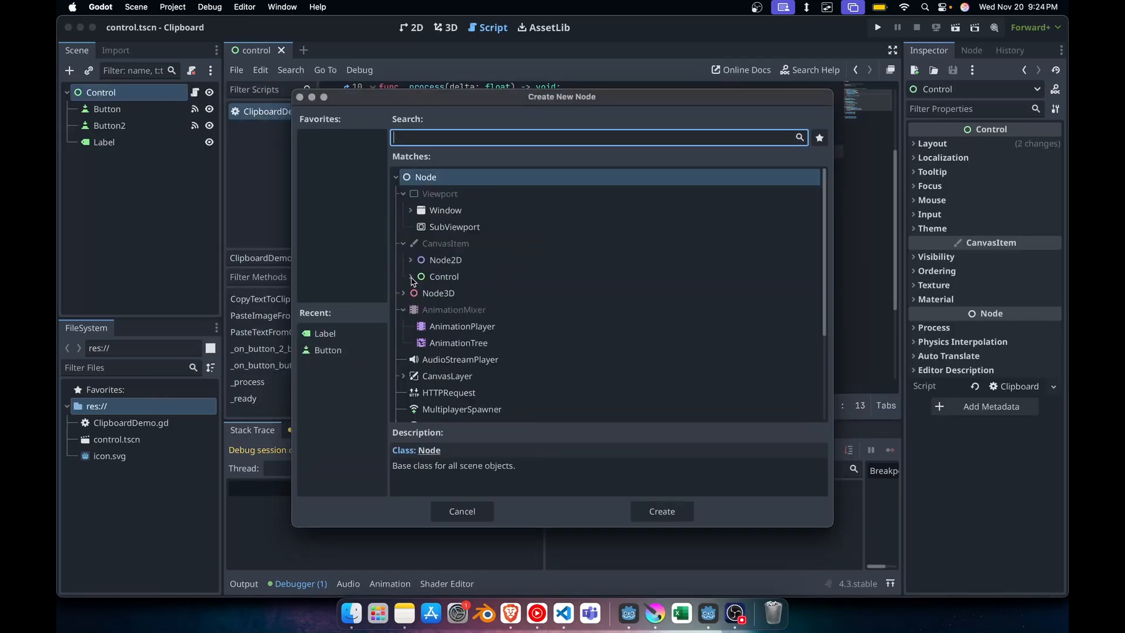
text(sprite)
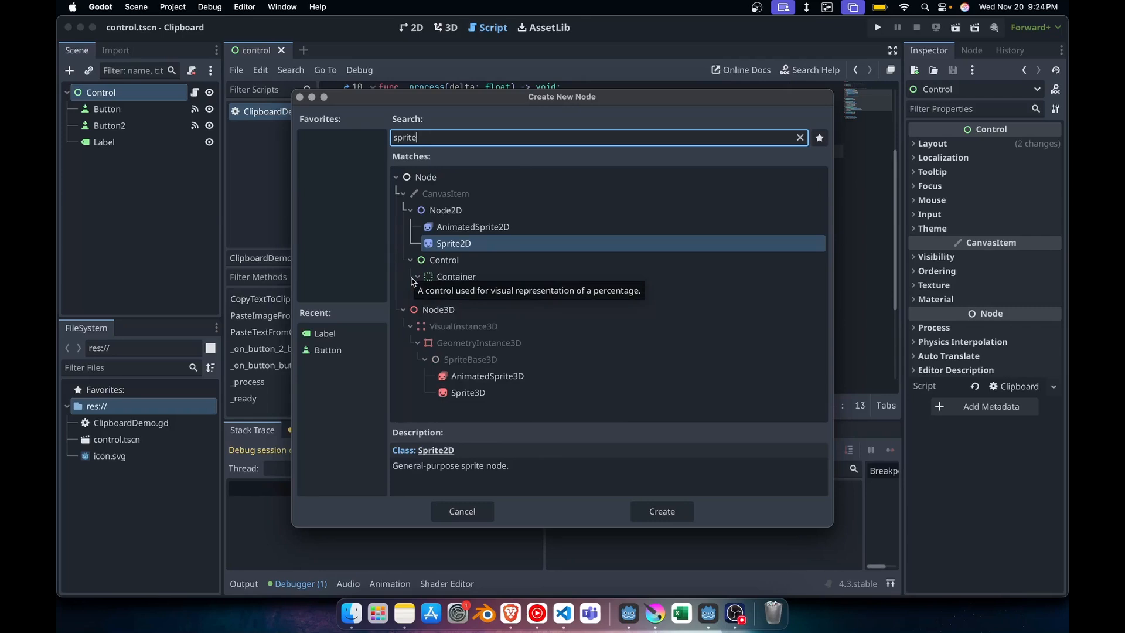
click(797, 137)
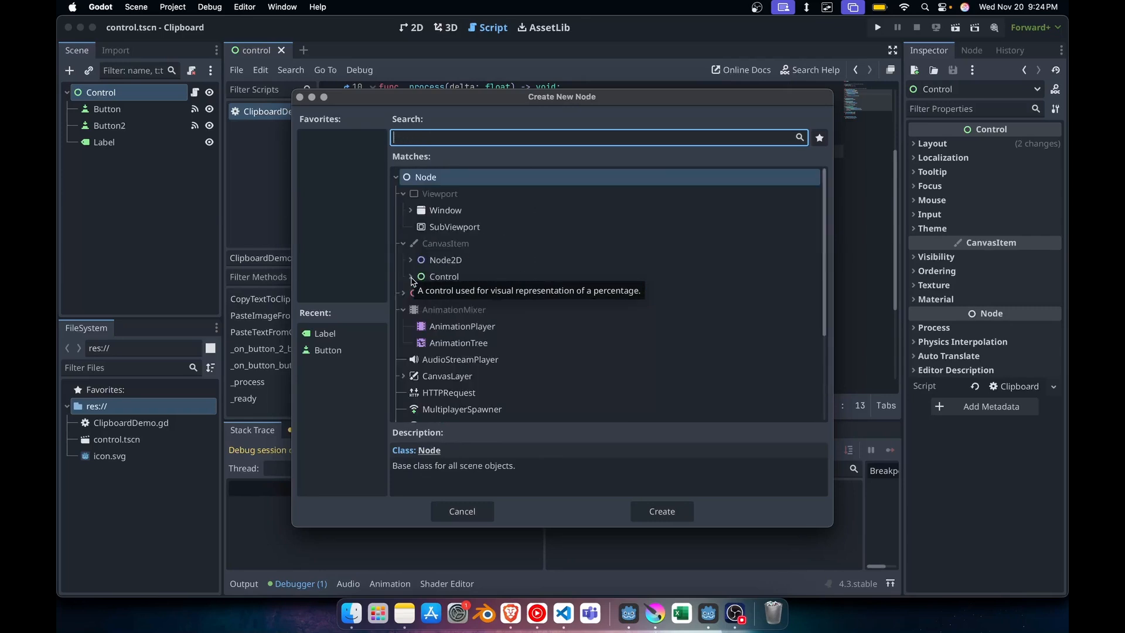
text(s)
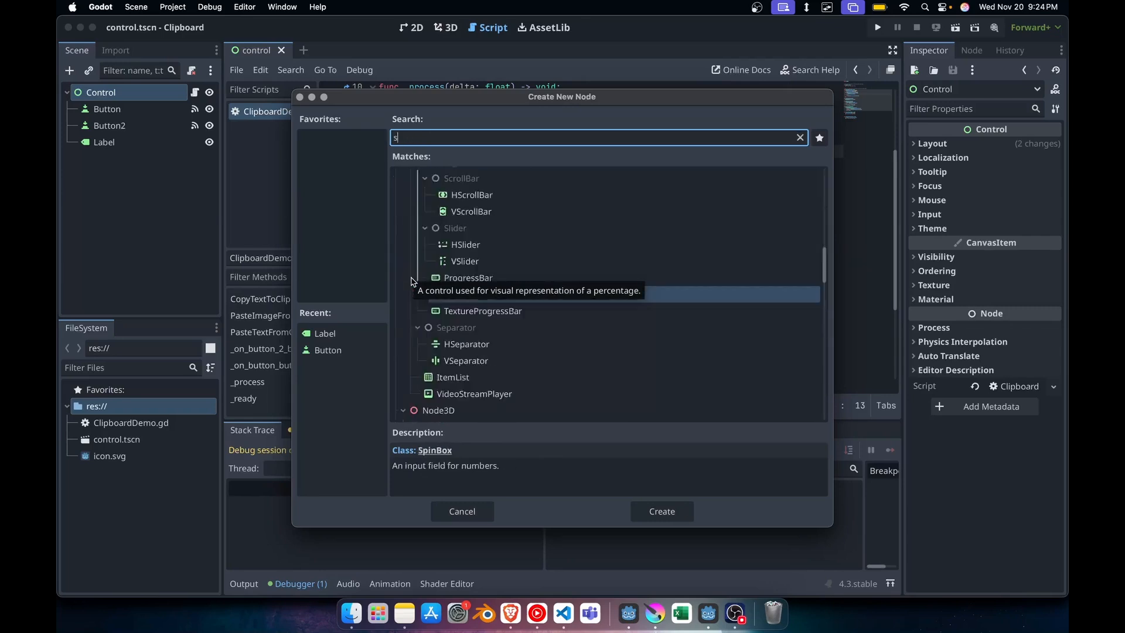
text(p)
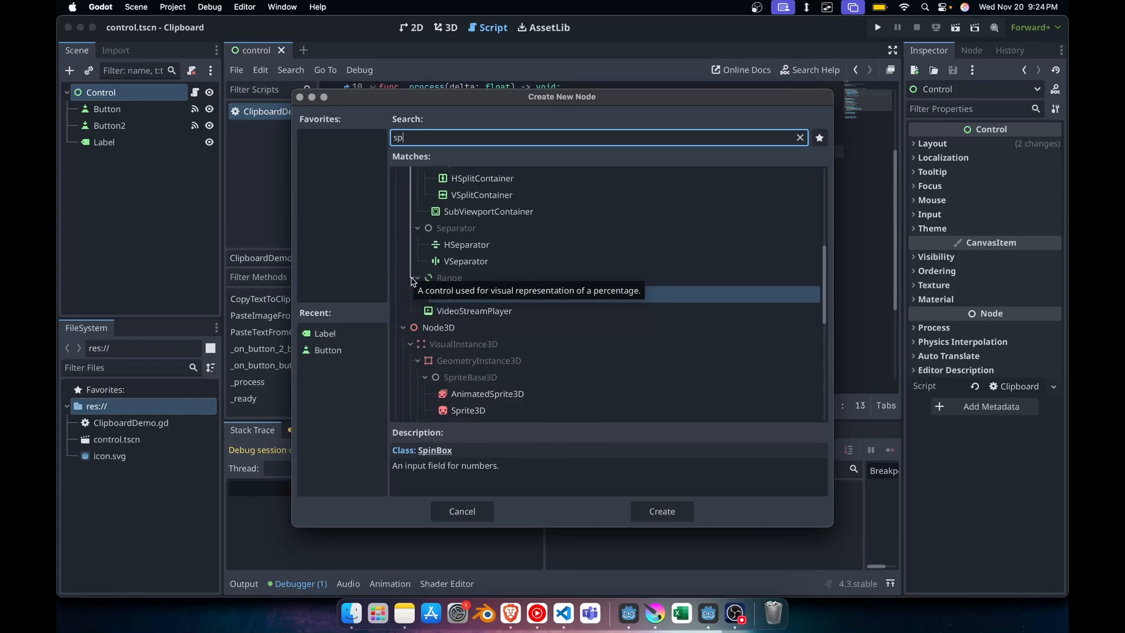
click(660, 511)
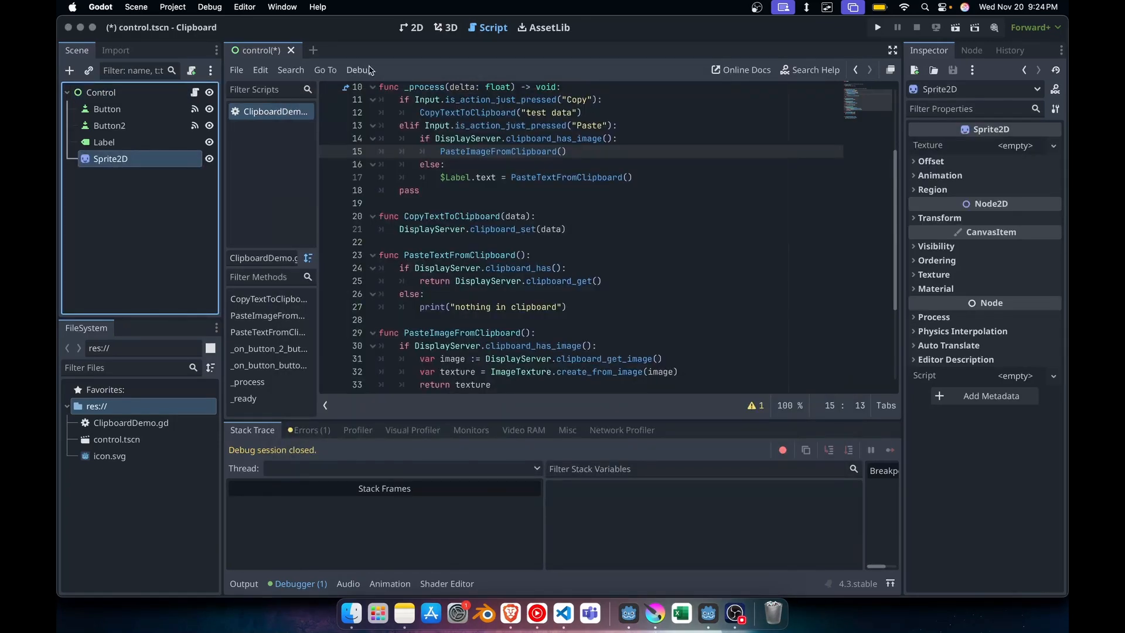
Add a TextureRect child node under the Control root
right_click(101, 92)
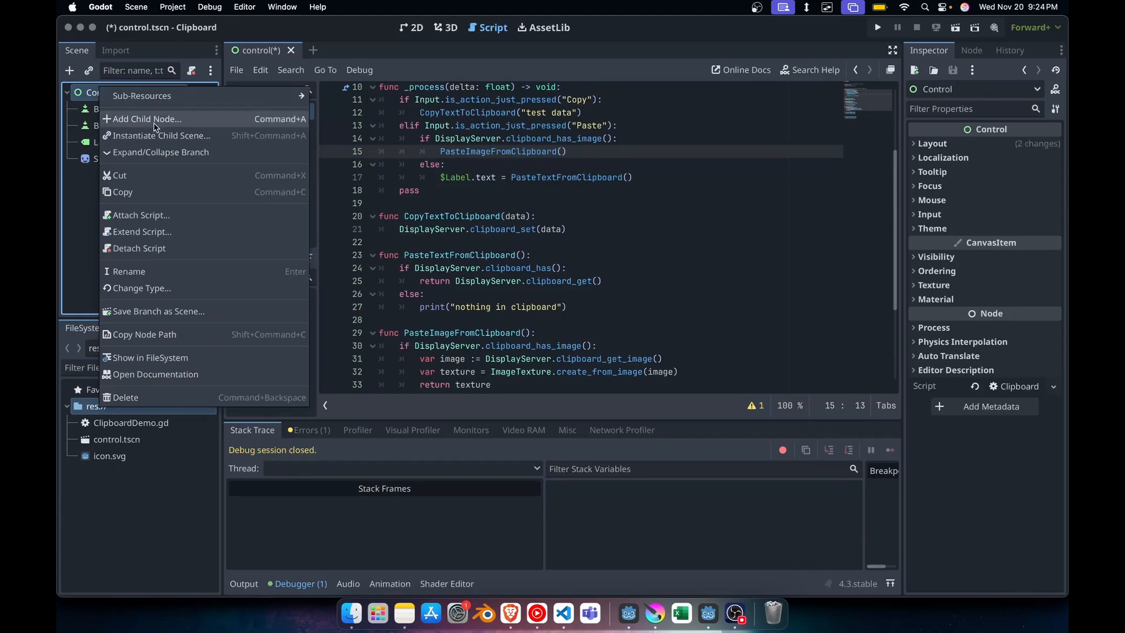
click(147, 119)
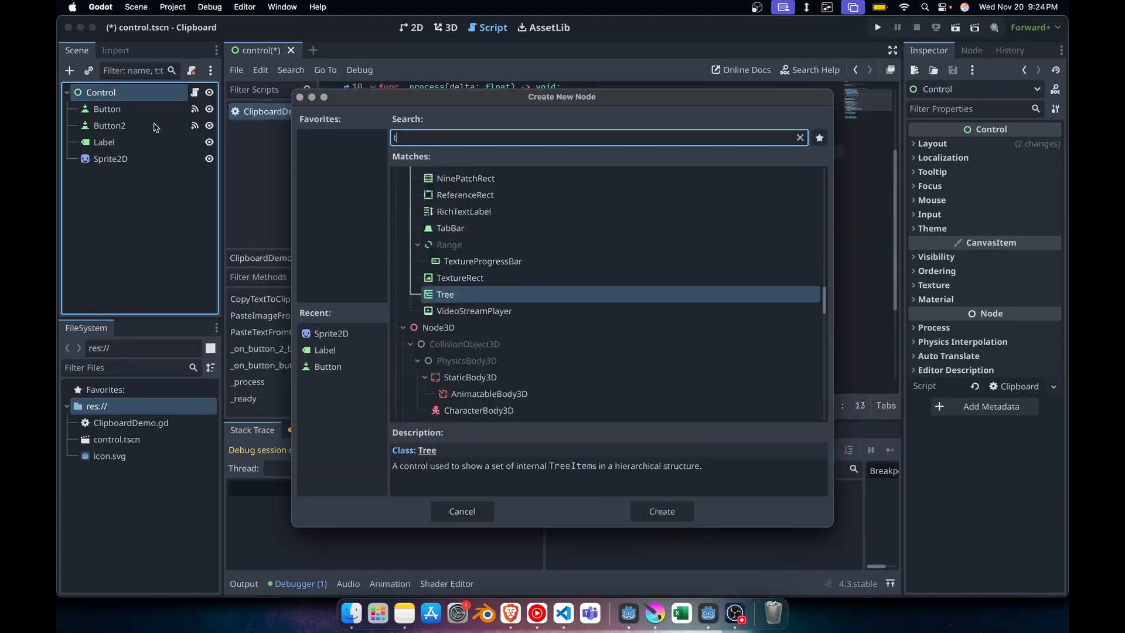
click(660, 511)
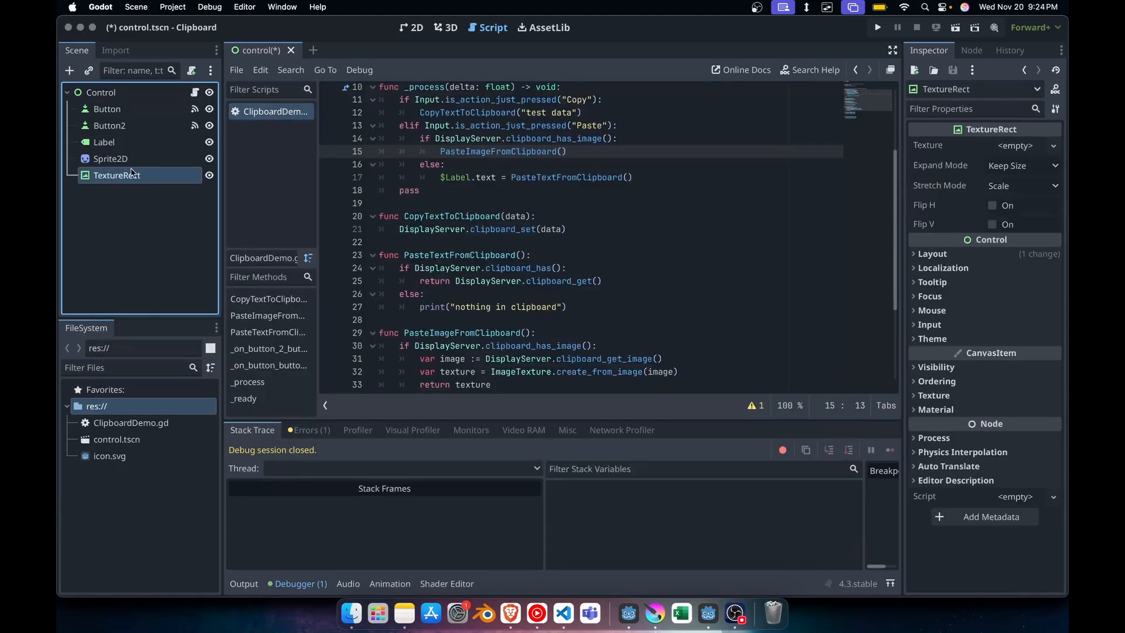
Position the TextureRect and Sprite2D in the 2D scene view
click(412, 27)
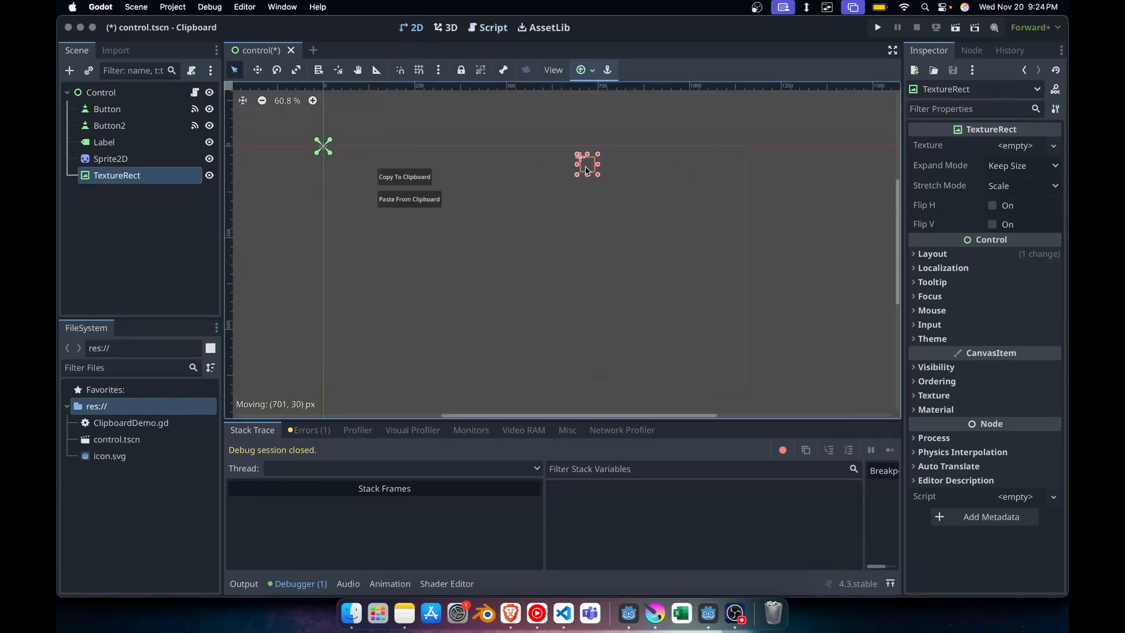
click(110, 158)
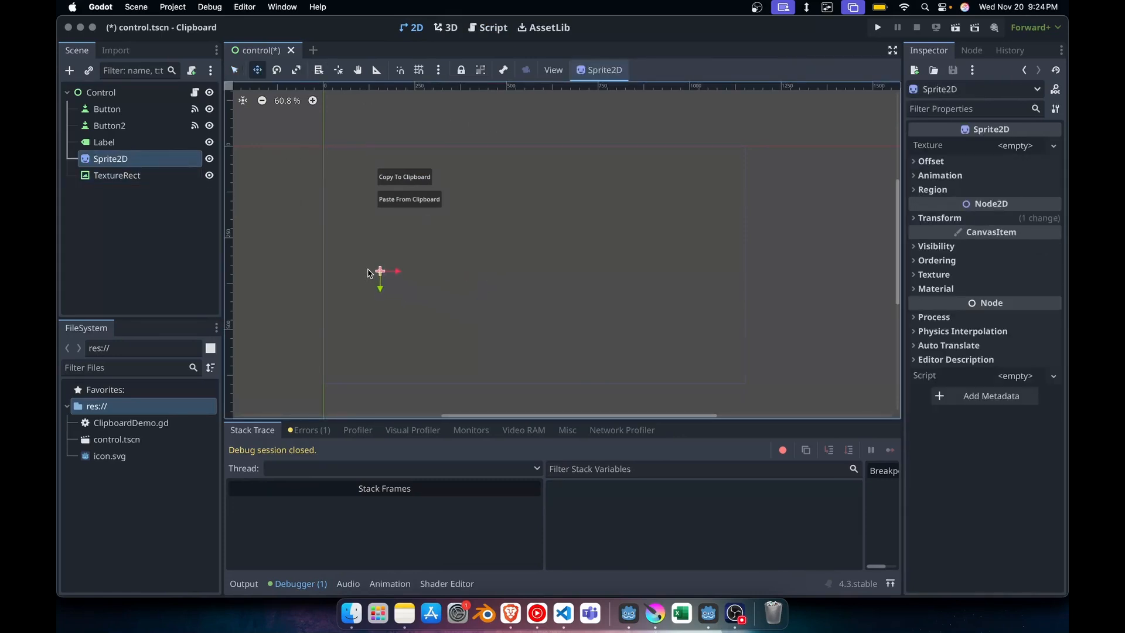
mouse_move(159, 172)
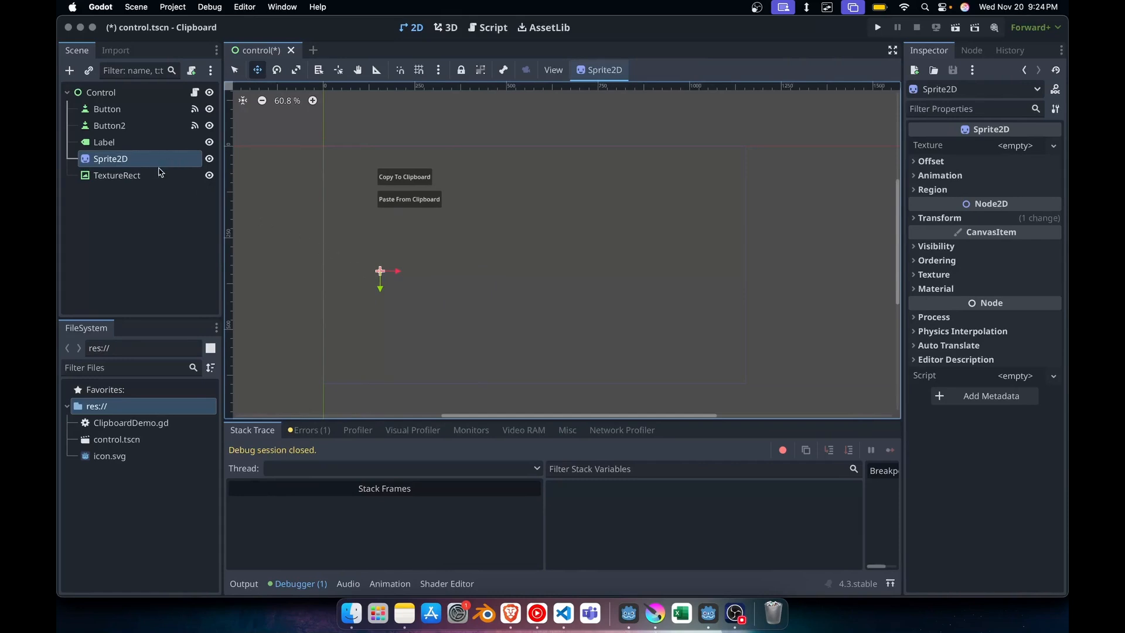
click(490, 27)
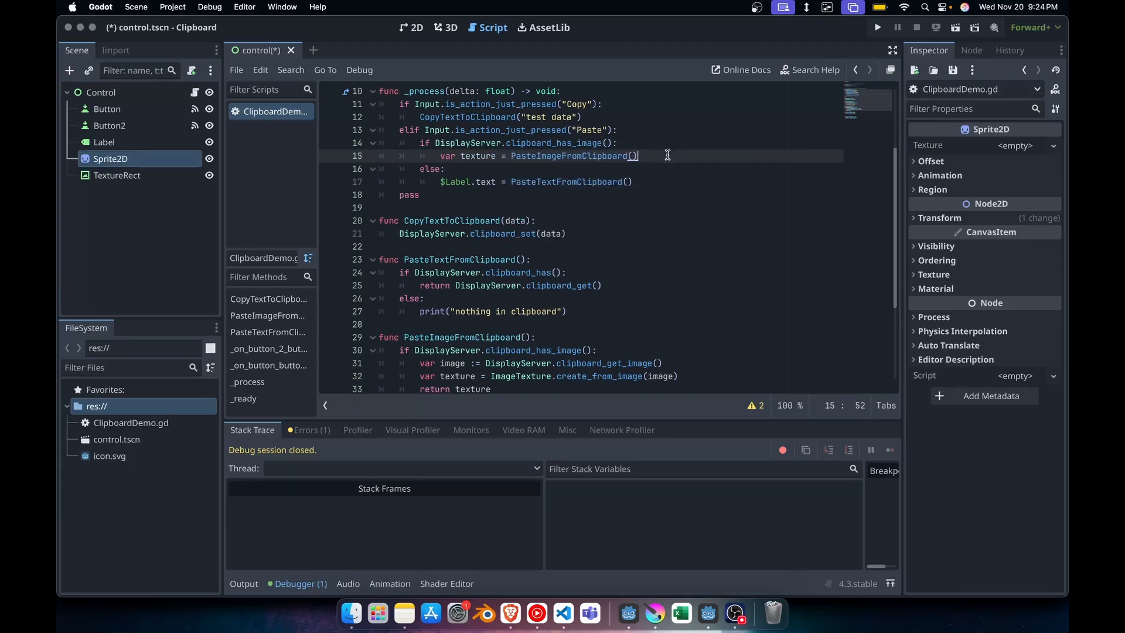
Assign the pasted texture to both $Sprite2D.texture and $TextureRect.texture in the Paste branch
key(Return)
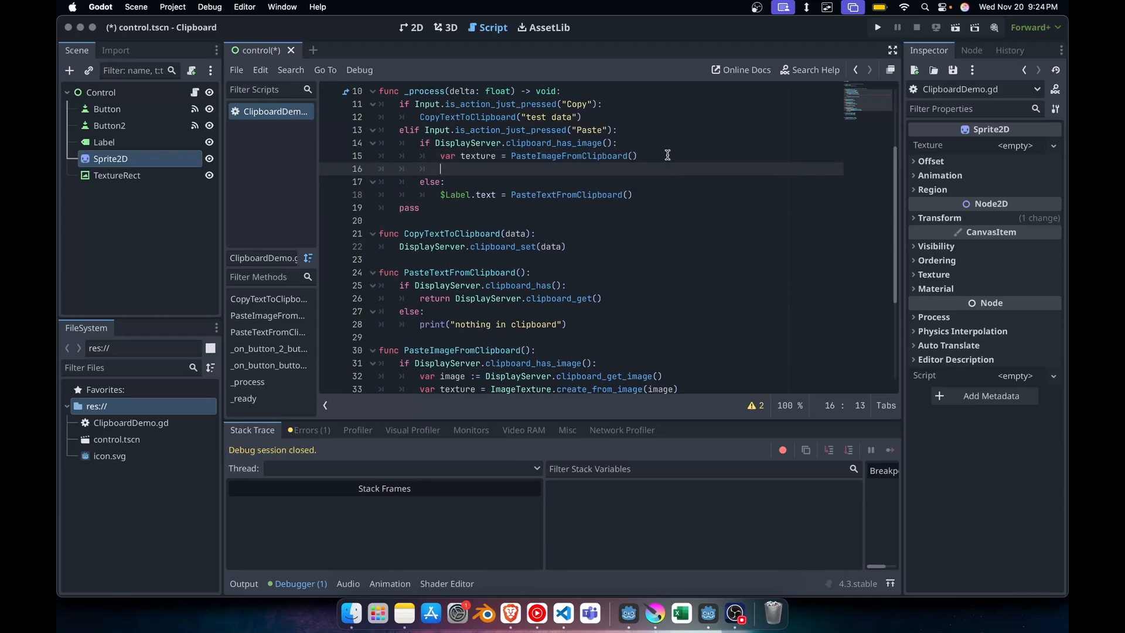
text($Sprite2D.)
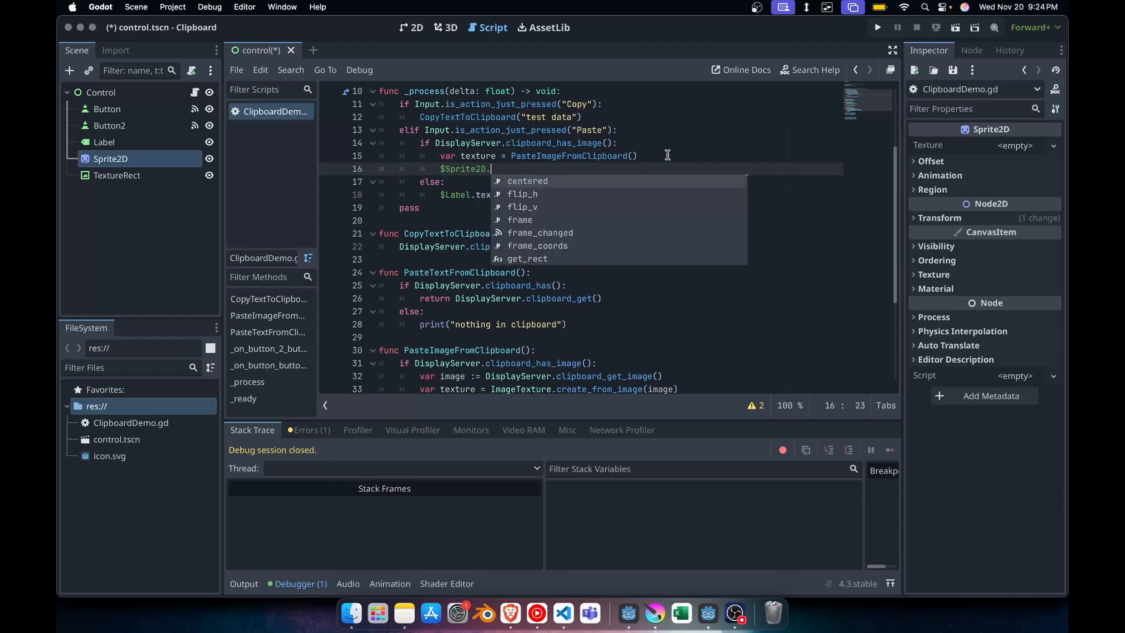
text(texture = texture)
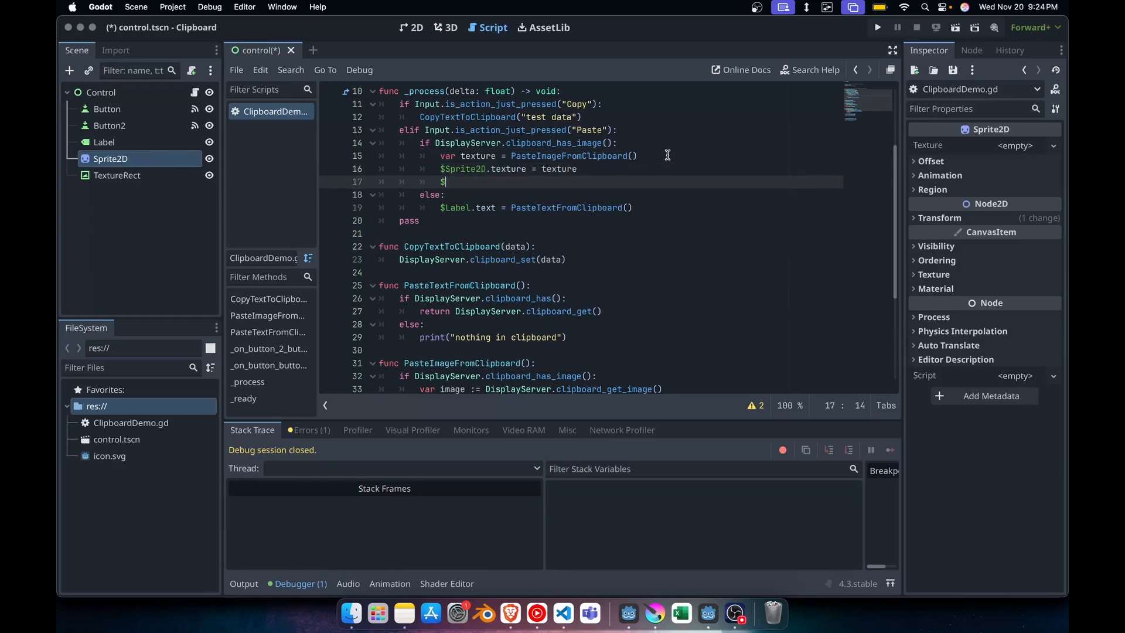
text($TextureRect.texture = texture)
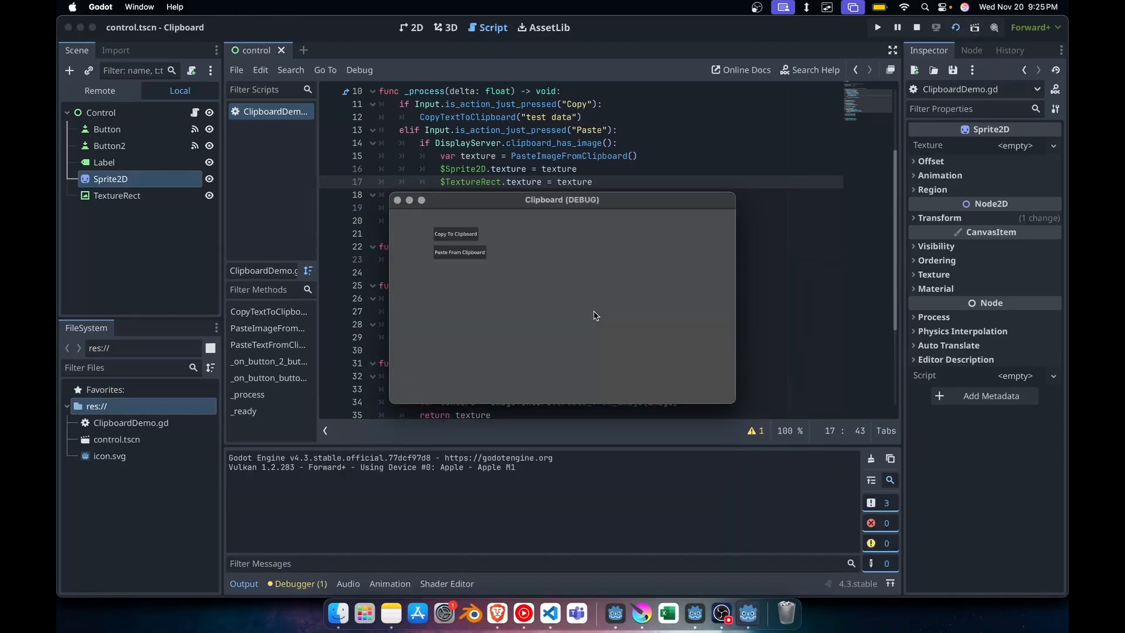
mouse_move(523, 287)
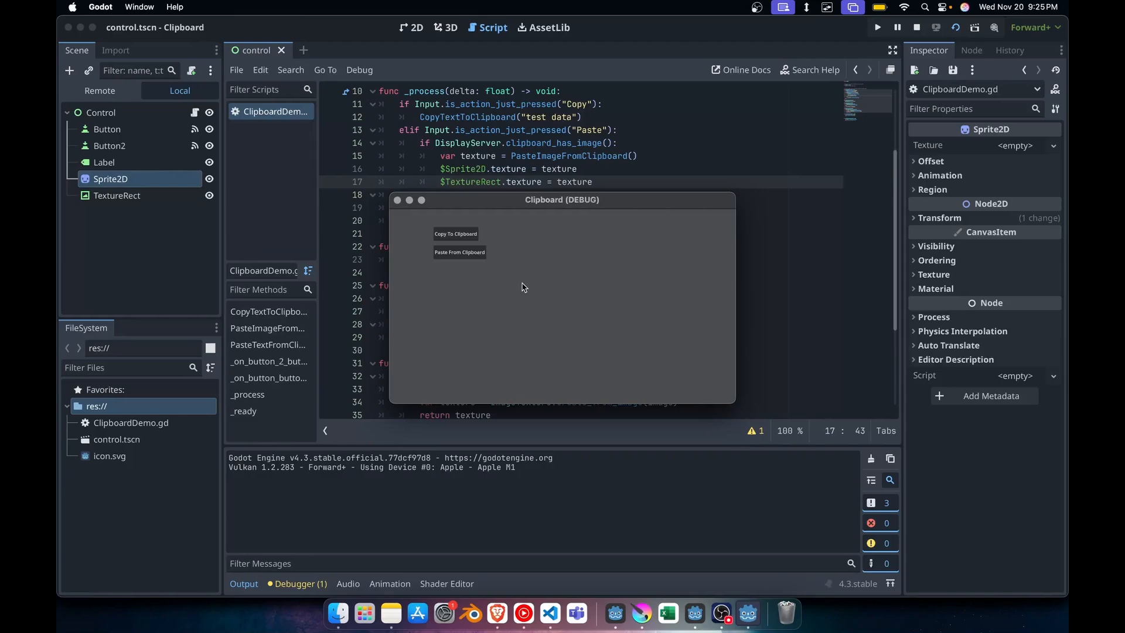
Paste the clipboard text into the running demo's label, showing "test data"
click(459, 252)
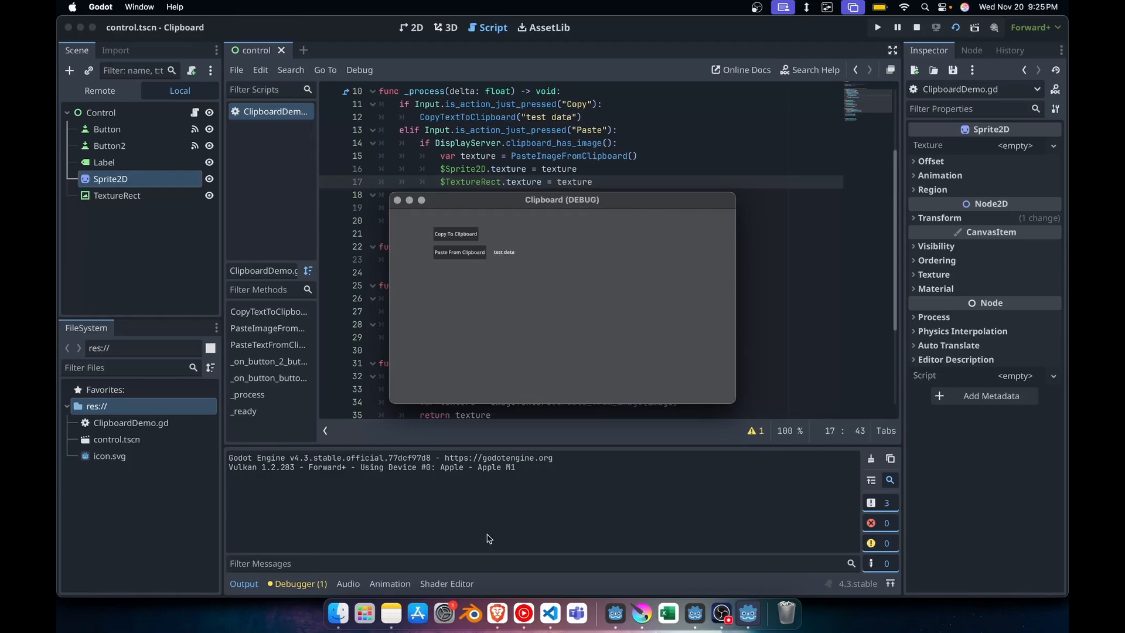
click(496, 613)
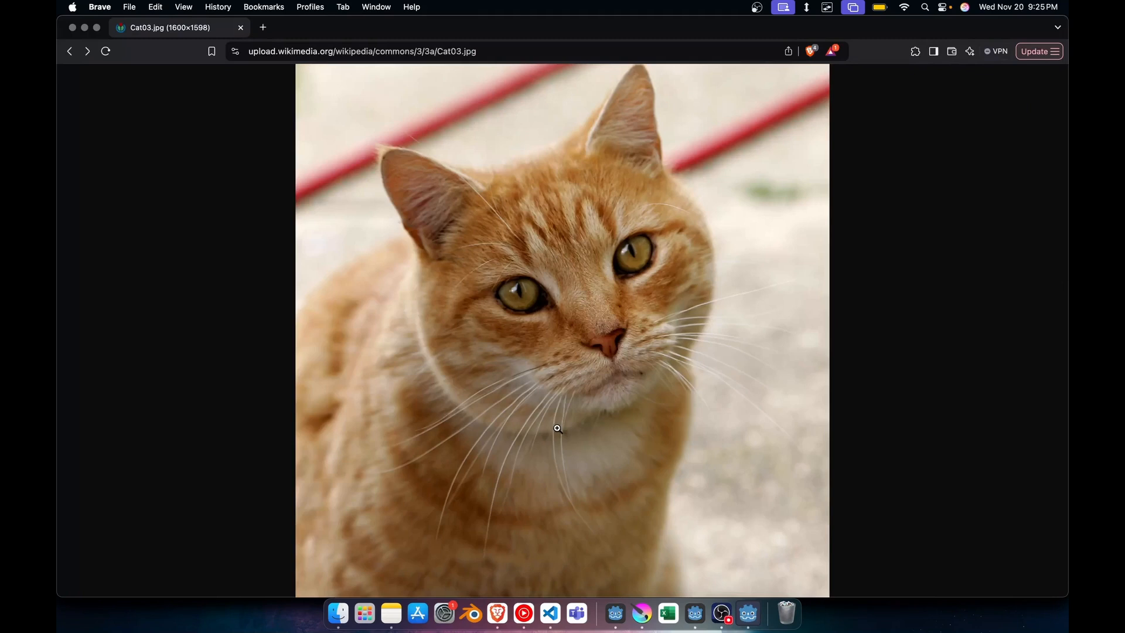
mouse_move(529, 531)
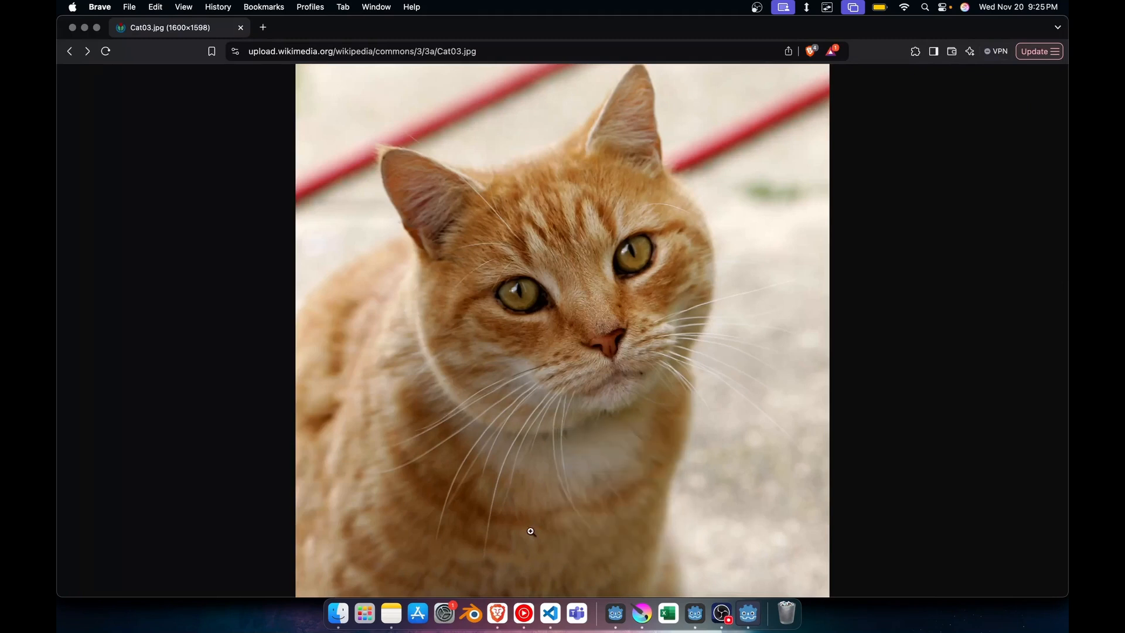
mouse_move(615, 614)
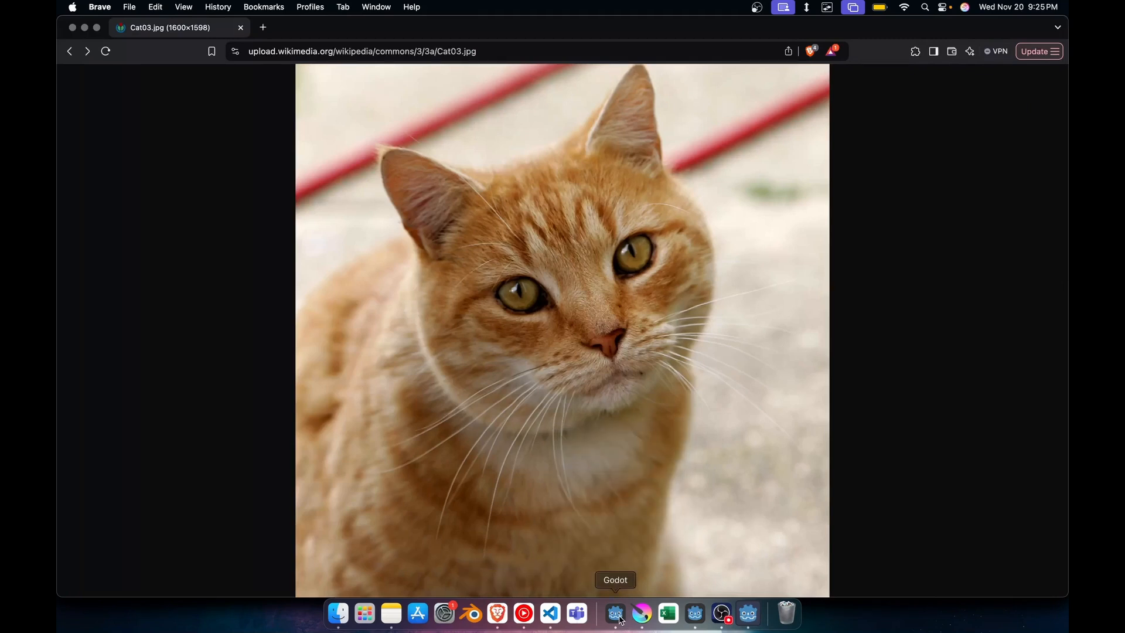
Bring the running Clipboard demo window in front of the Brave cat photo
click(615, 612)
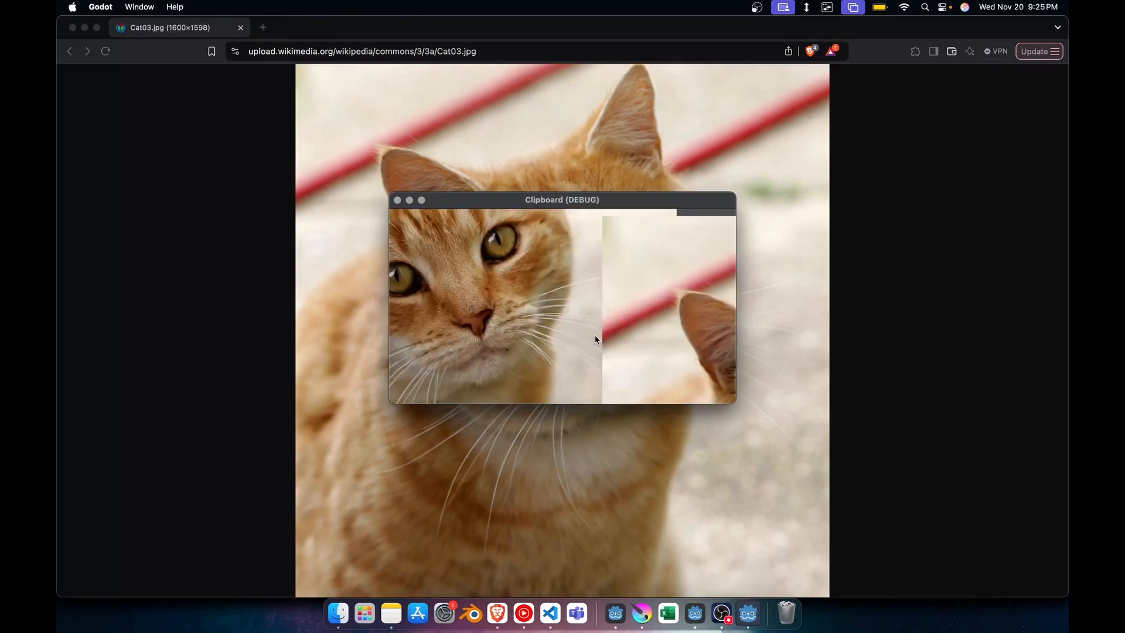
mouse_move(613, 308)
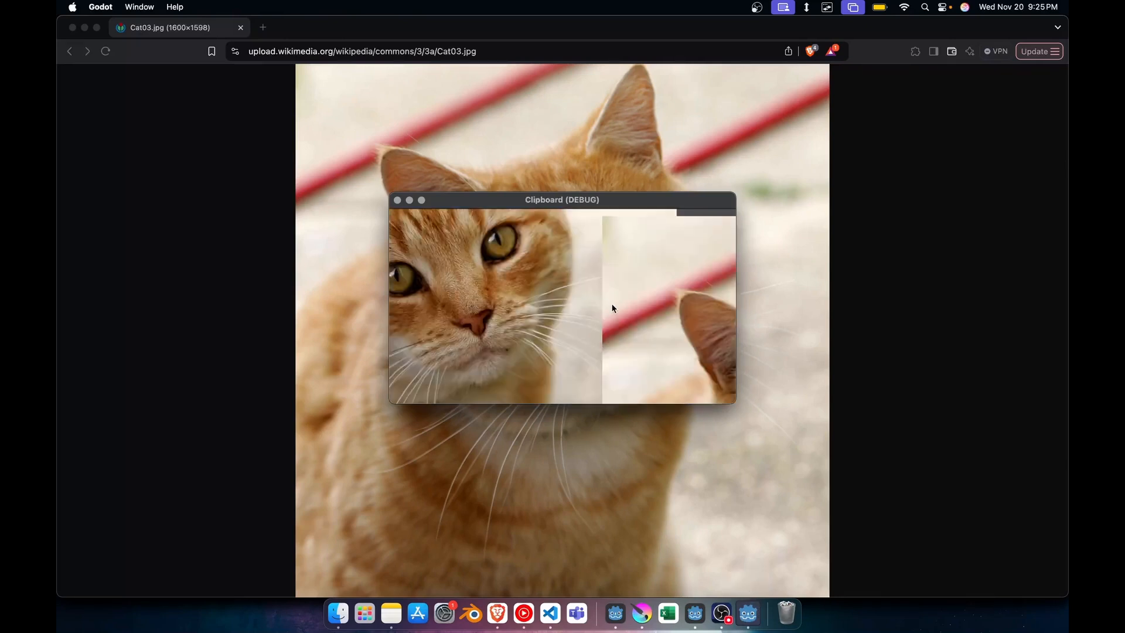
mouse_move(612, 613)
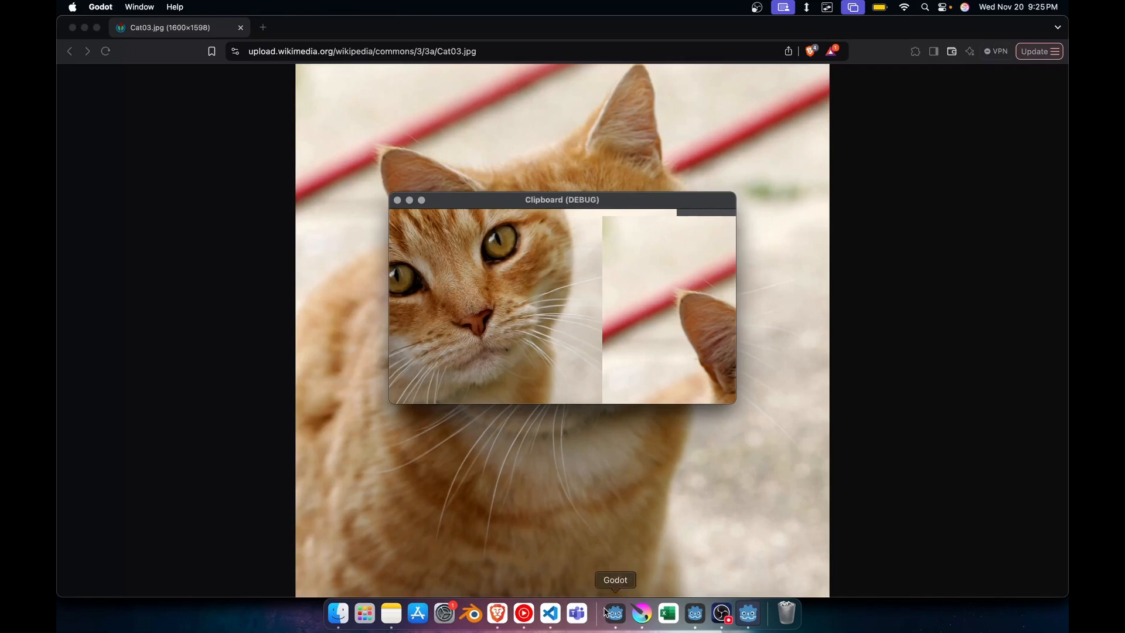
mouse_move(613, 231)
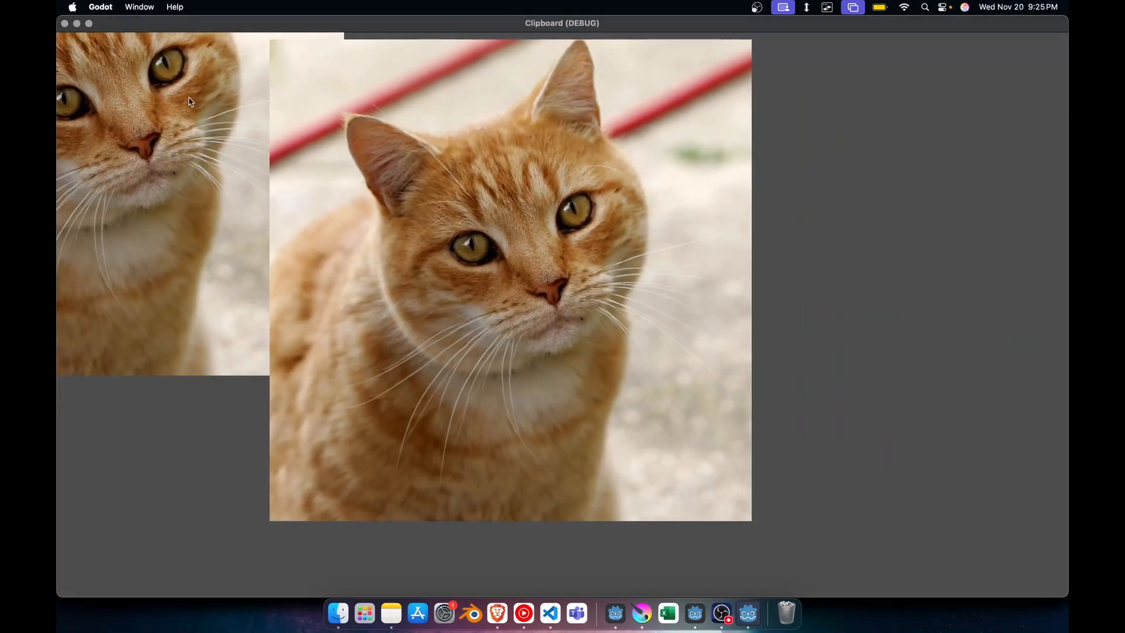
mouse_move(298, 313)
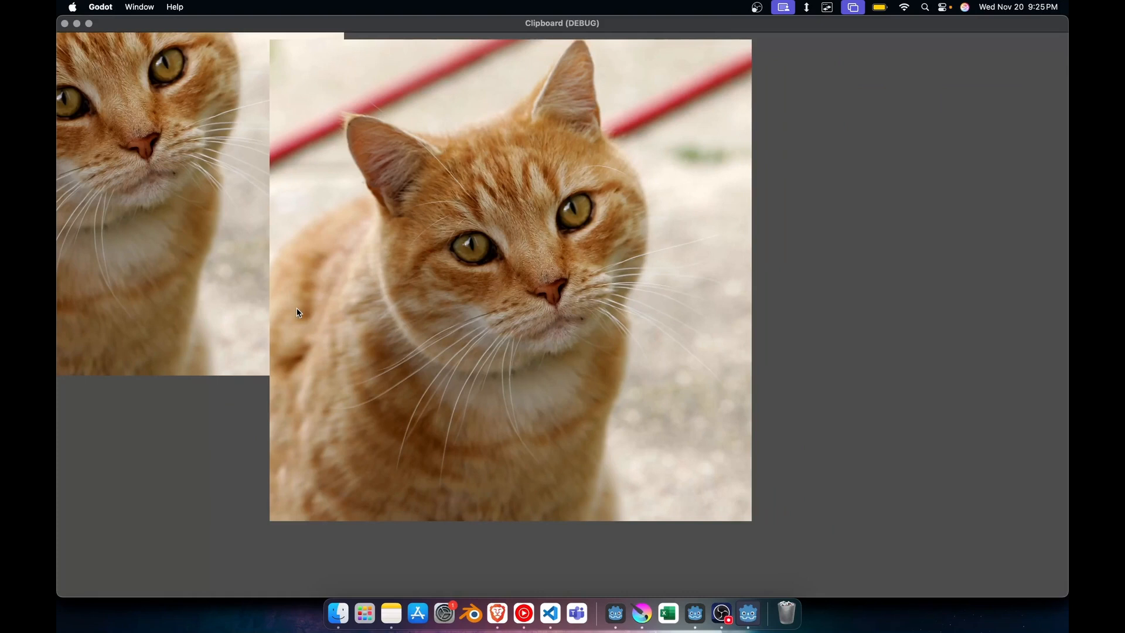
mouse_move(521, 557)
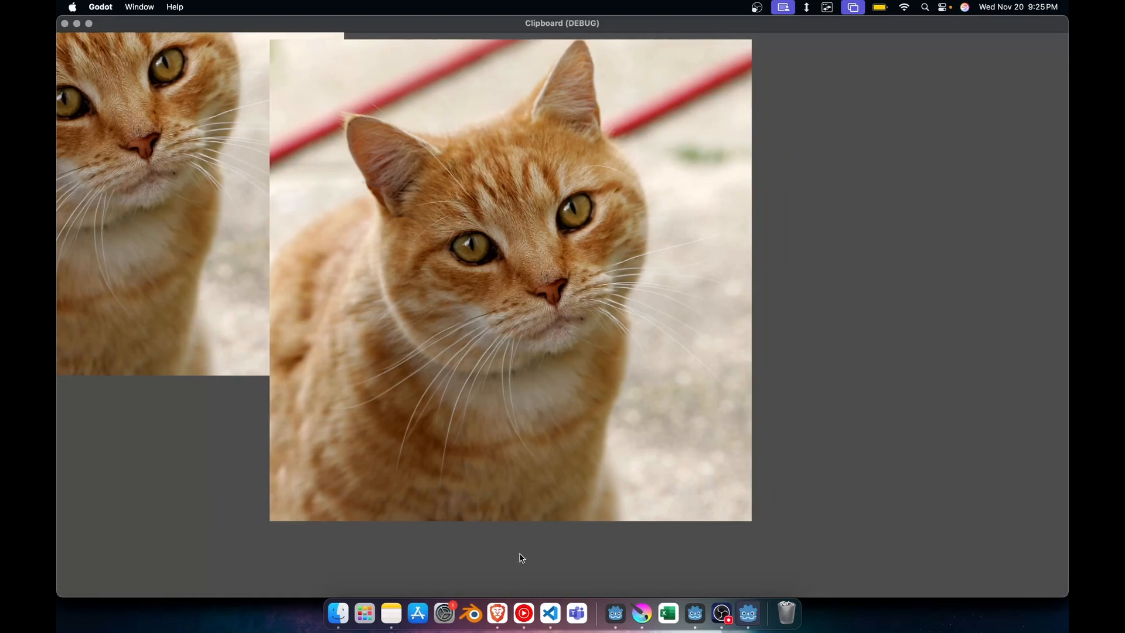
Return to the Godot editor after viewing the enlarged demo window
click(693, 612)
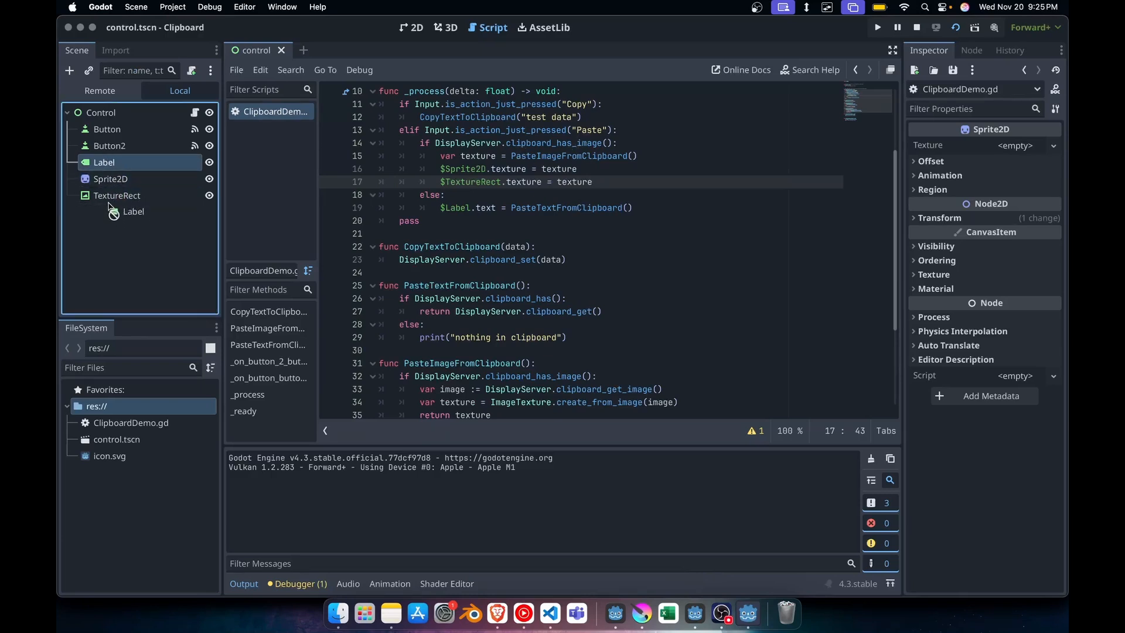
Focus the running demo, then switch to Brave to copy the cat image URL
click(877, 27)
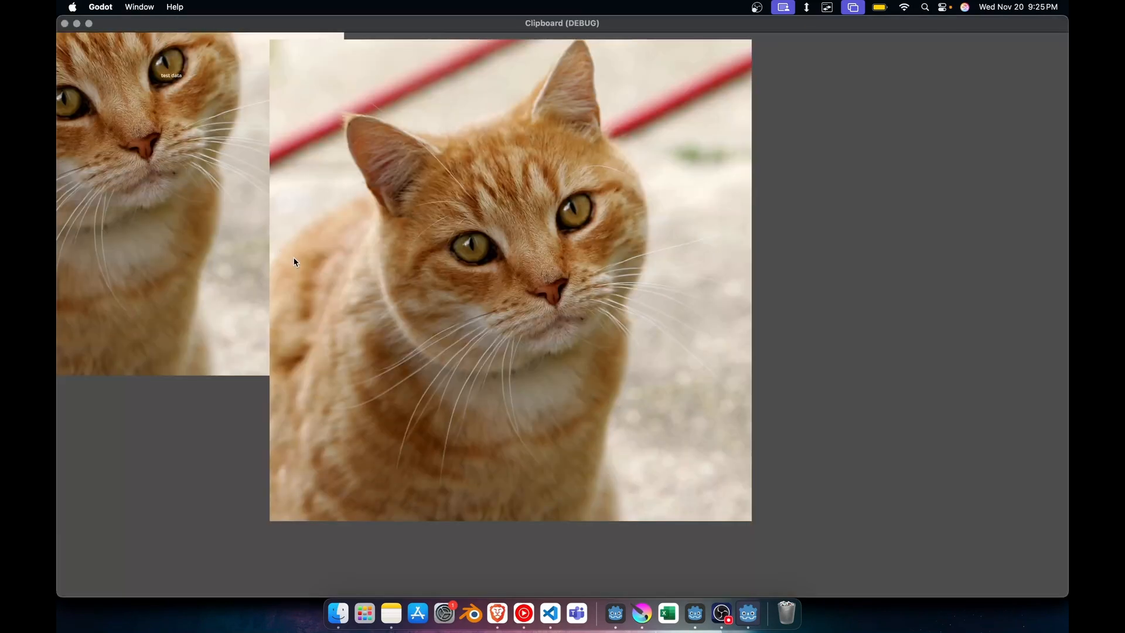
mouse_move(170, 81)
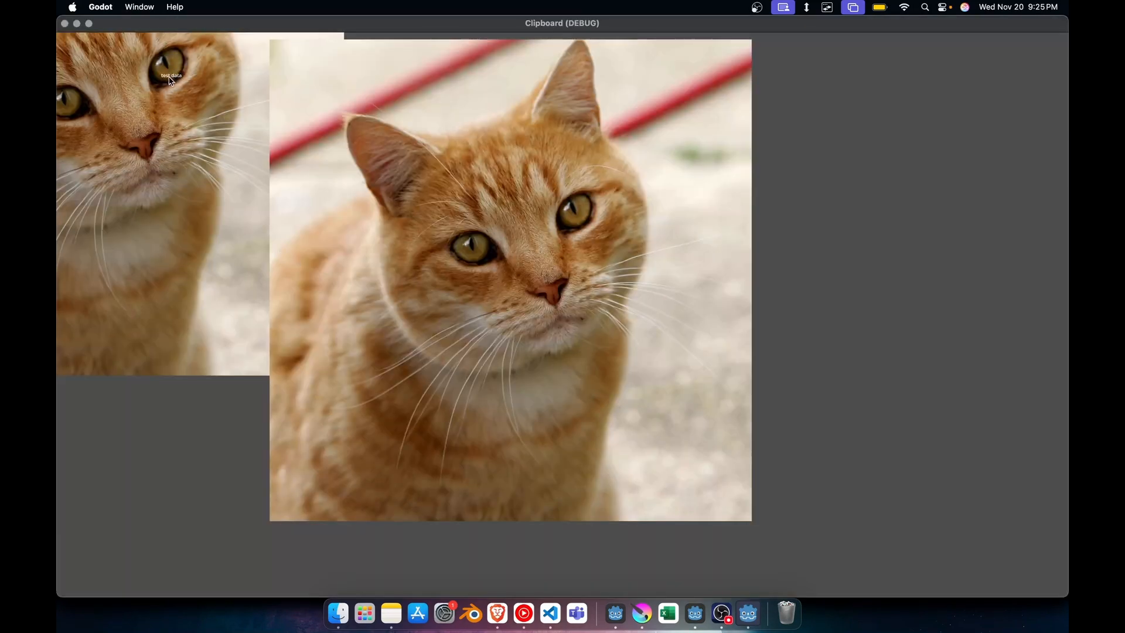
mouse_move(497, 613)
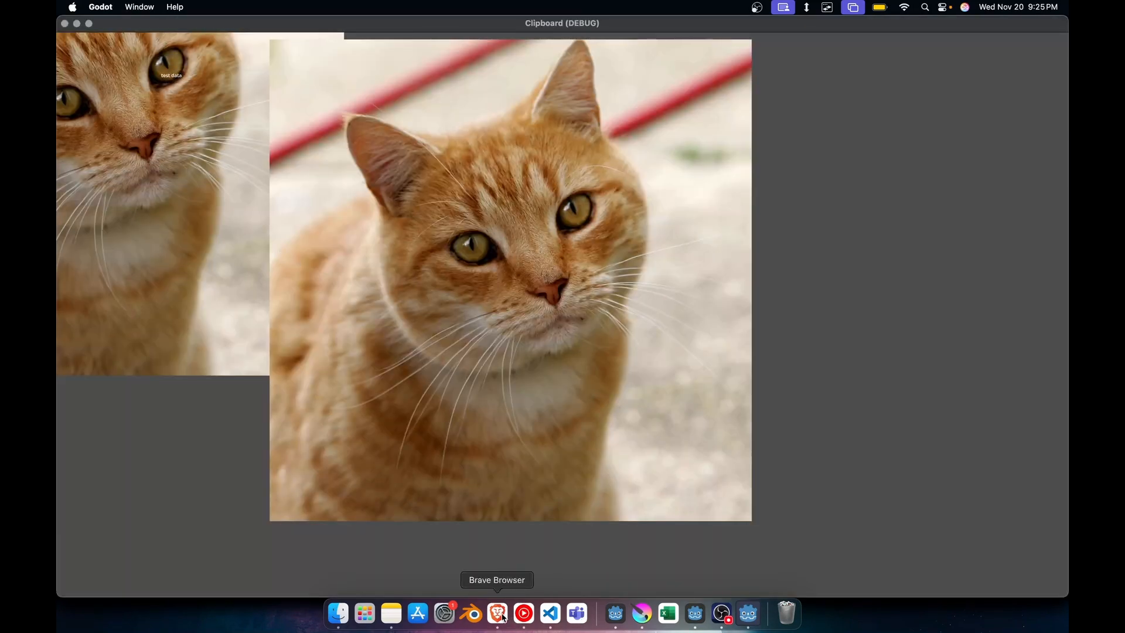
click(496, 613)
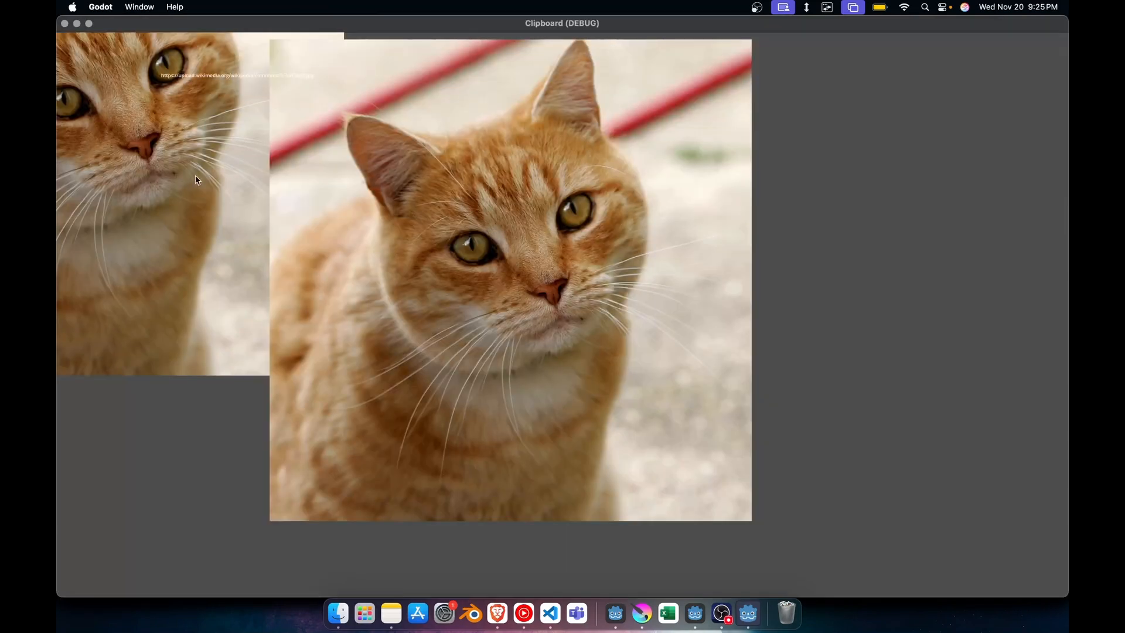
mouse_move(243, 86)
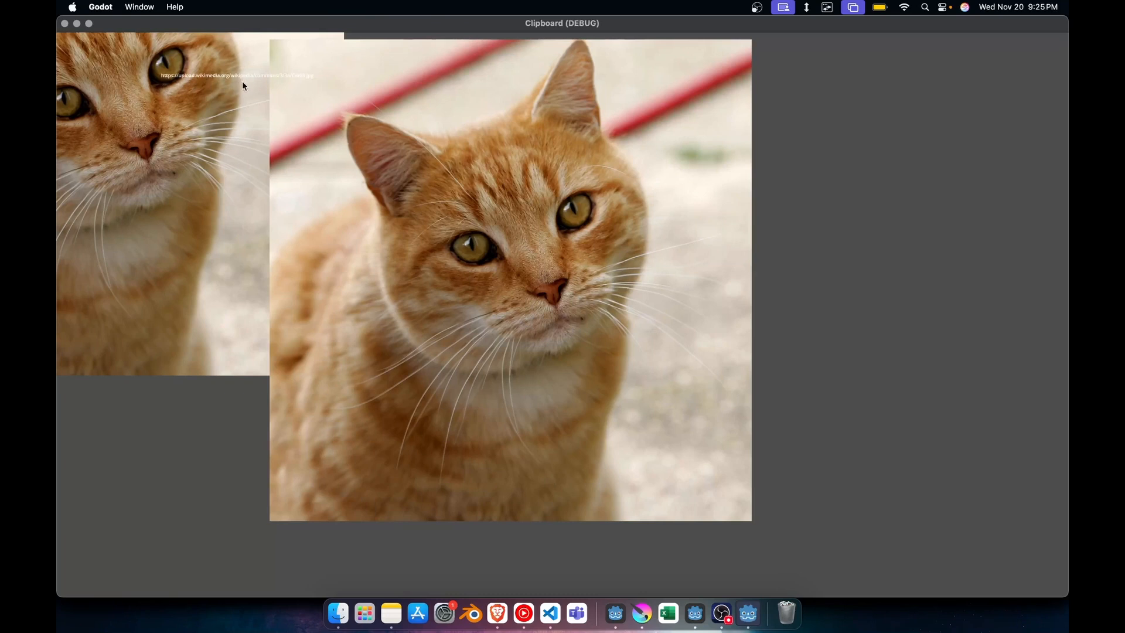
mouse_move(295, 82)
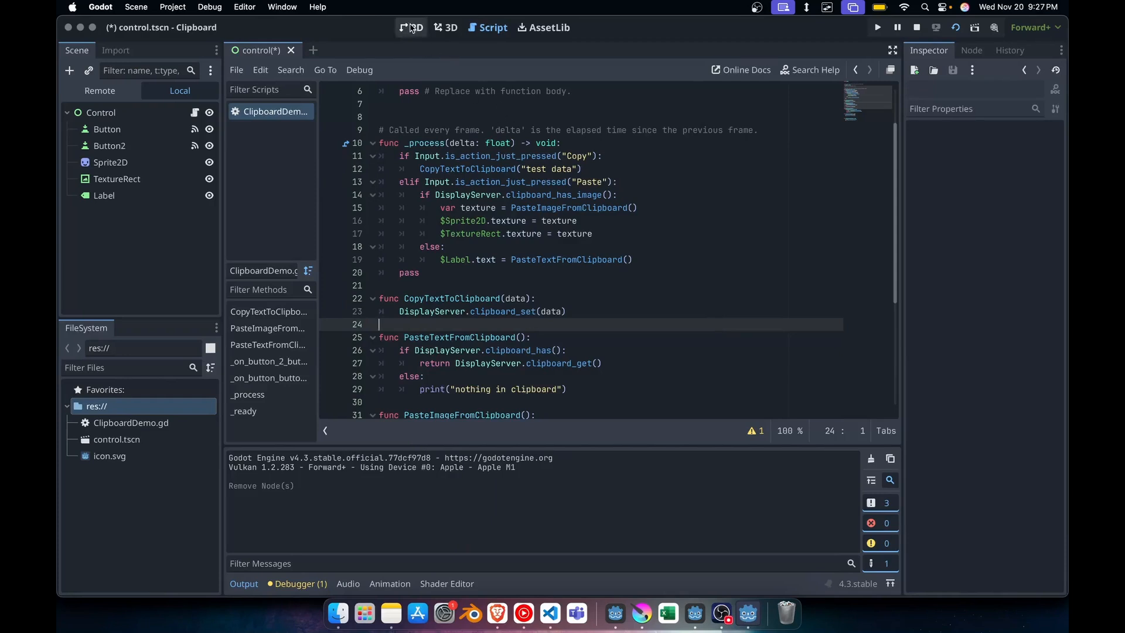
Add a TextEdit child node under Control from the 2D scene view
click(415, 27)
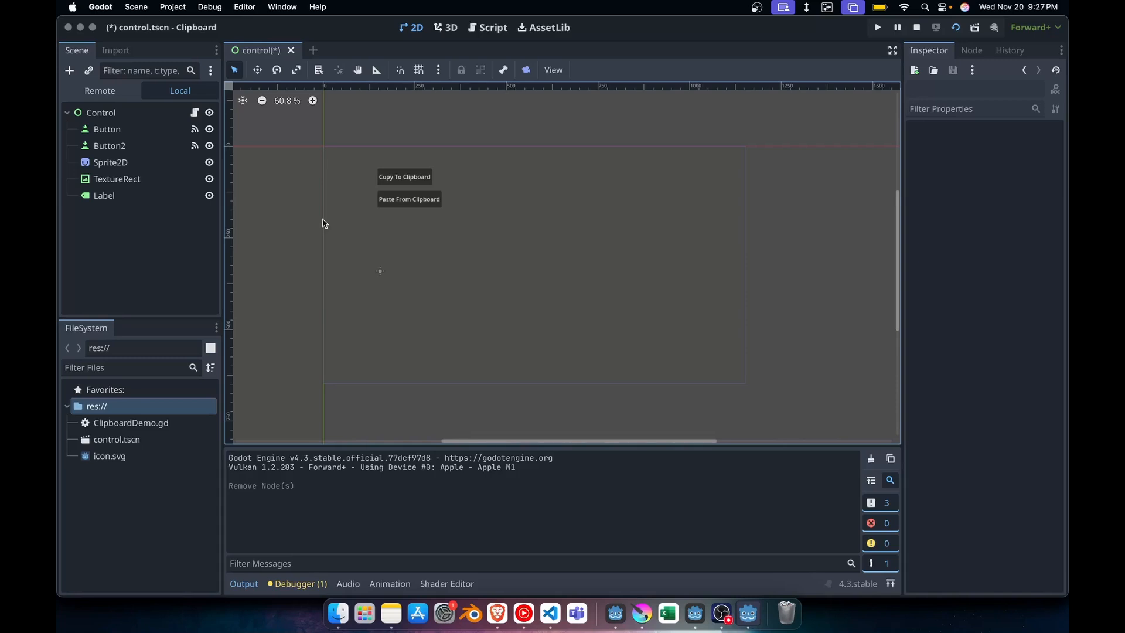
right_click(101, 112)
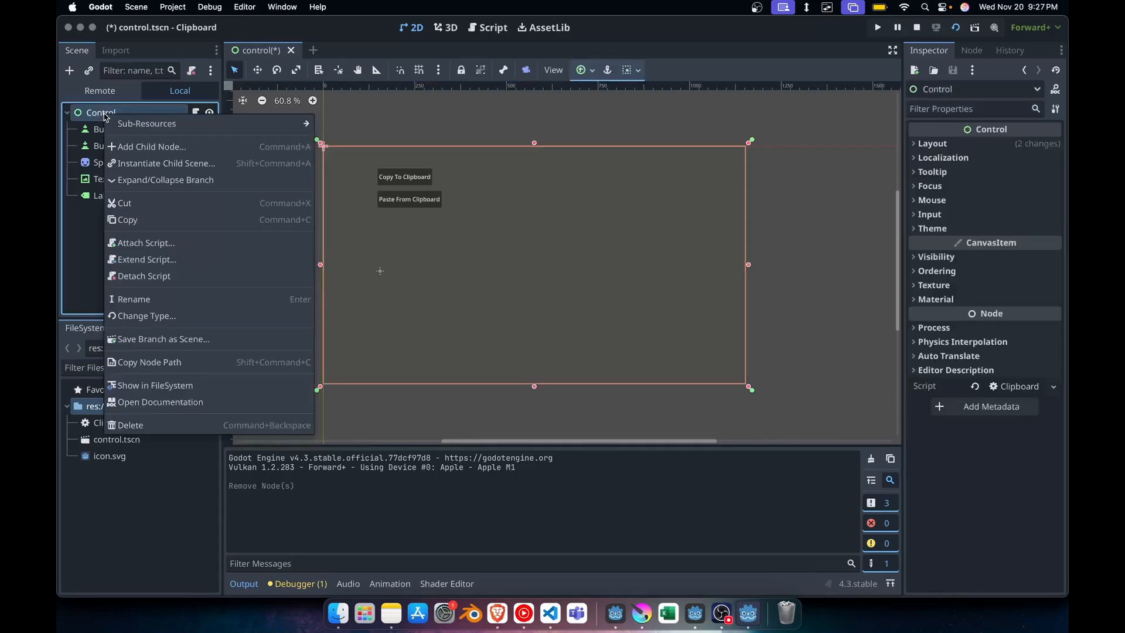
click(151, 146)
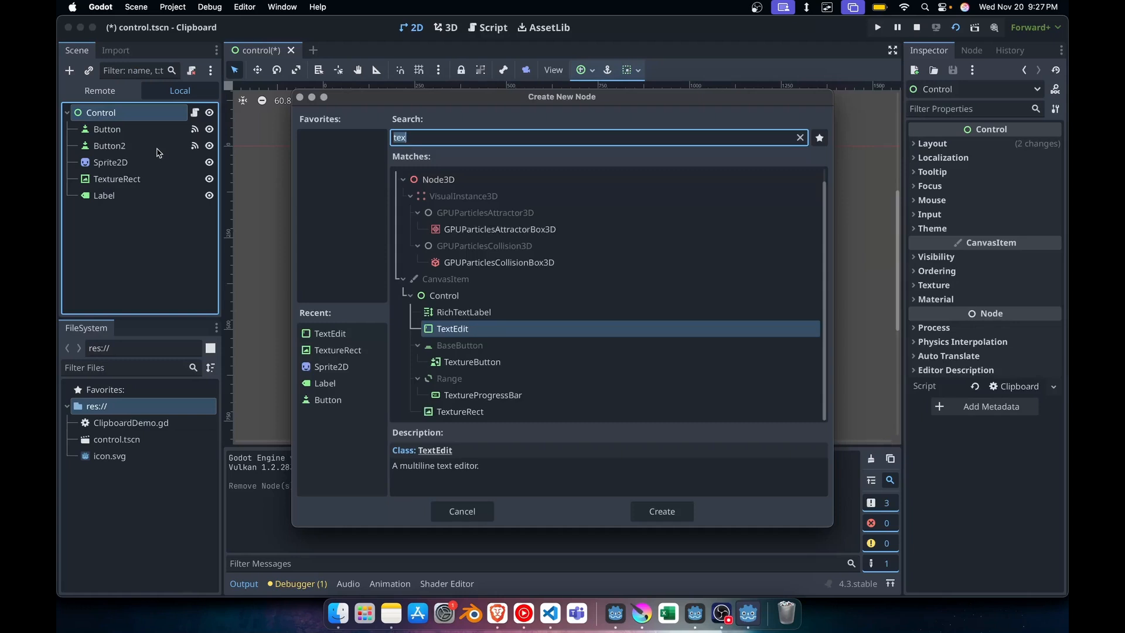
click(660, 511)
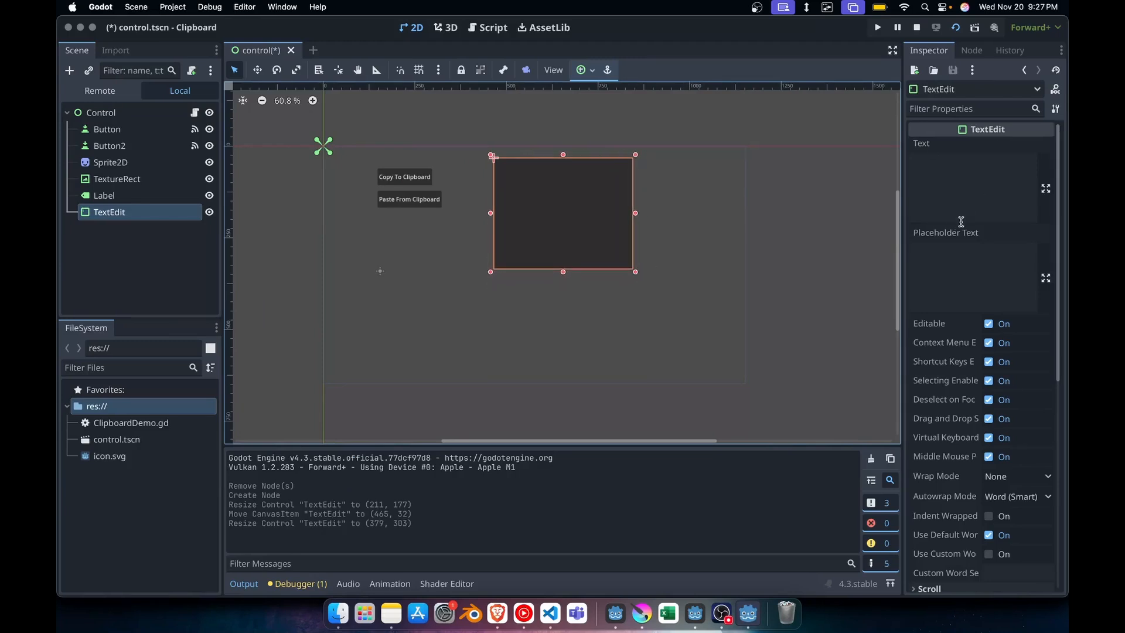
Set the TextEdit's Wrap Mode to Boundary in the Inspector
click(1017, 405)
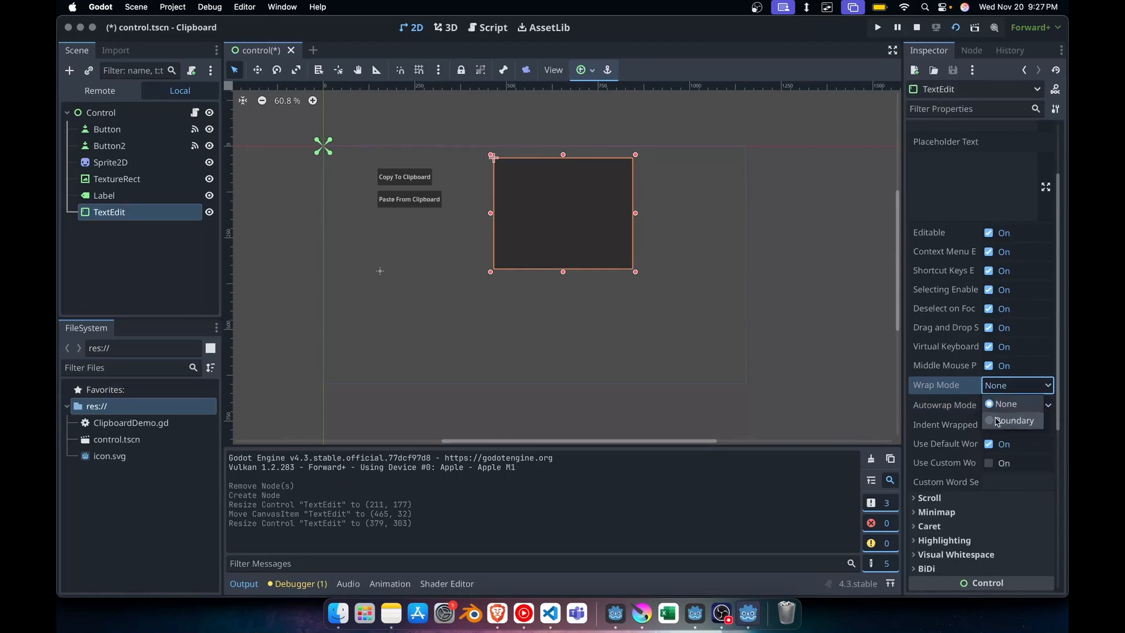
click(1012, 420)
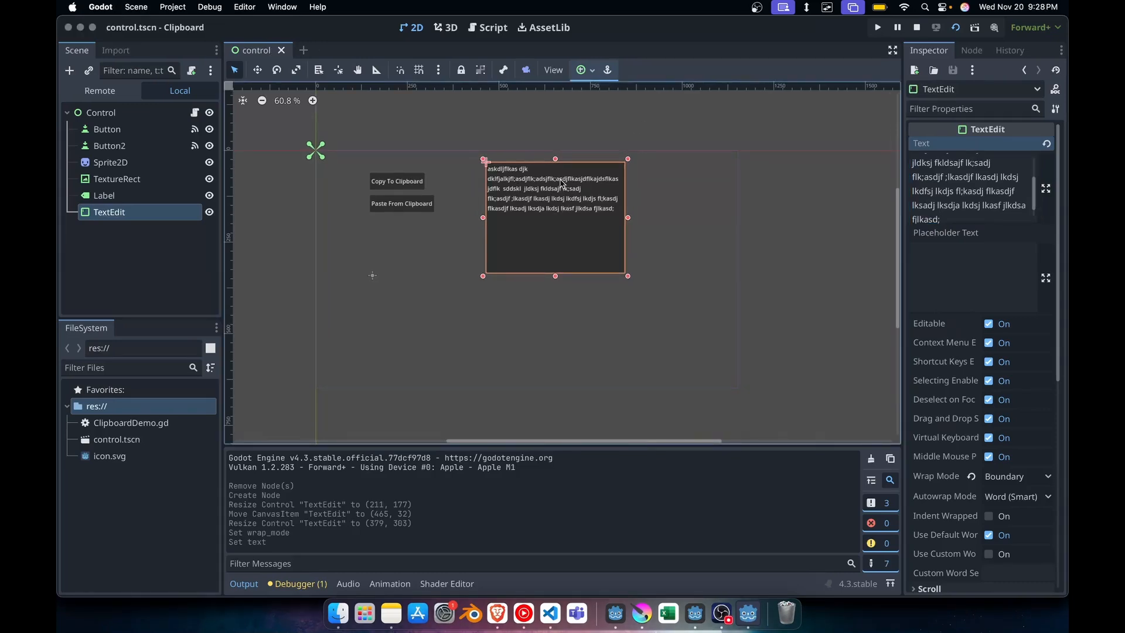
click(491, 27)
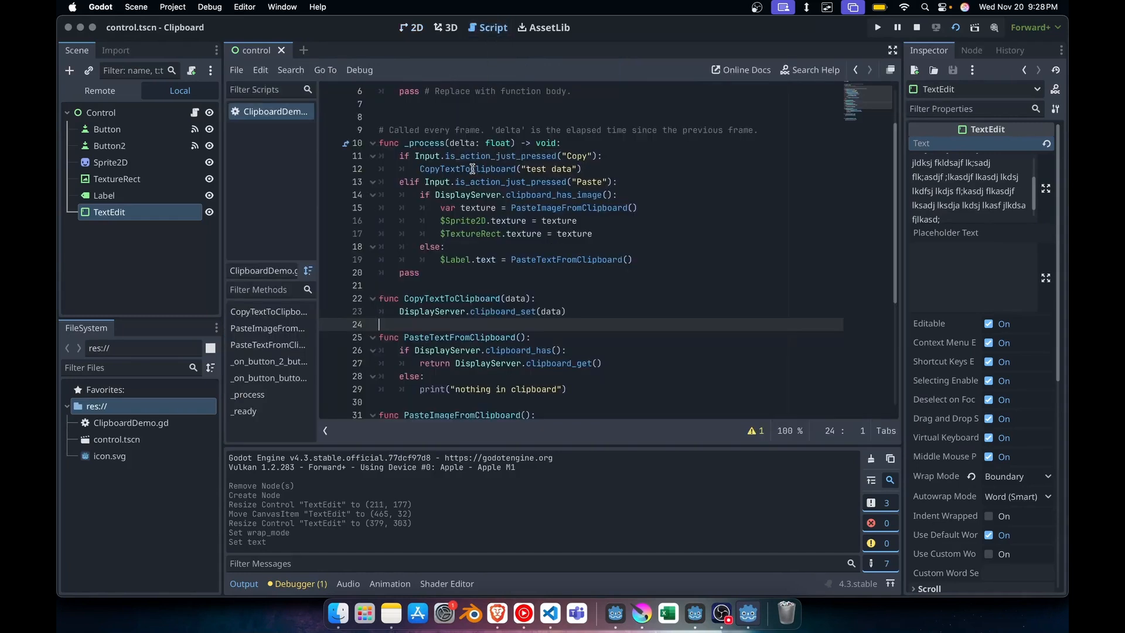
Replace "test data" on line 12 with $TextEdit.get_selected_text()
click(522, 169)
text($)
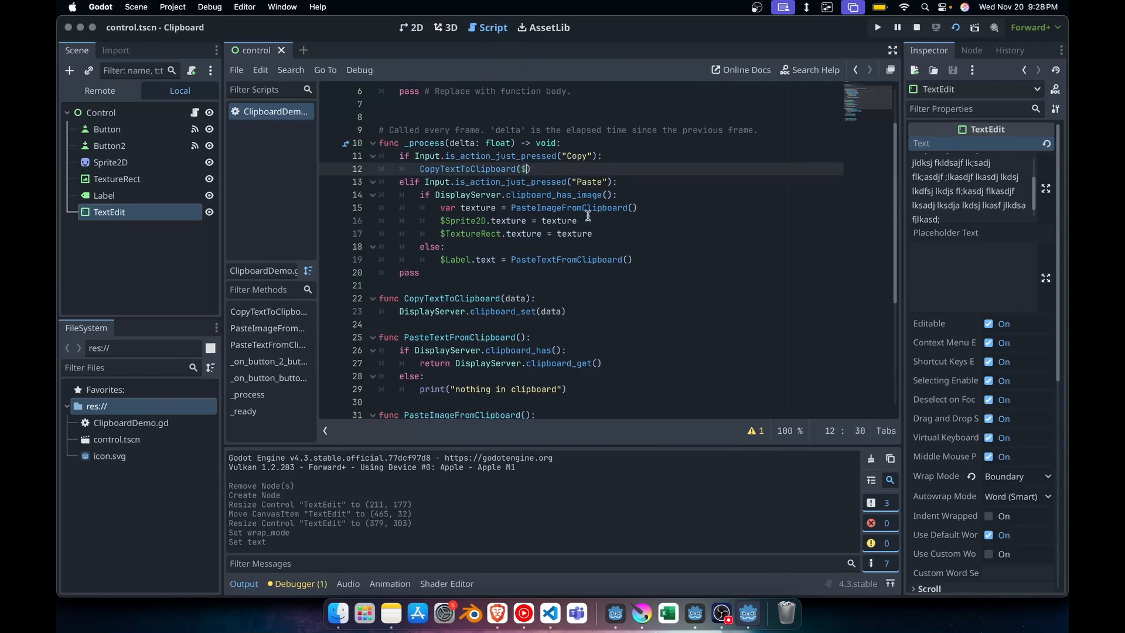
text(TextEdit.seleted)
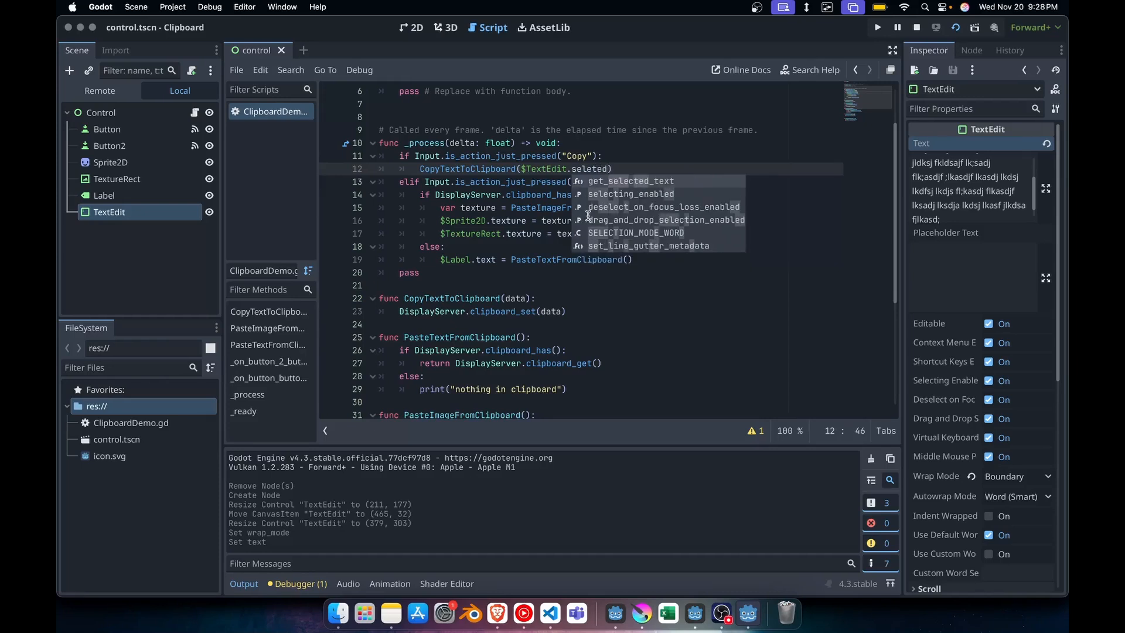
click(628, 181)
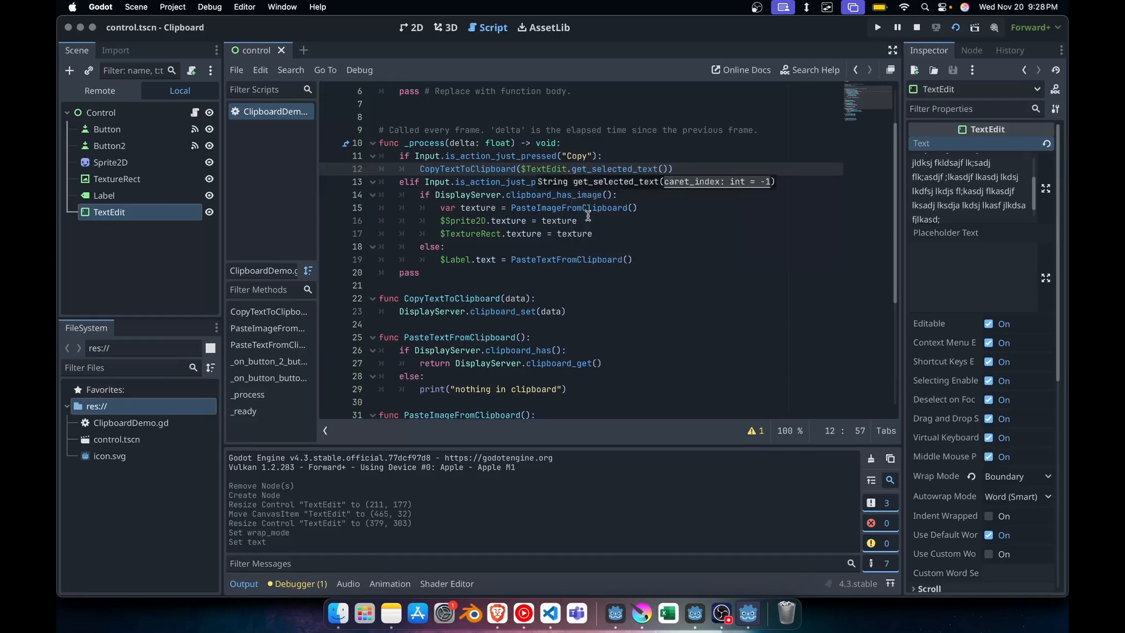
click(960, 27)
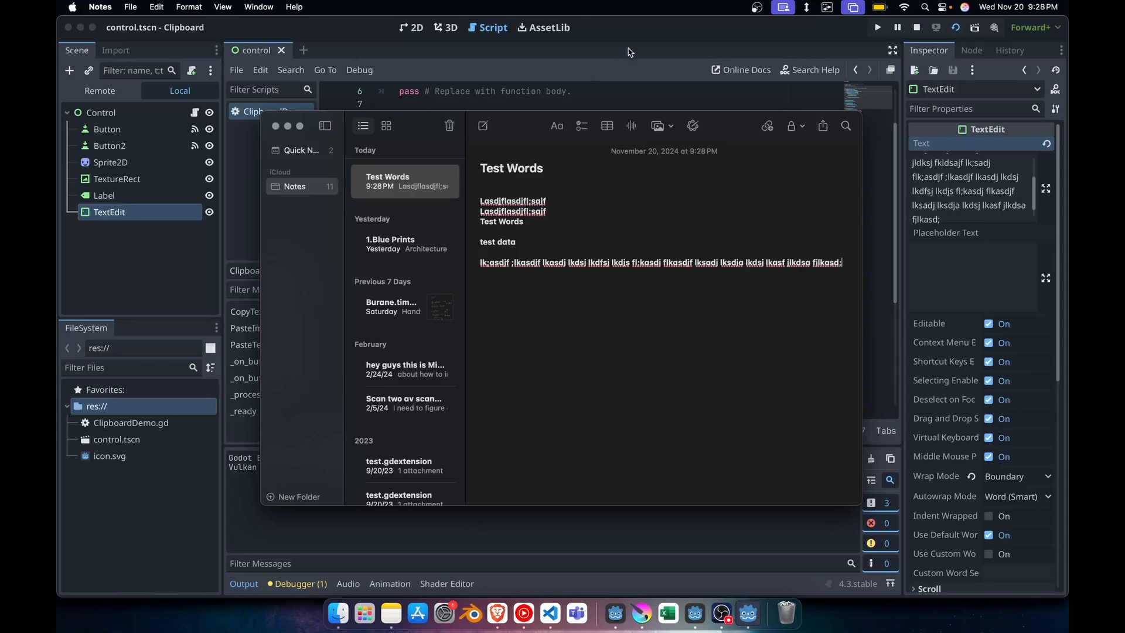
Return to the Godot editor from the Test Words note
click(609, 54)
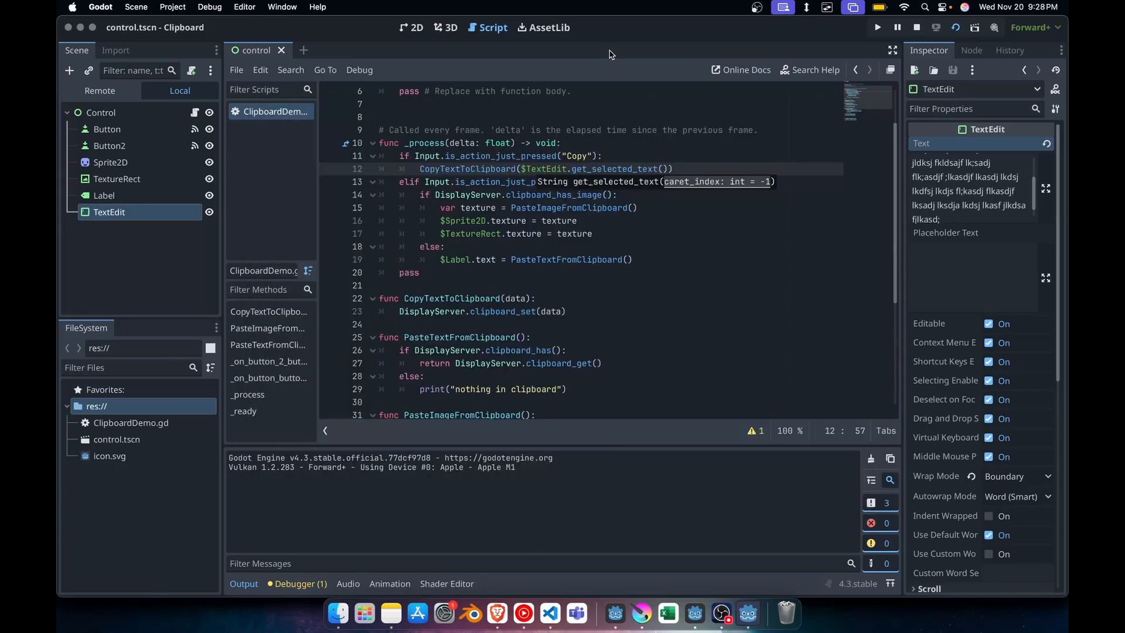
mouse_move(569, 291)
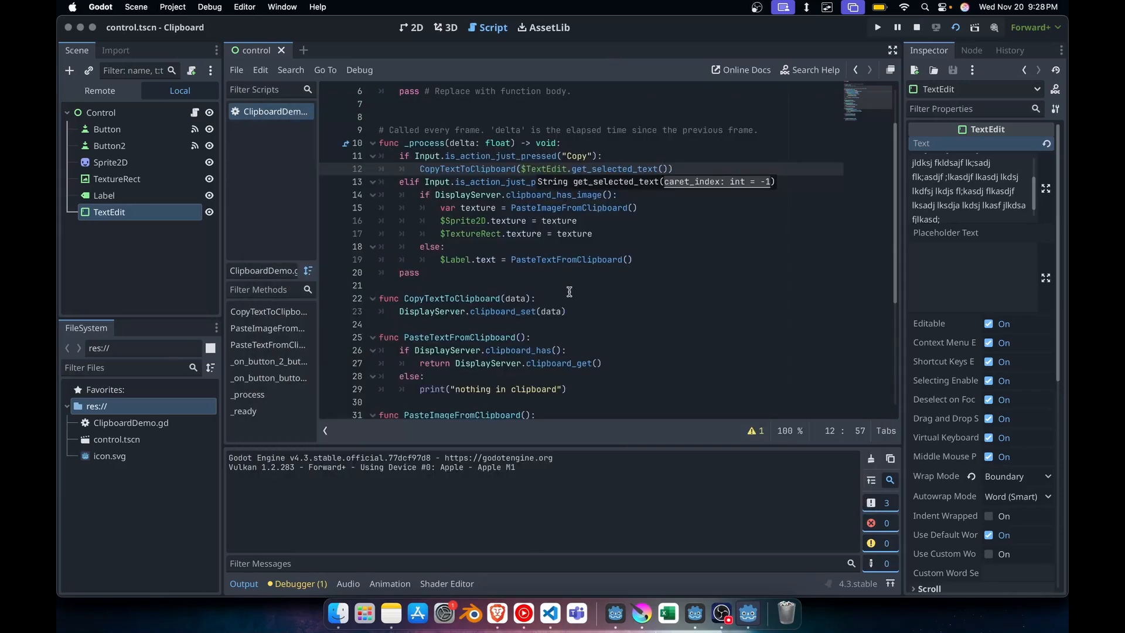